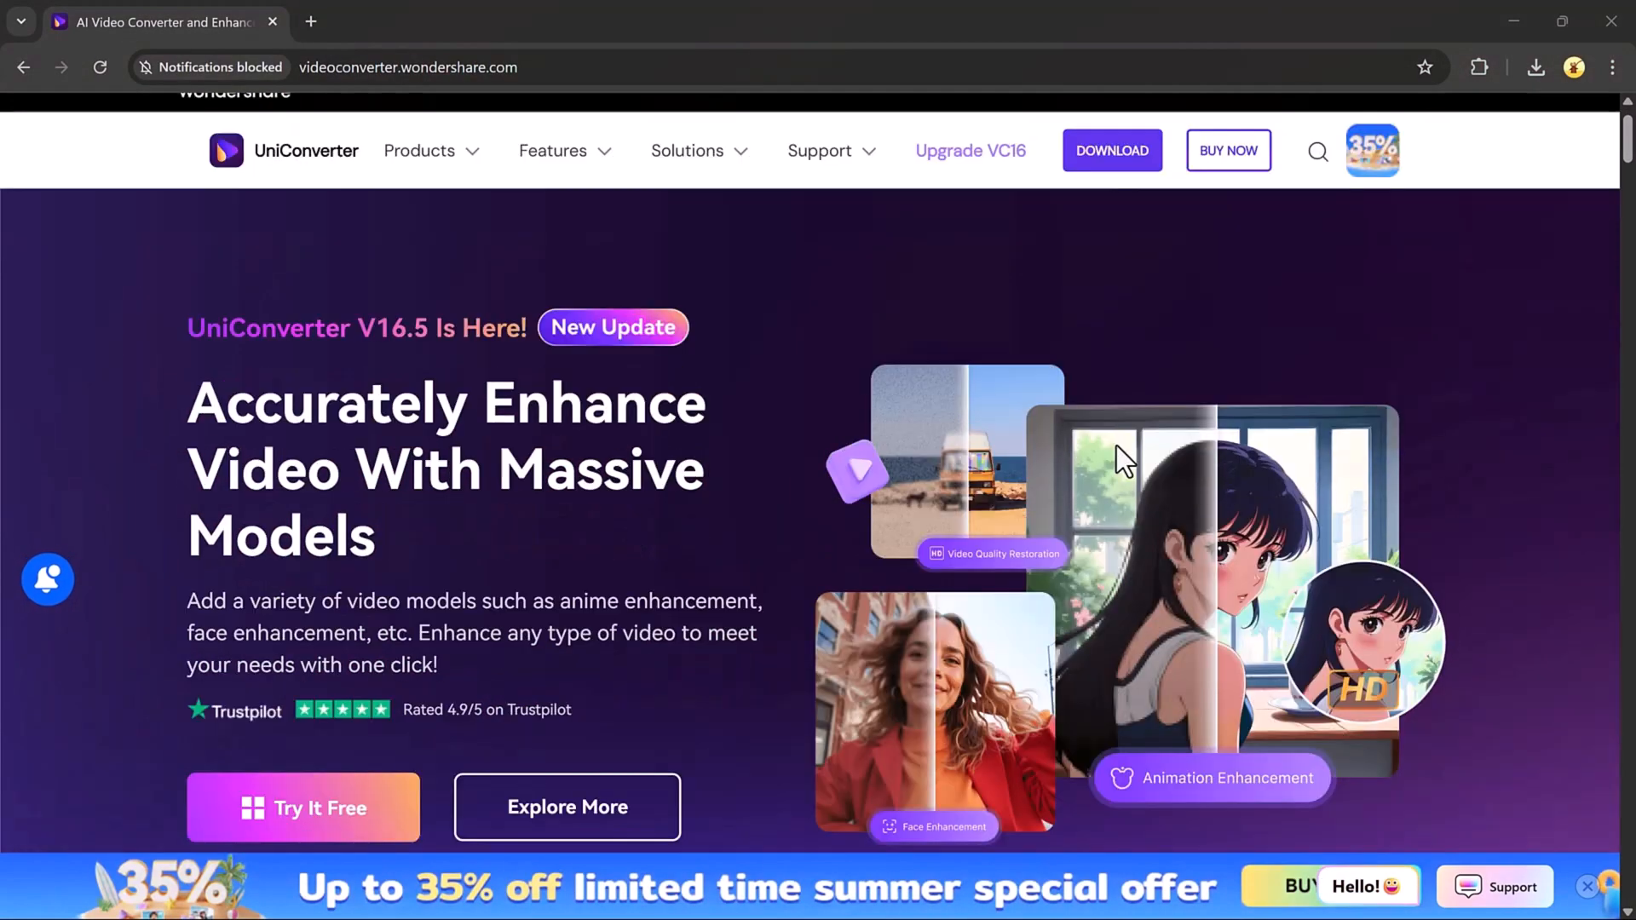
# Scroll down through the home screen's hot-picks tool cards
pyautogui.scroll(-3)
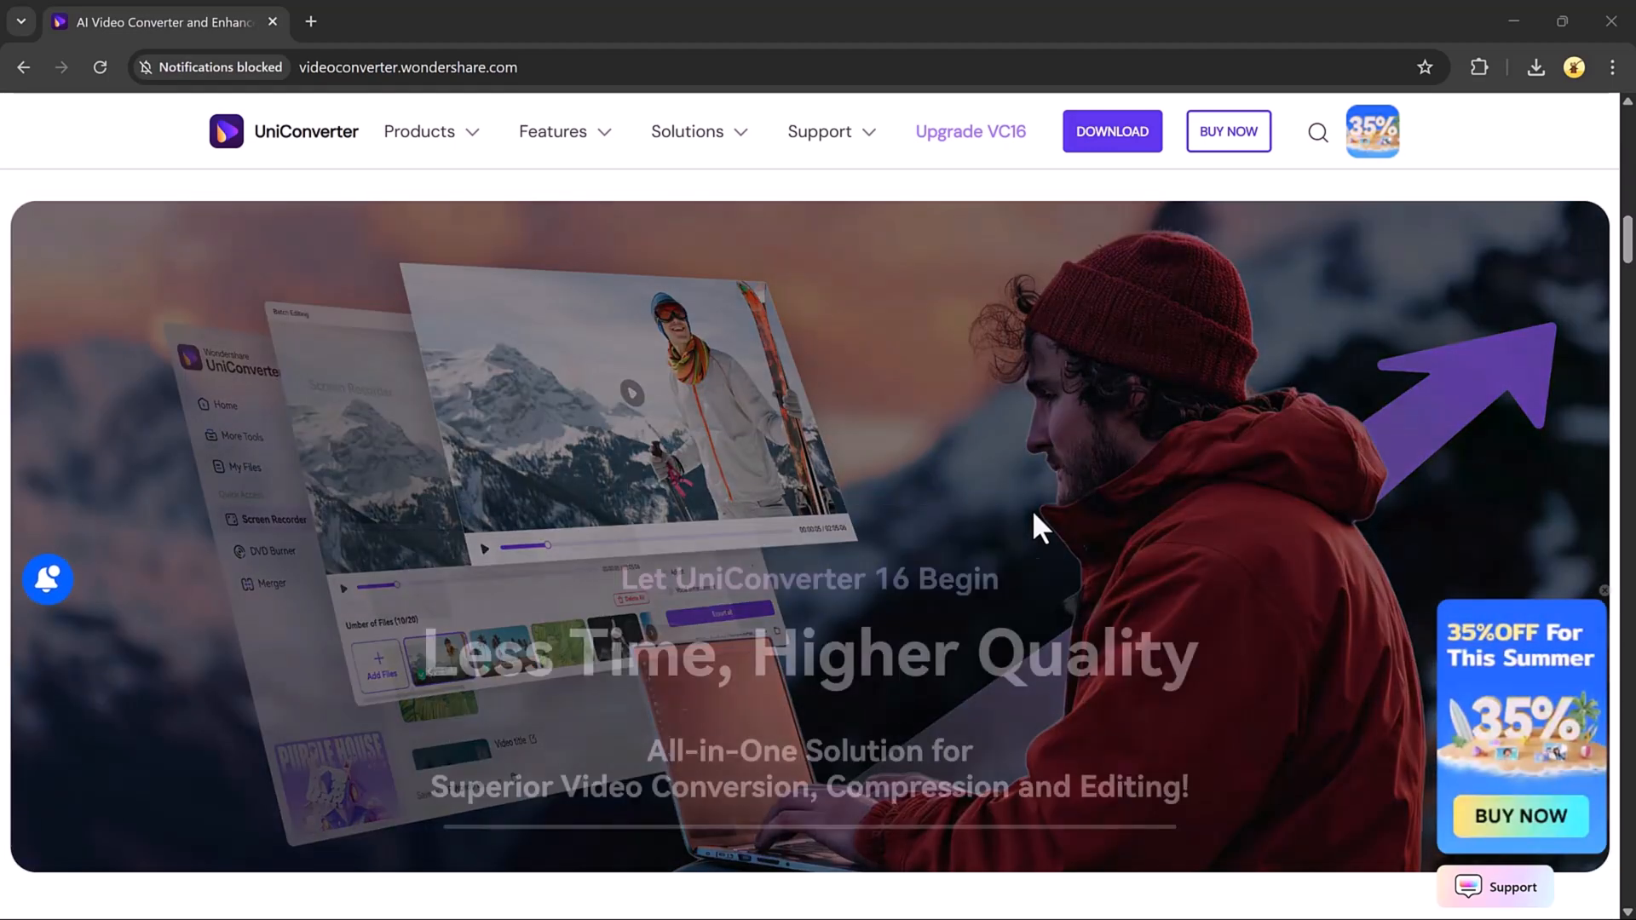
pyautogui.scroll(-3)
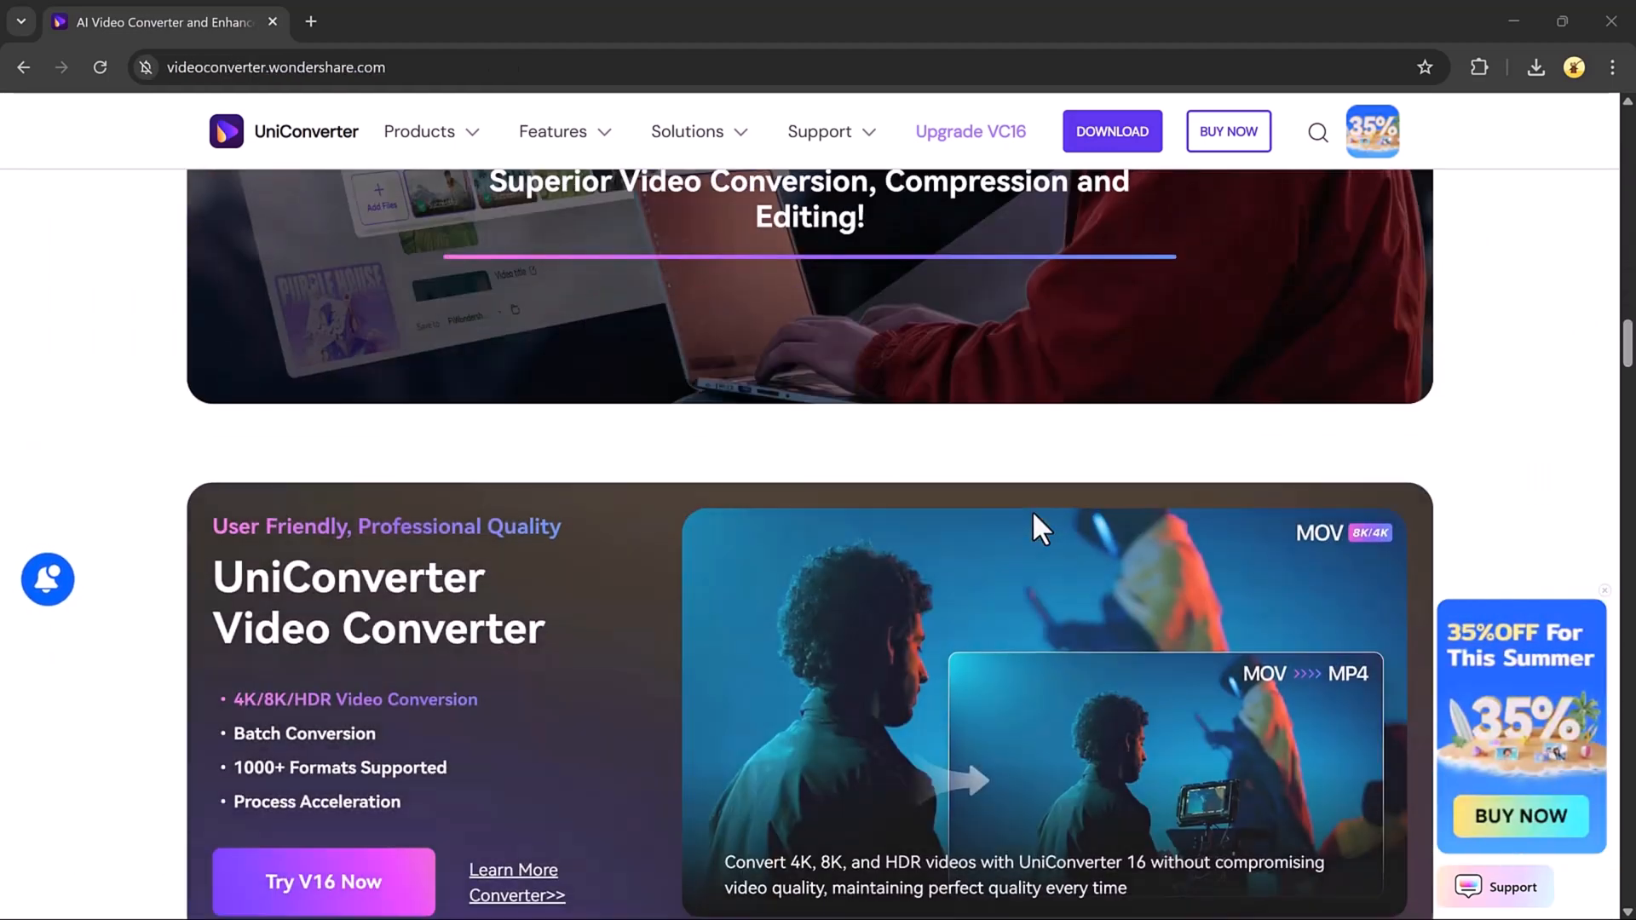
pyautogui.scroll(-3)
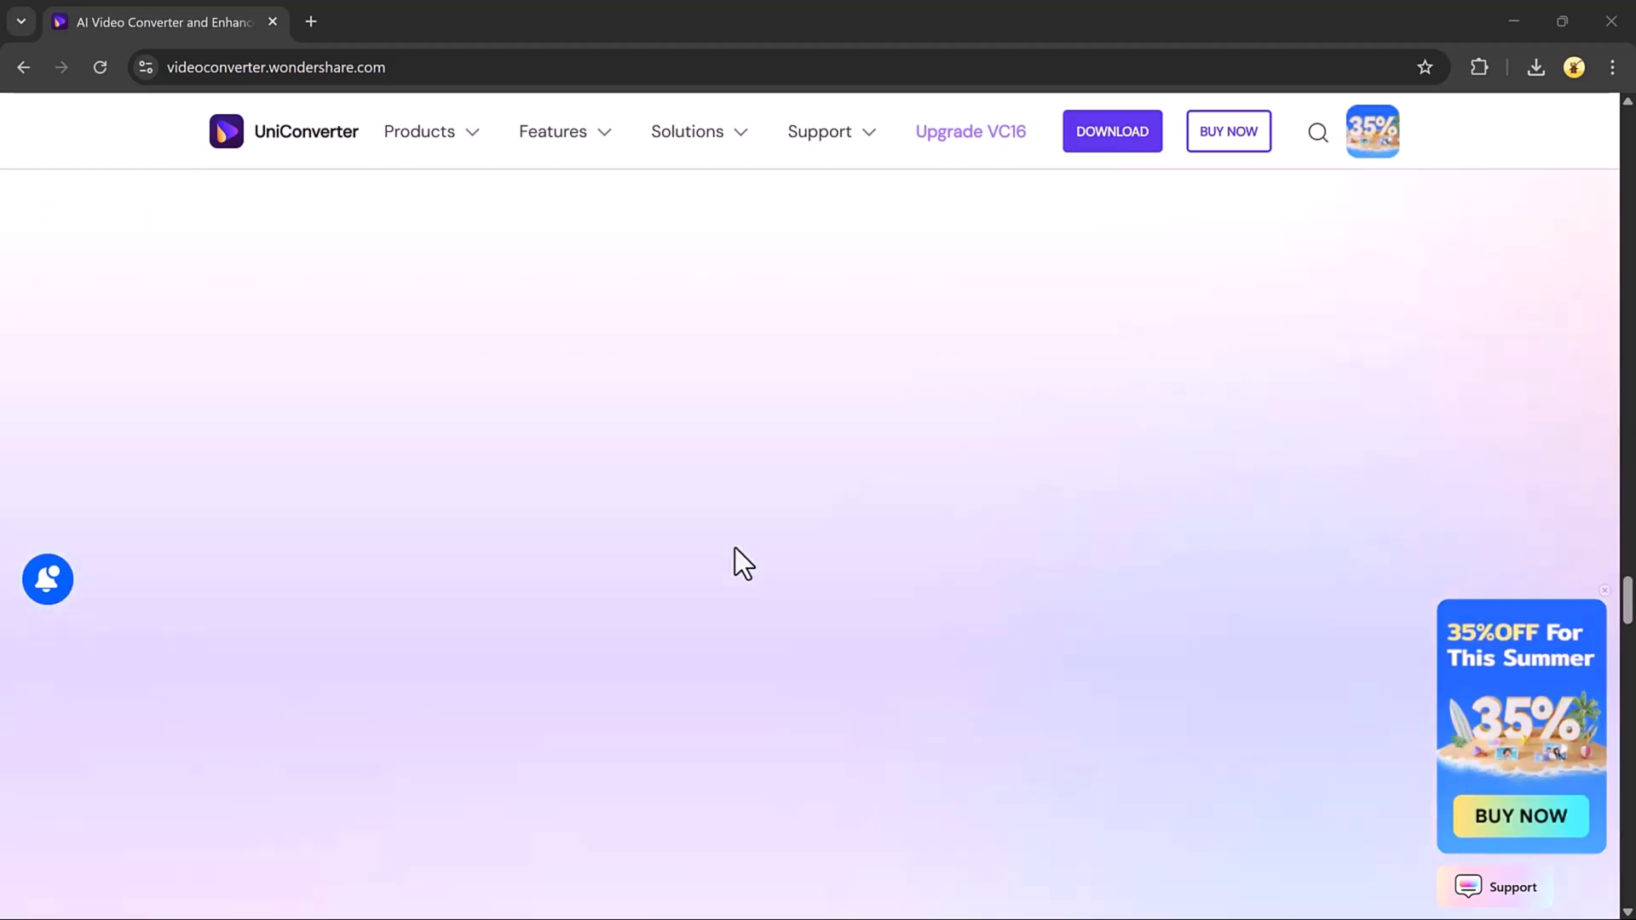
pyautogui.scroll(-3)
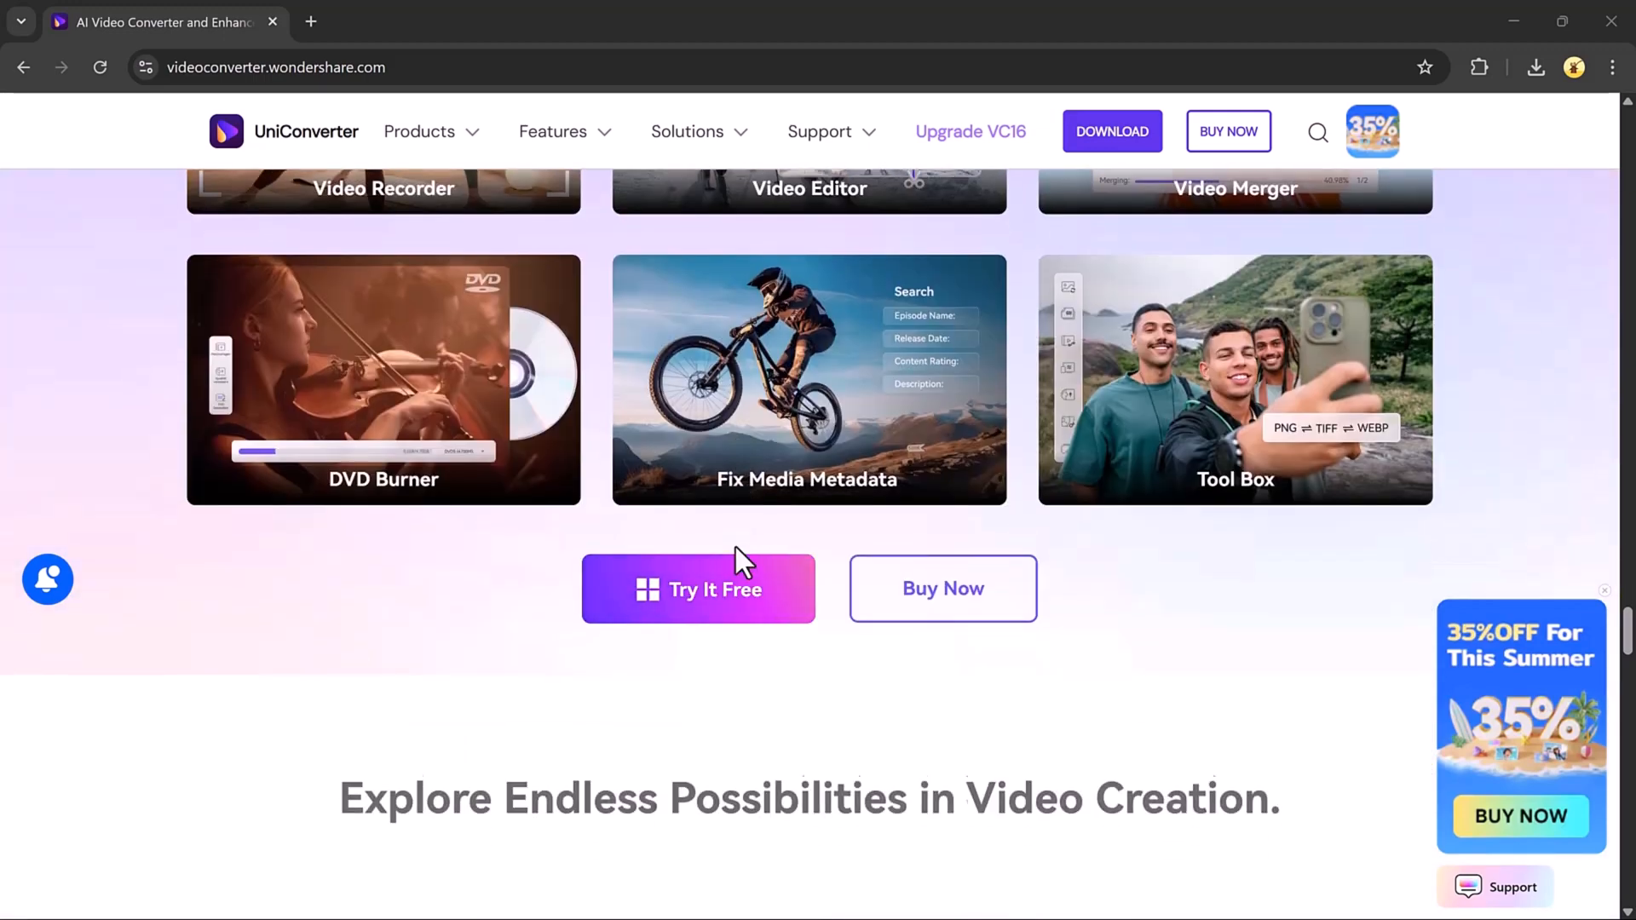
pyautogui.scroll(-3)
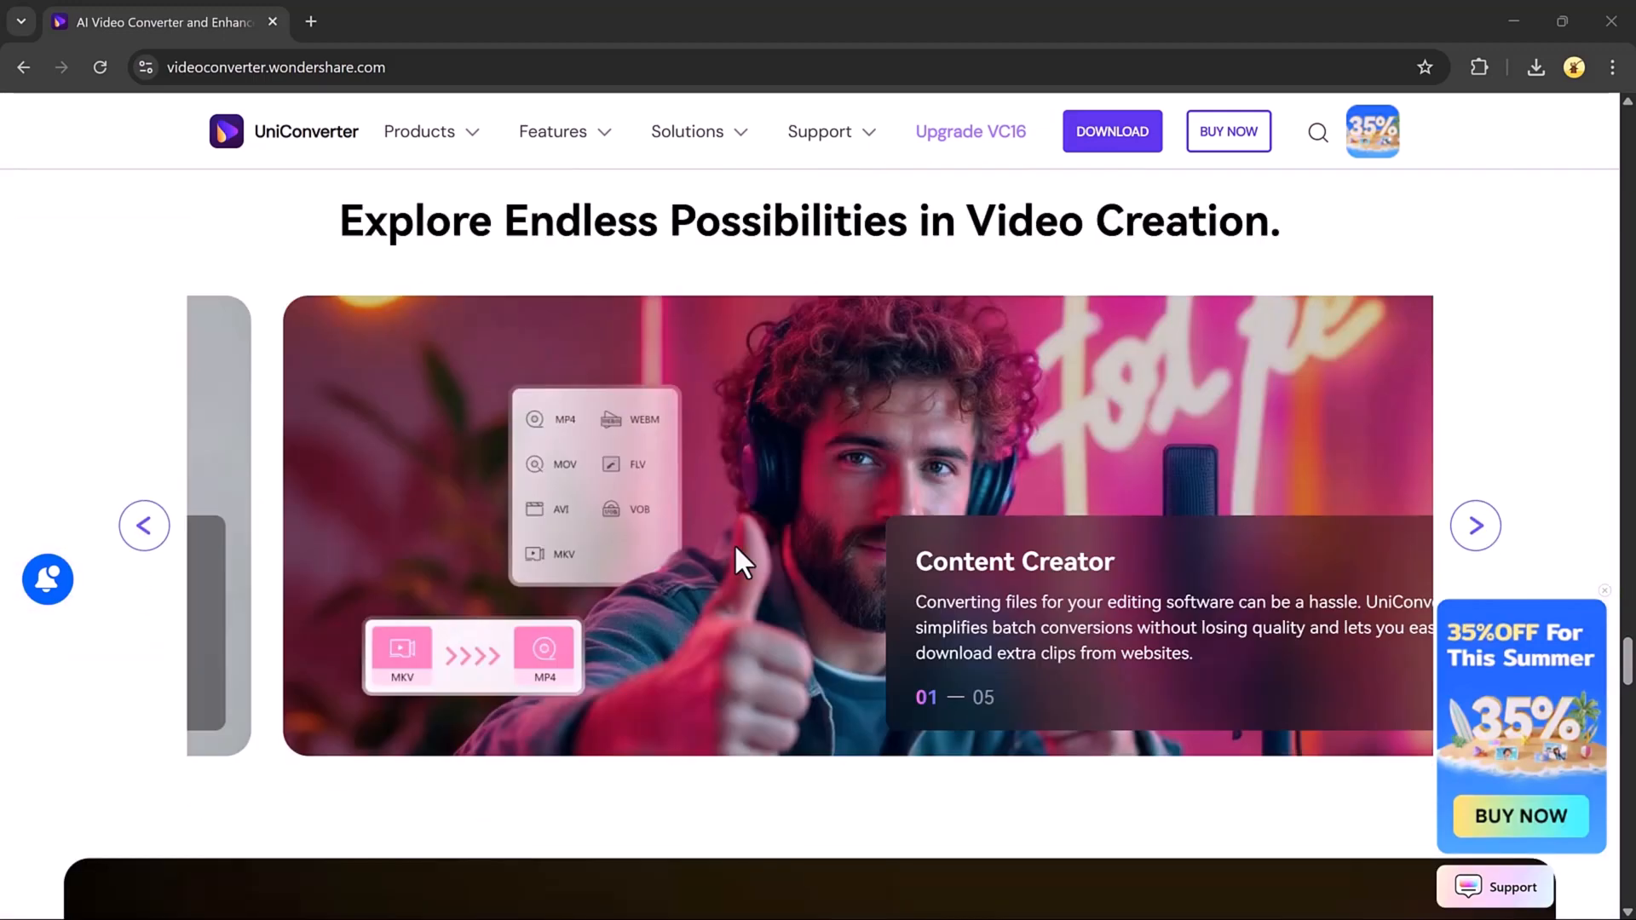
pyautogui.scroll(-3)
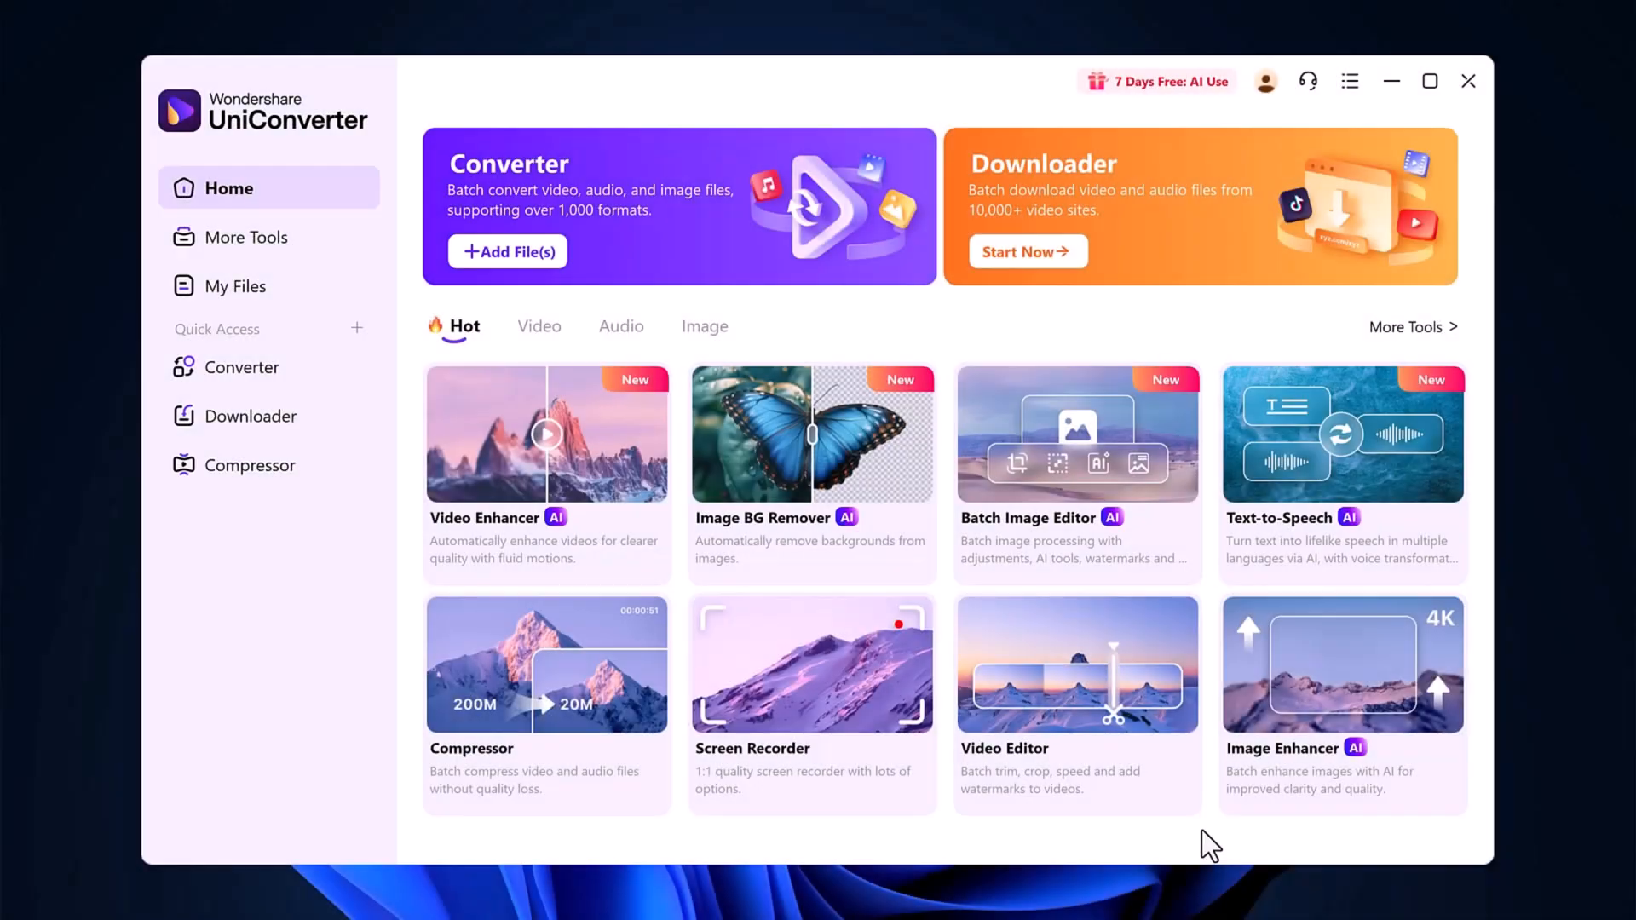
pyautogui.moveTo(1160, 832)
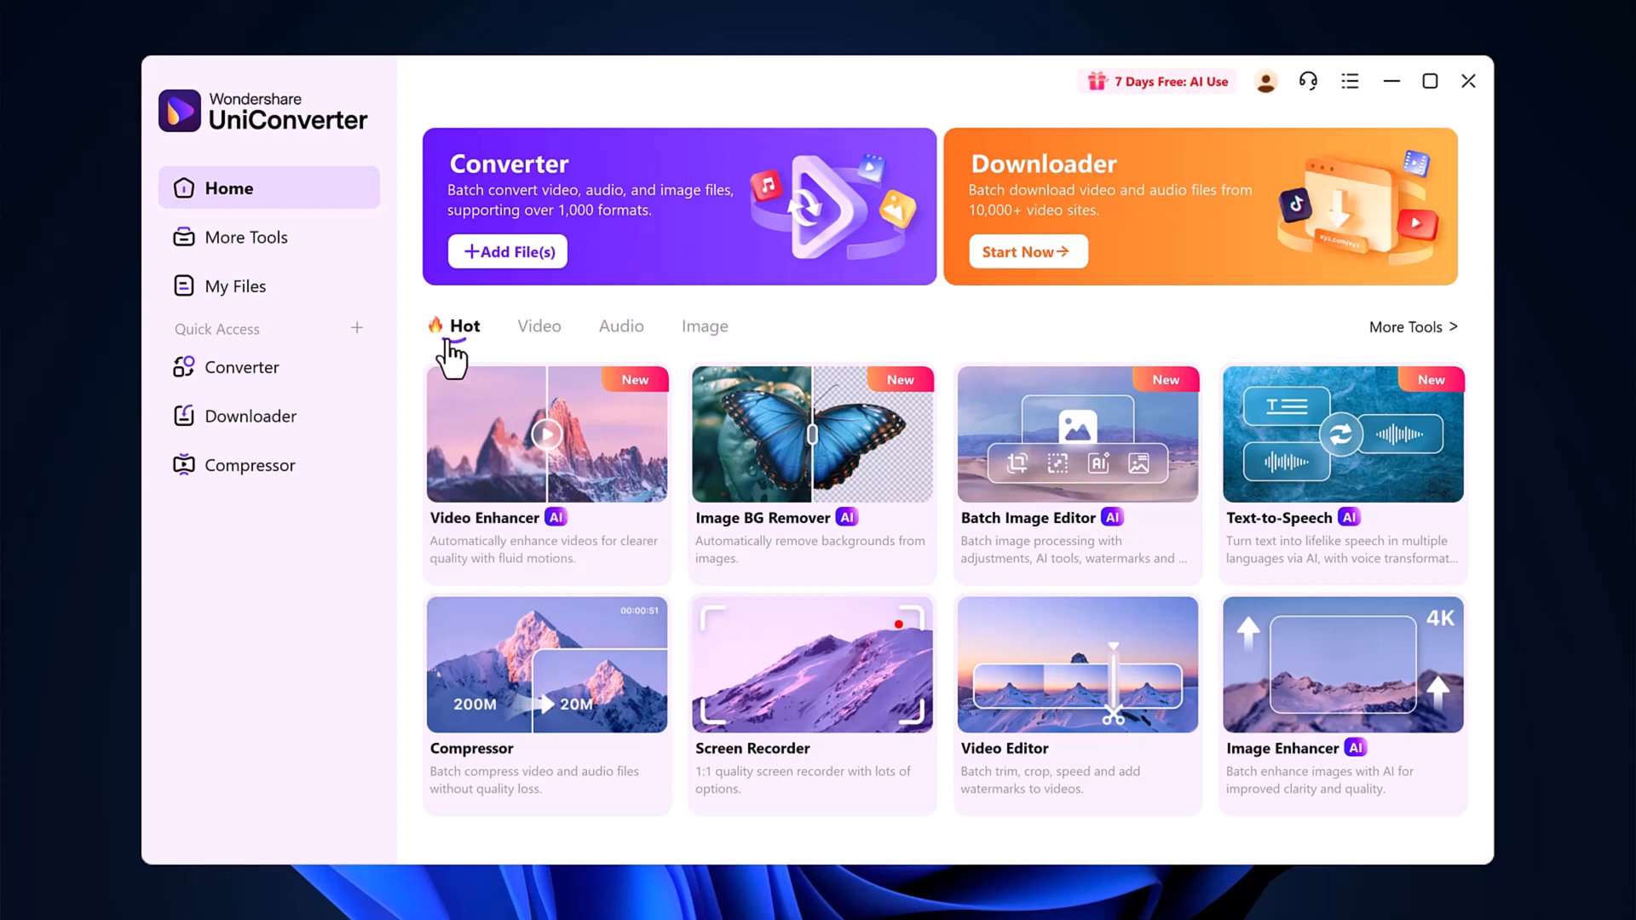
pyautogui.moveTo(1147, 266)
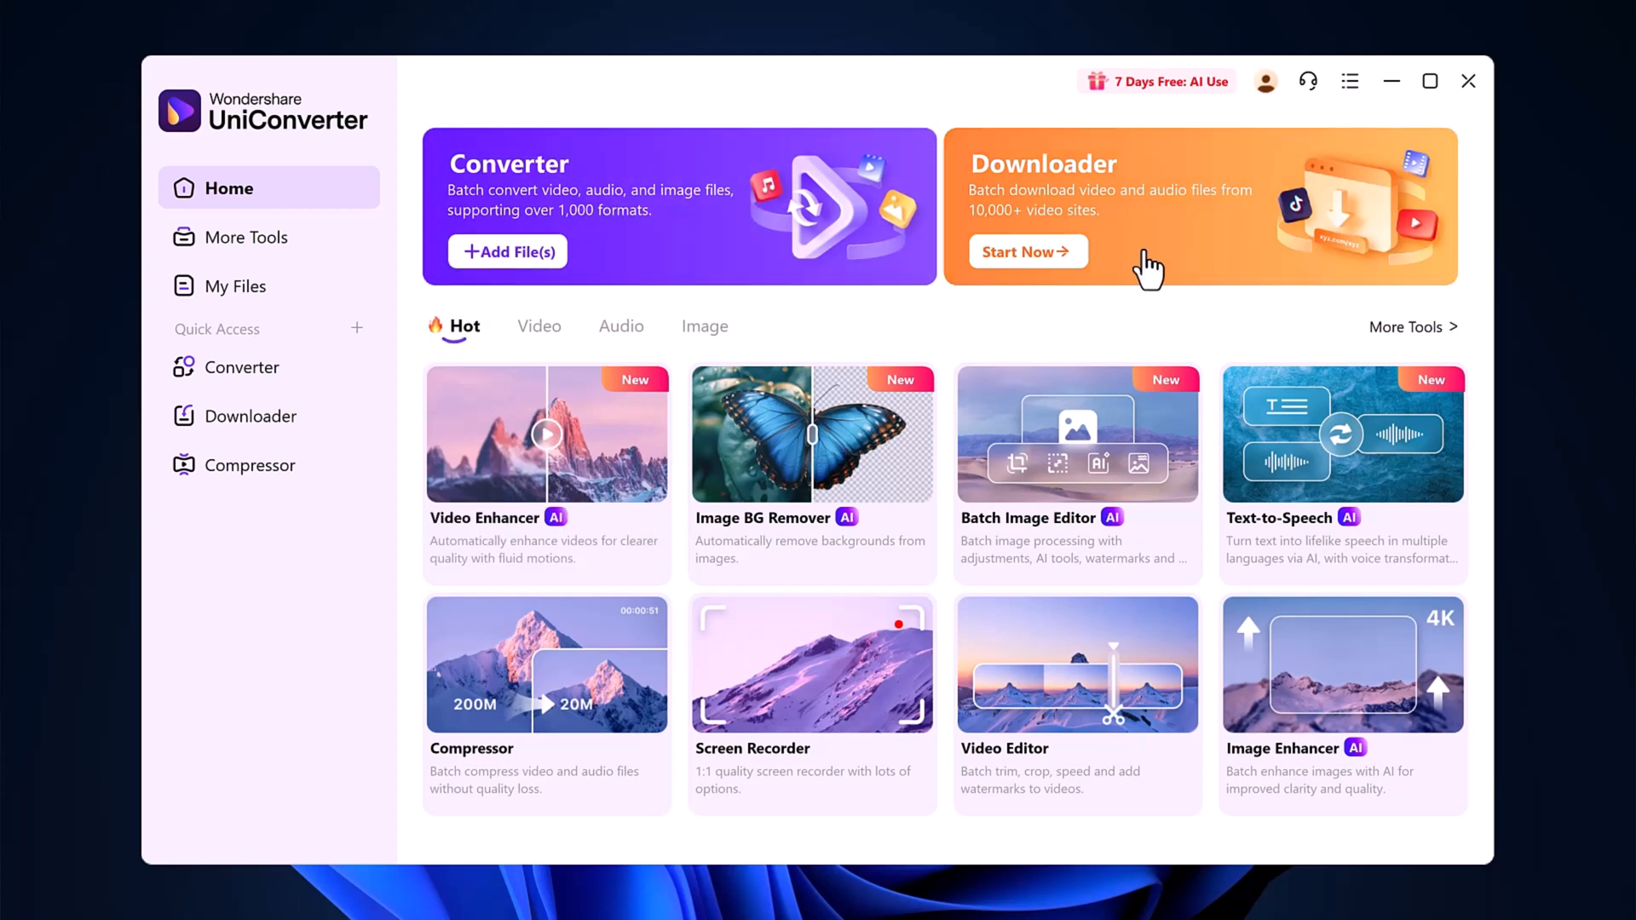
pyautogui.moveTo(467, 361)
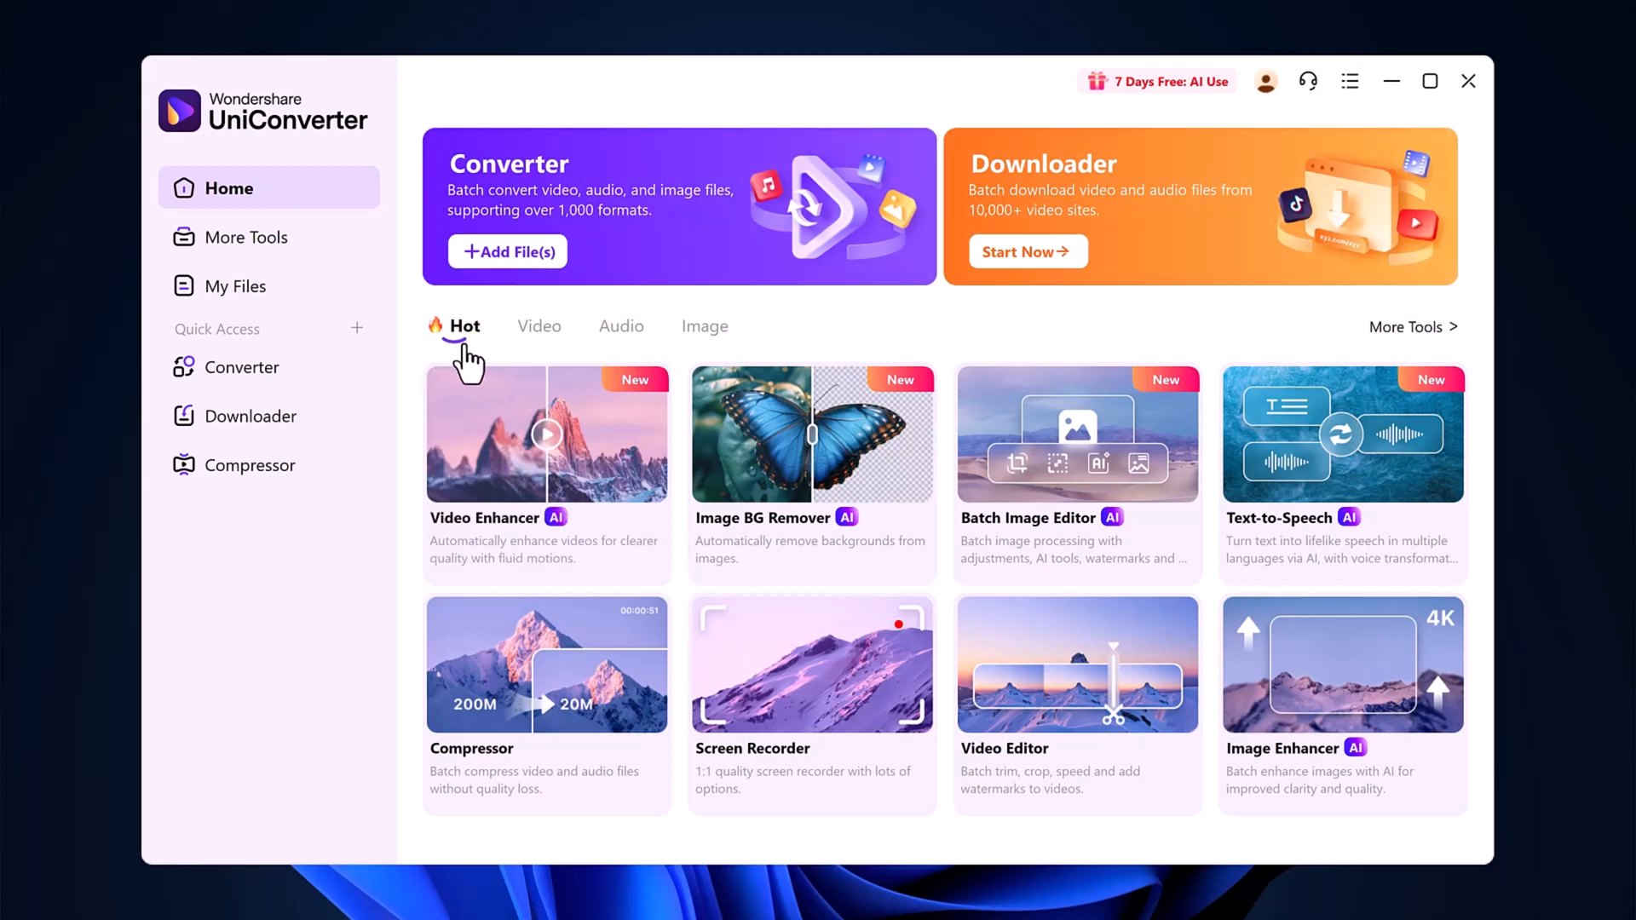
pyautogui.moveTo(812, 486)
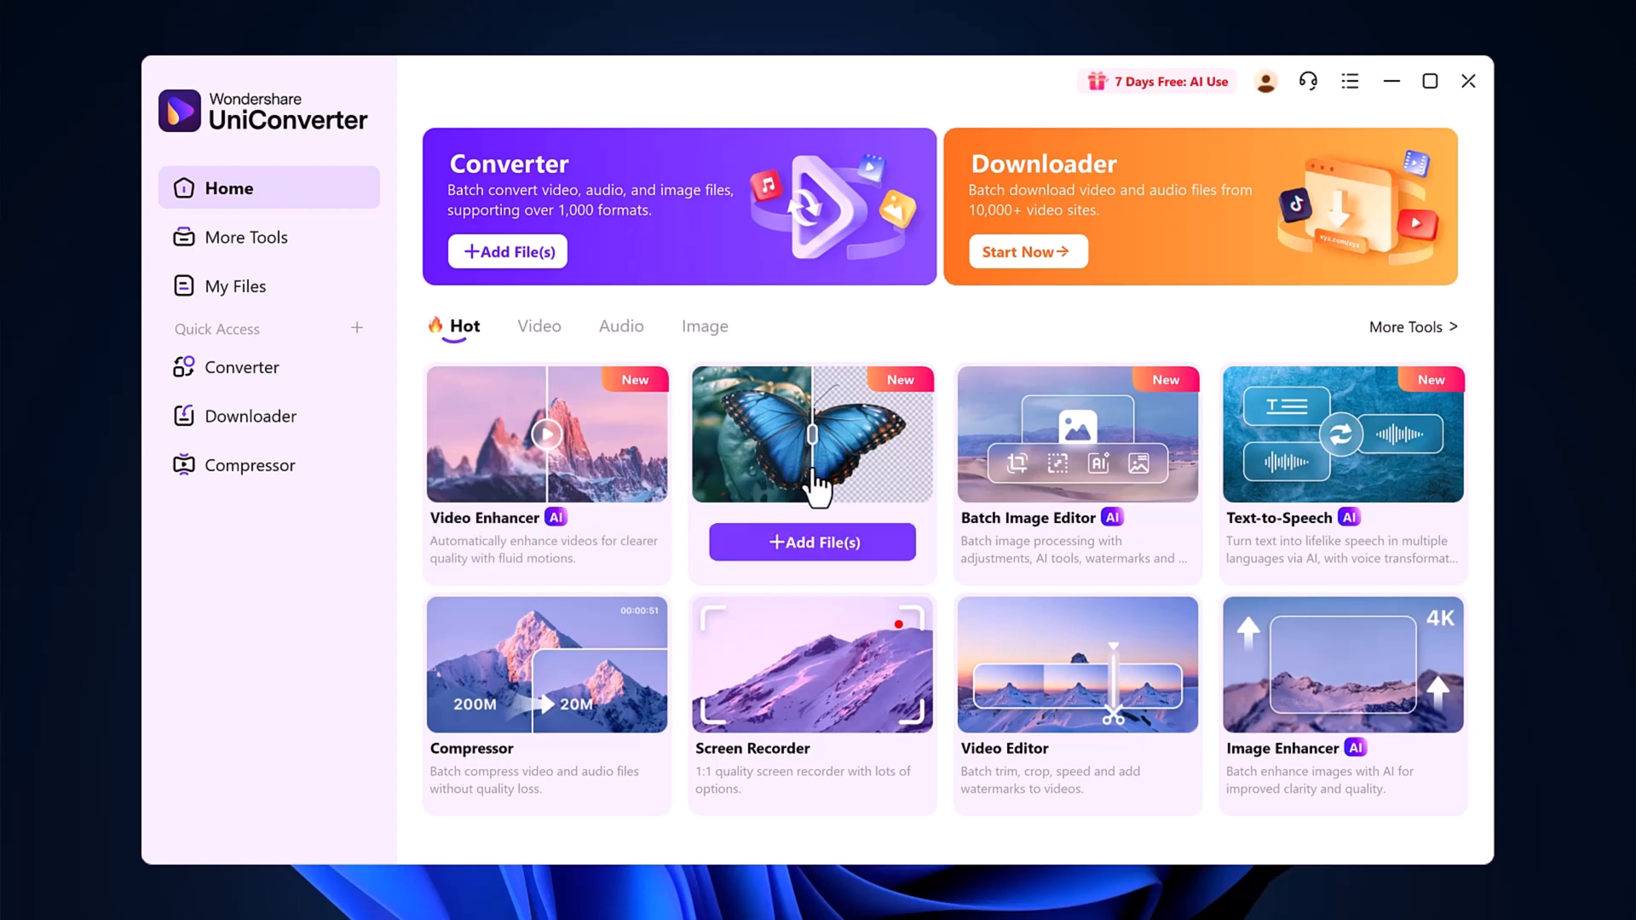
pyautogui.moveTo(1106, 472)
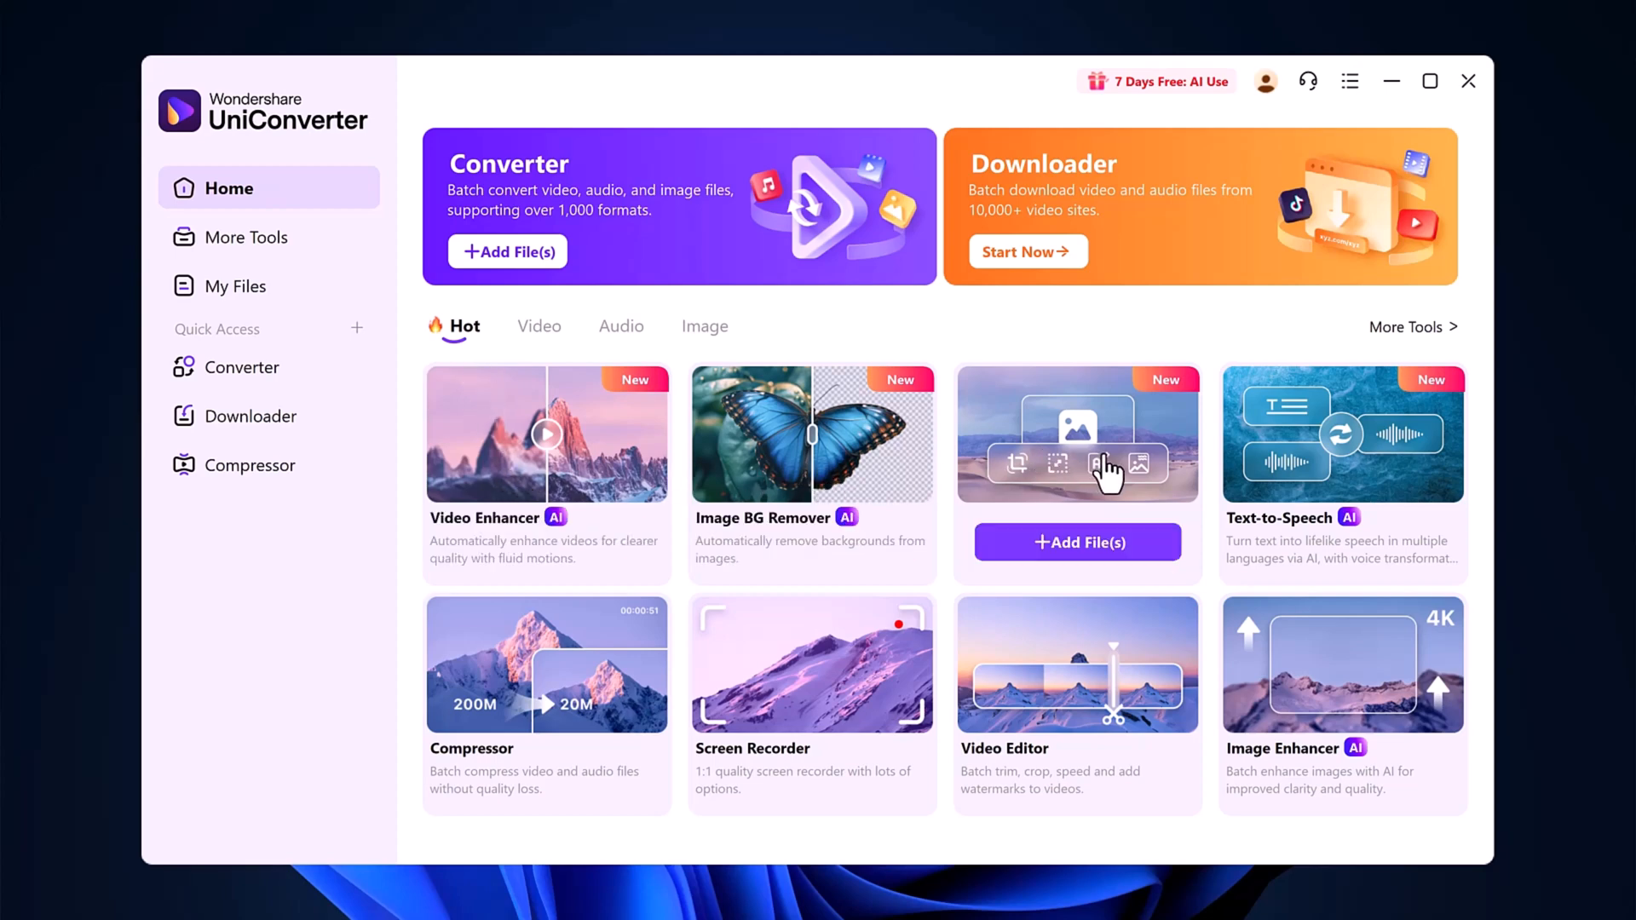
pyautogui.moveTo(1289, 467)
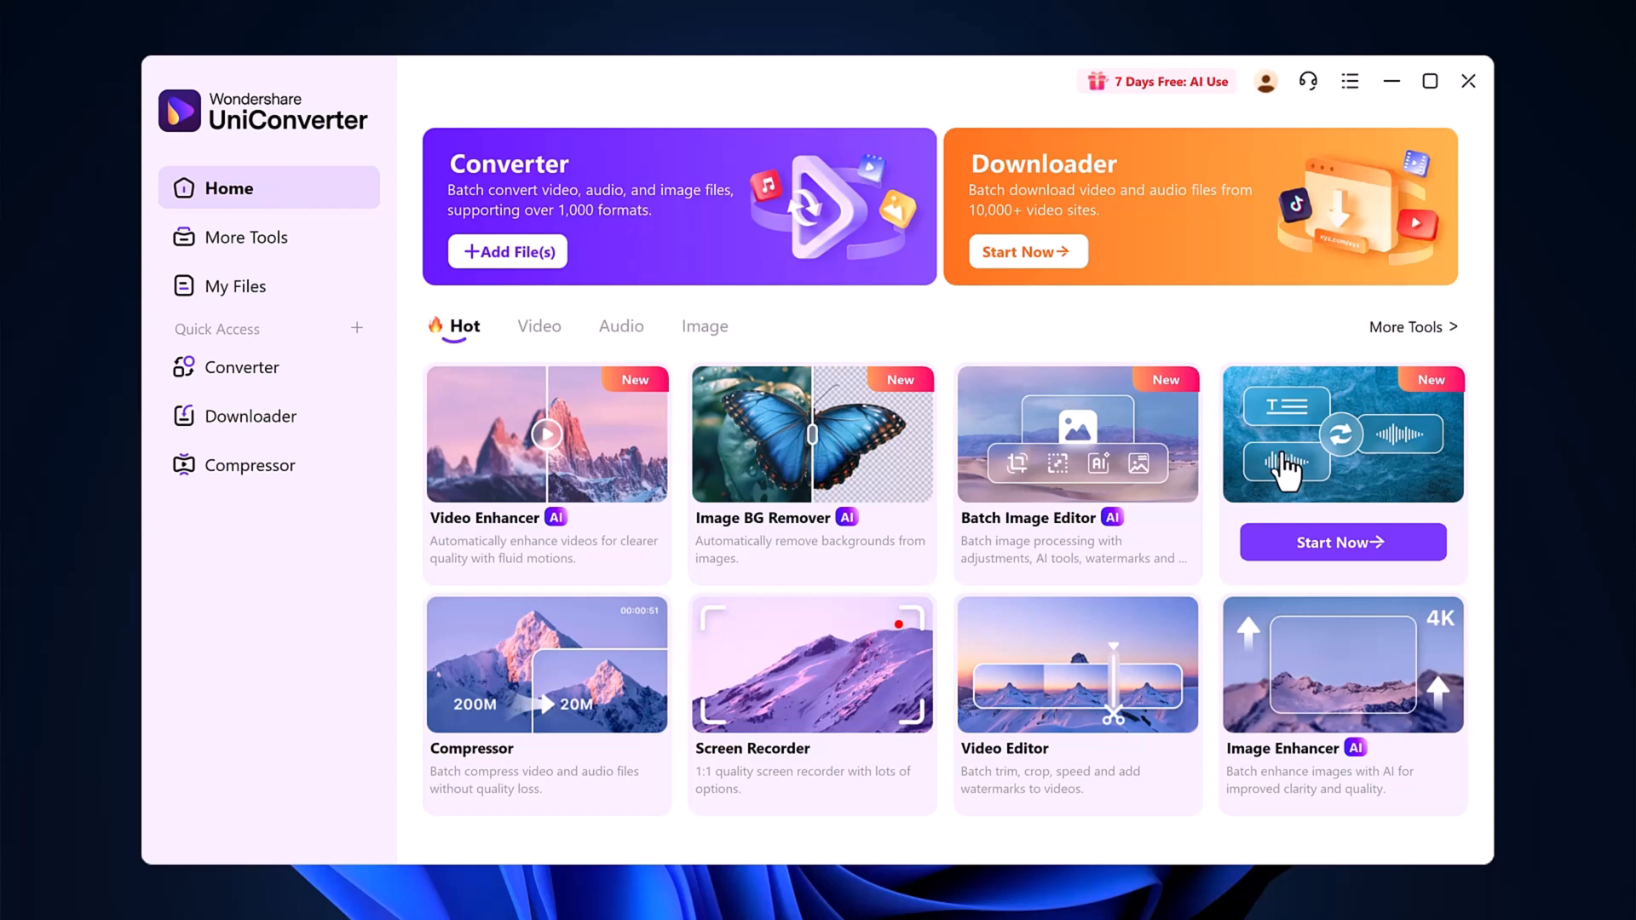
pyautogui.moveTo(821, 700)
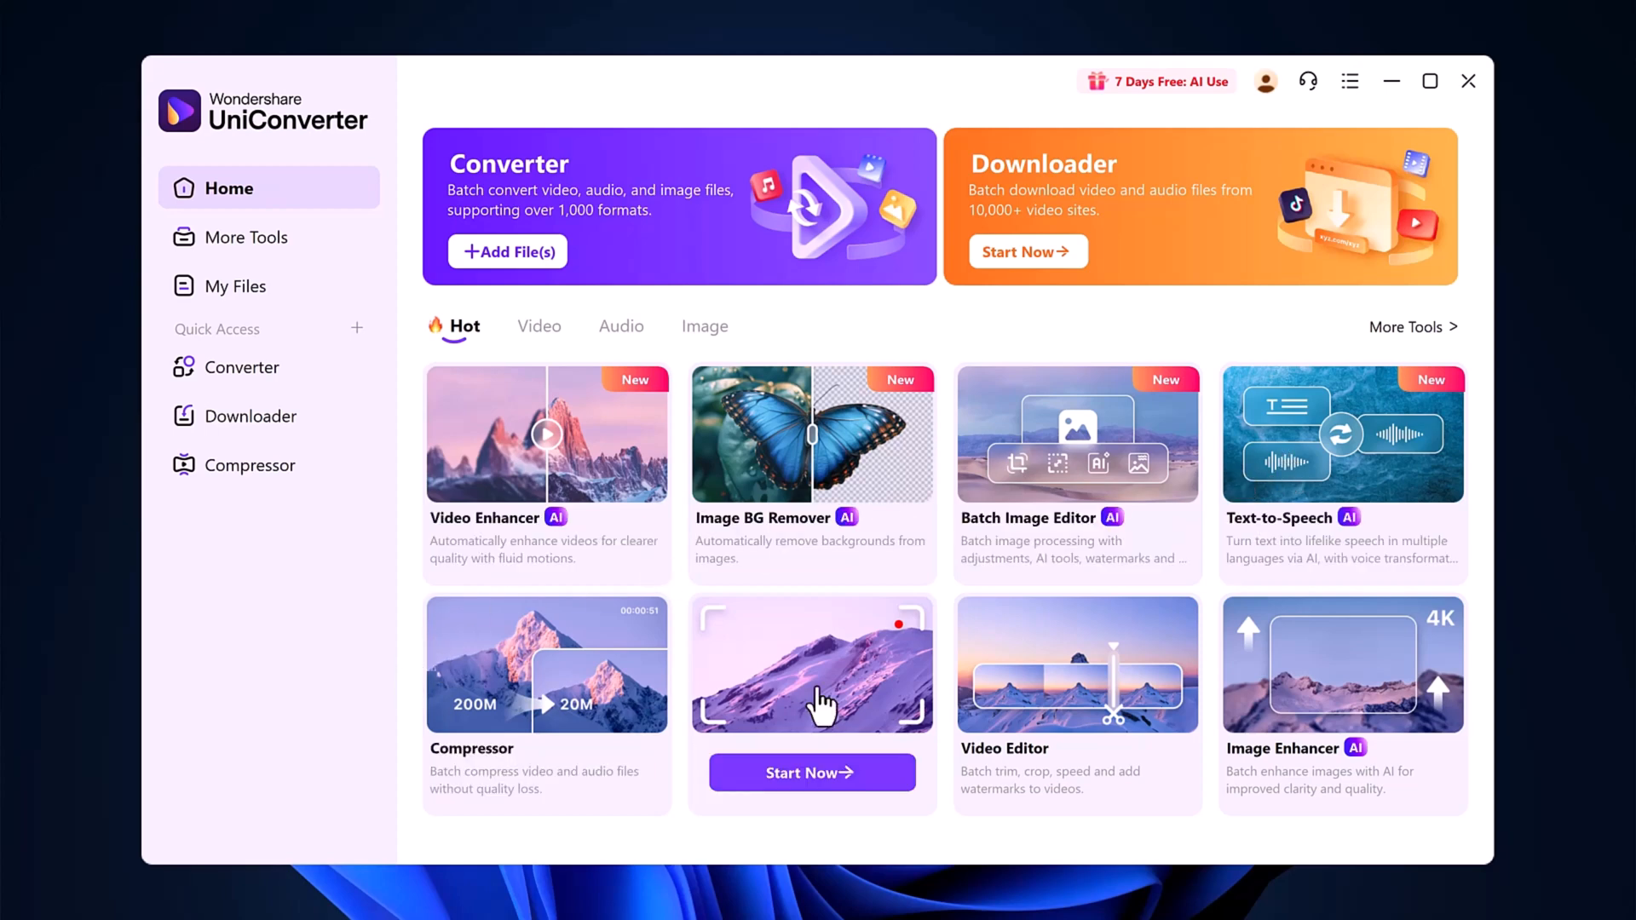
pyautogui.moveTo(1062, 698)
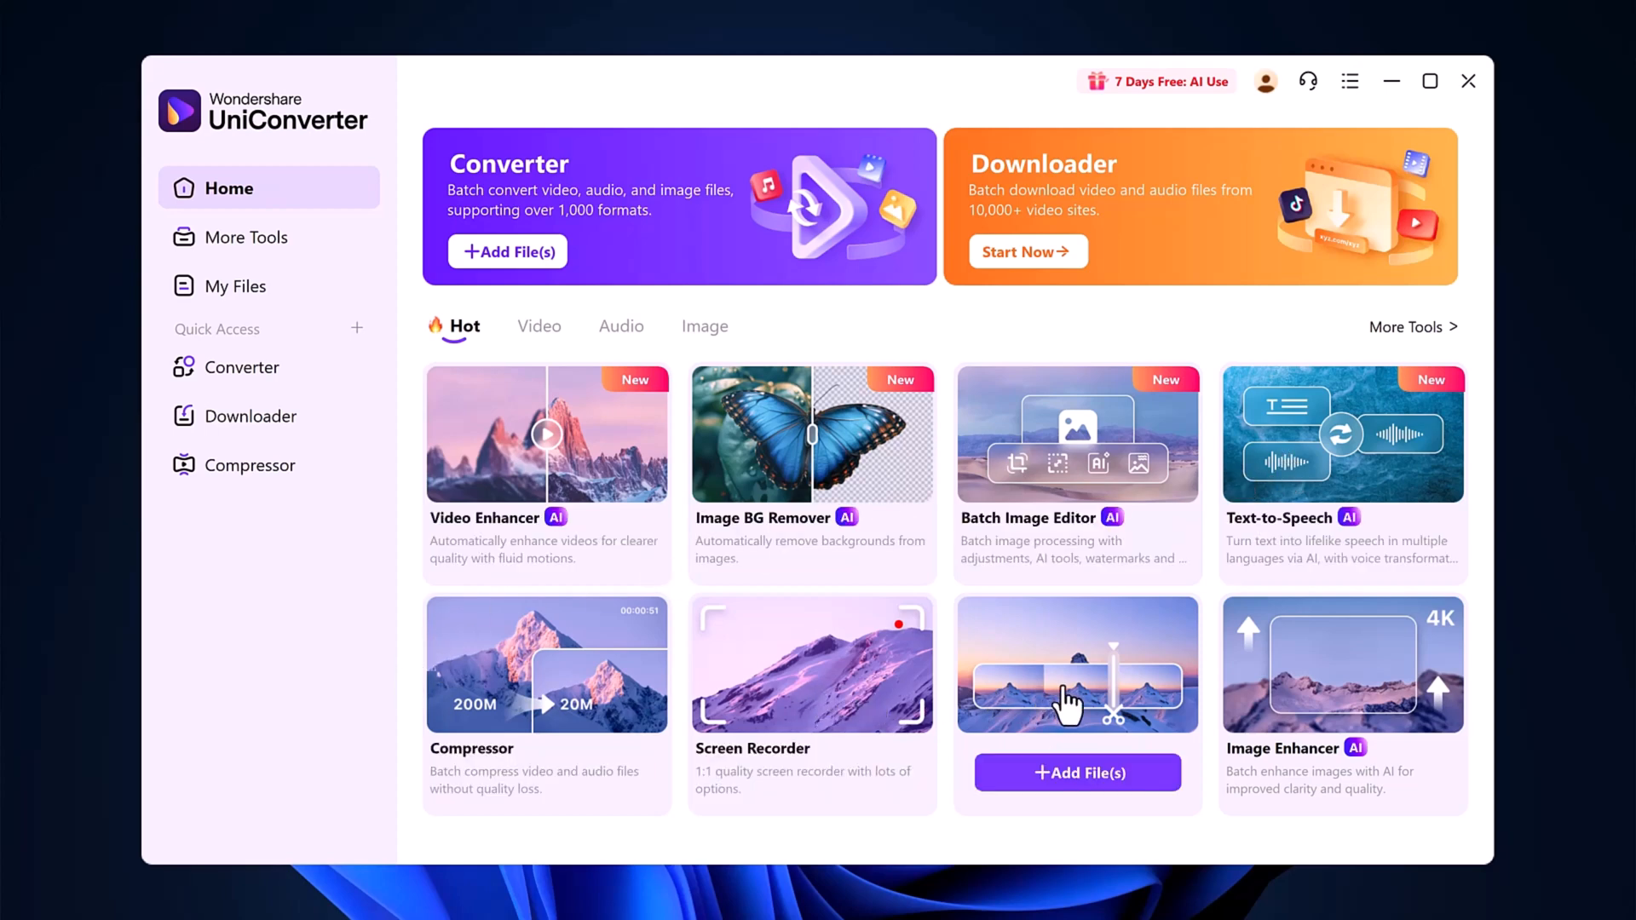
pyautogui.moveTo(1319, 694)
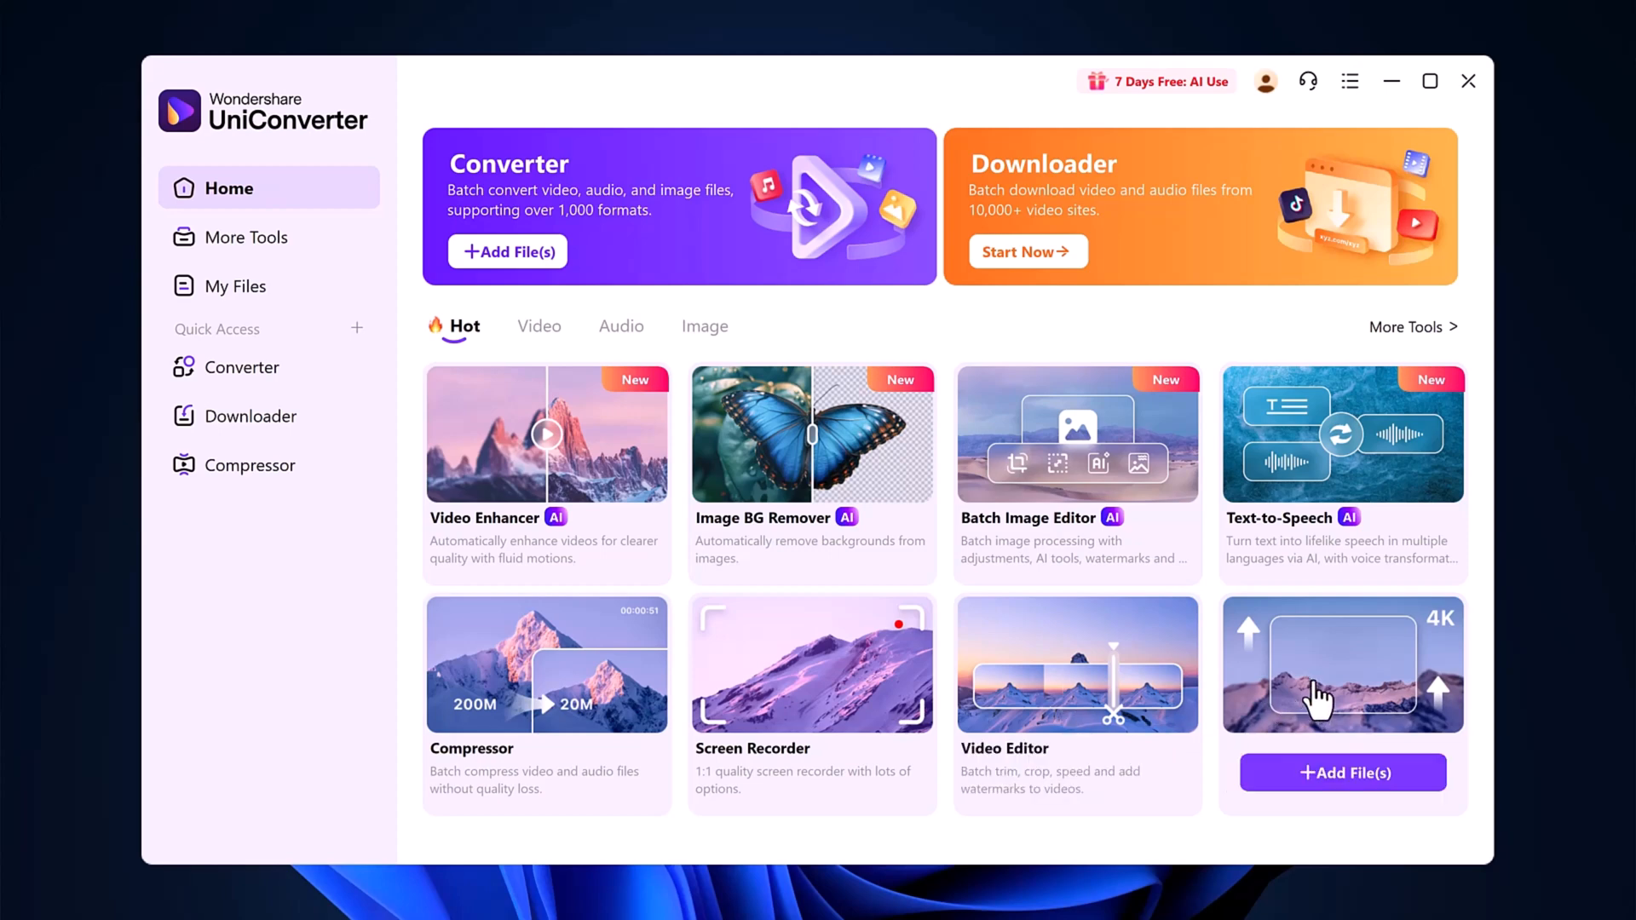
# Browse the Video and Audio tool categories above the tool cards
pyautogui.click(540, 325)
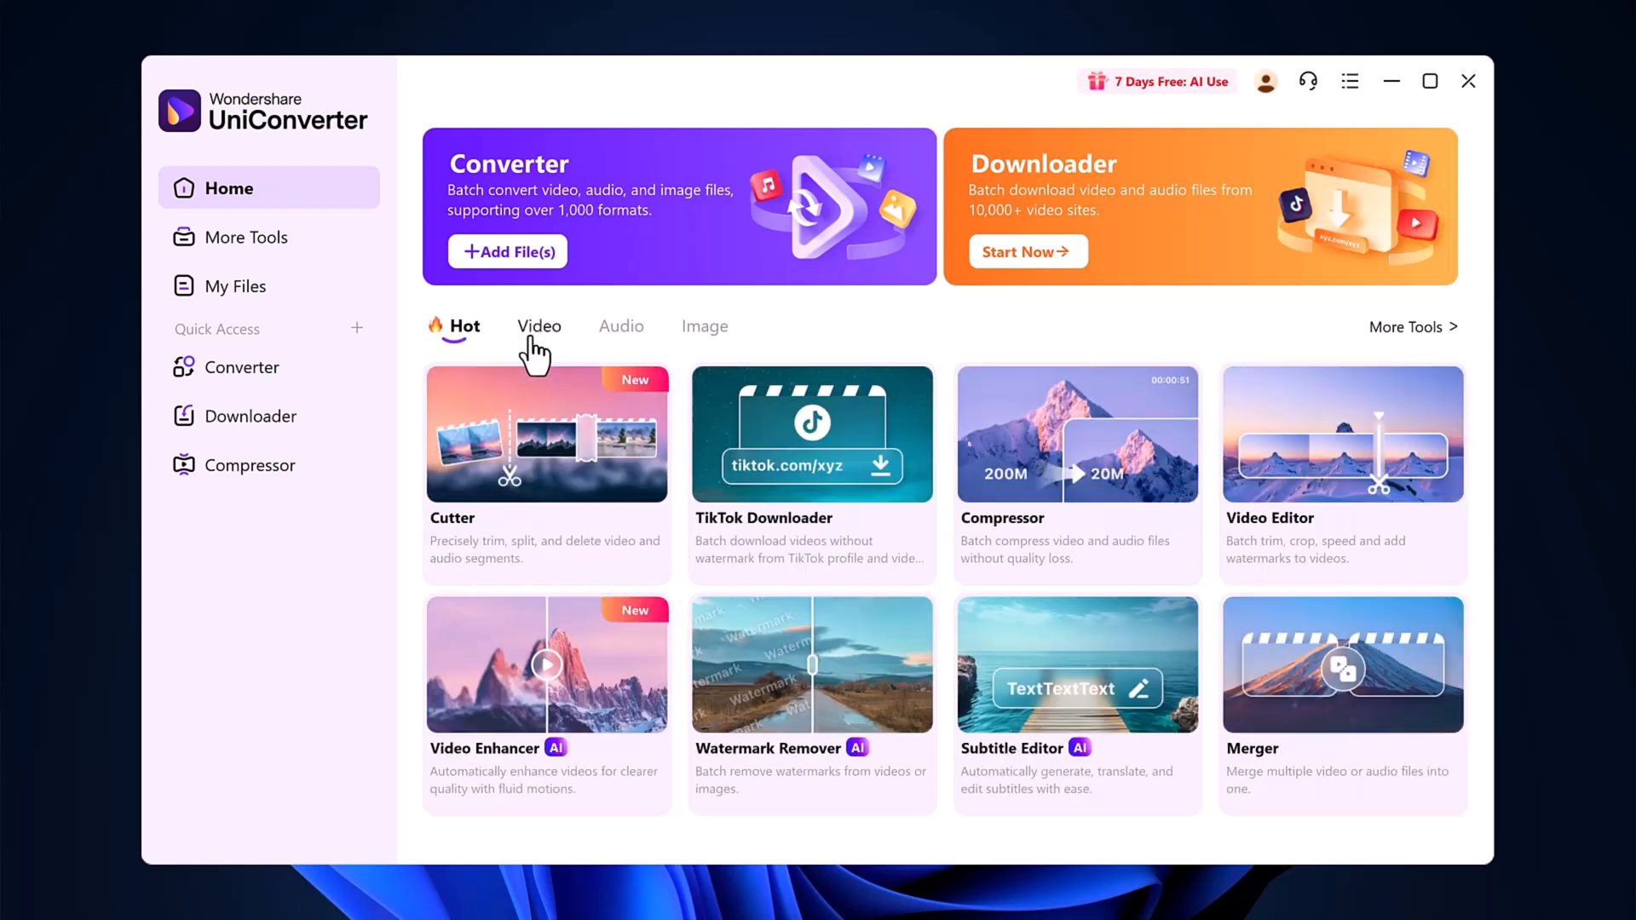
pyautogui.click(539, 326)
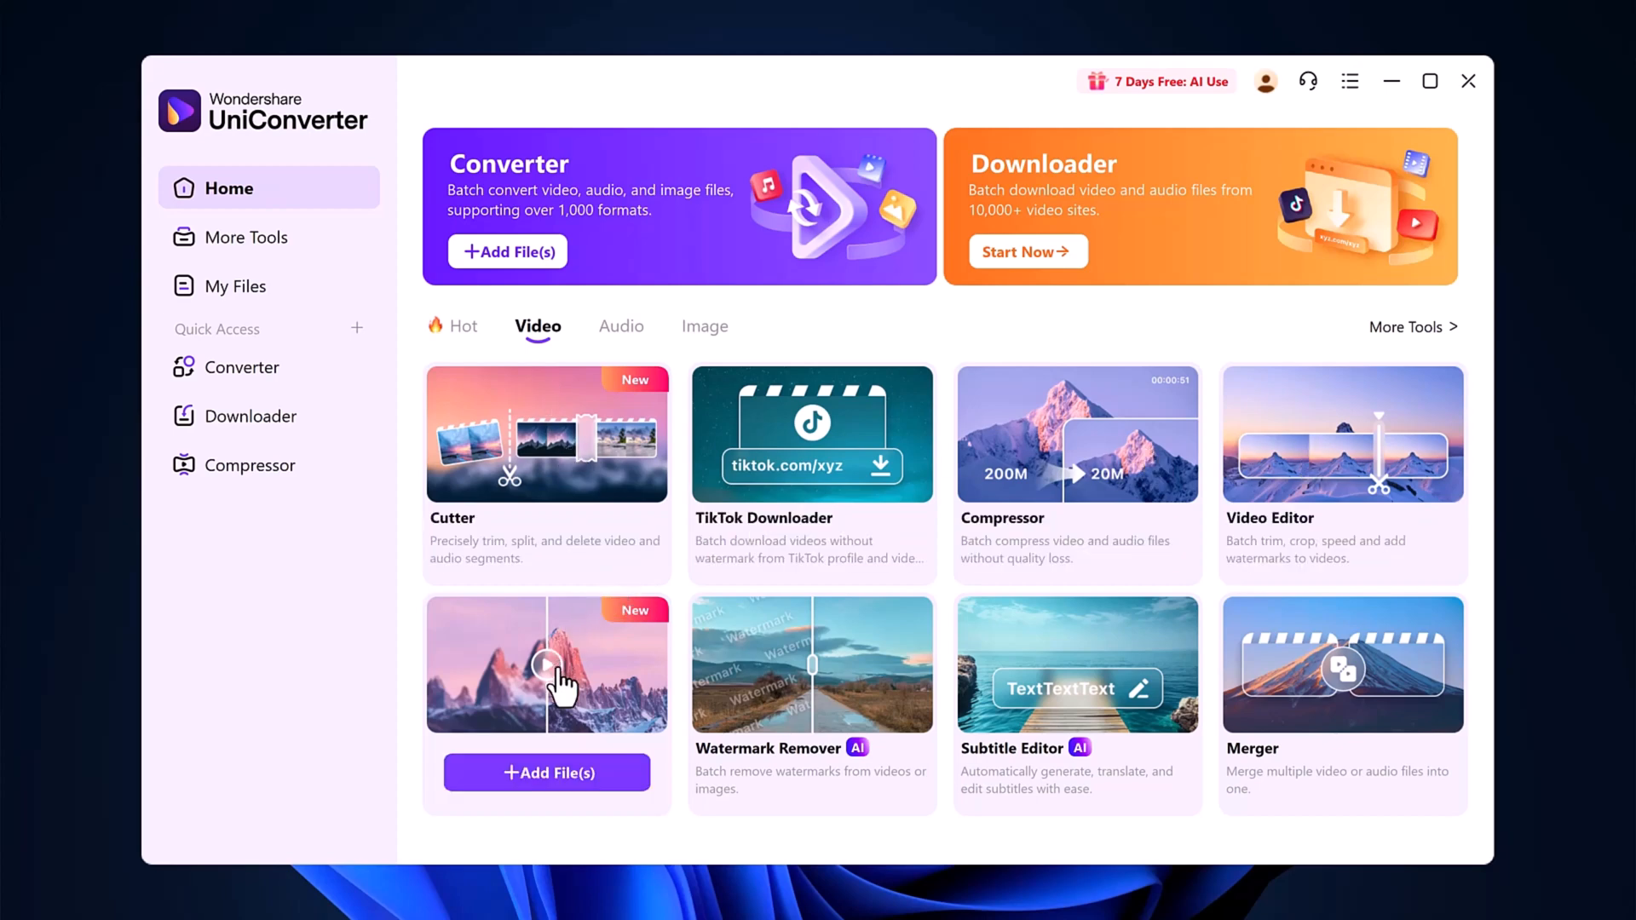
pyautogui.moveTo(1272, 682)
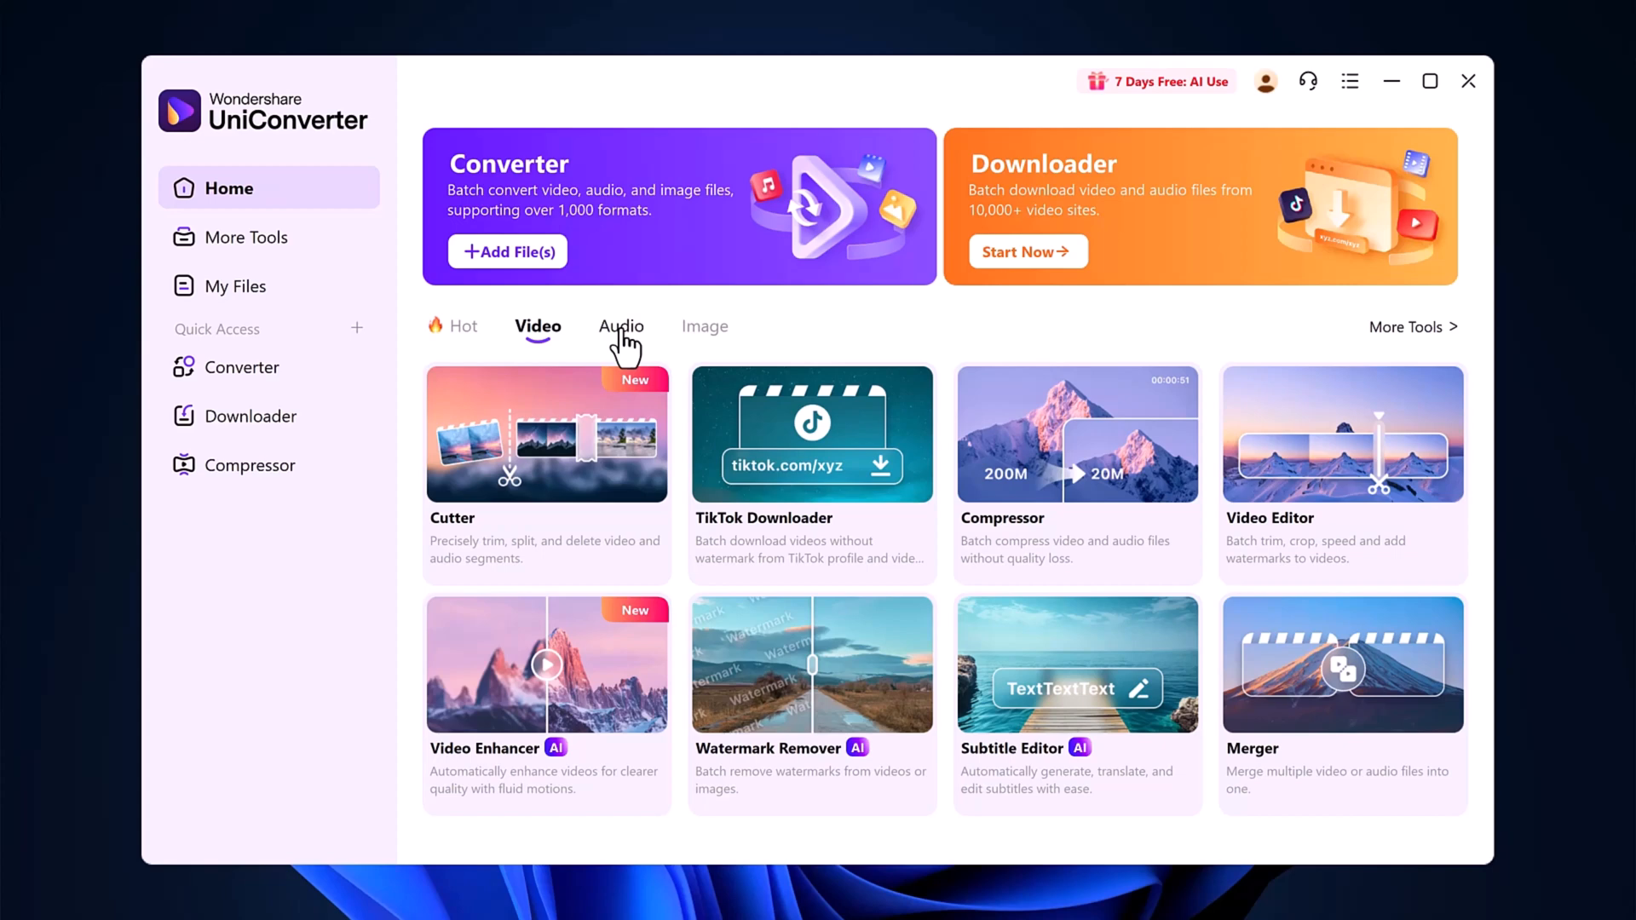
pyautogui.click(704, 326)
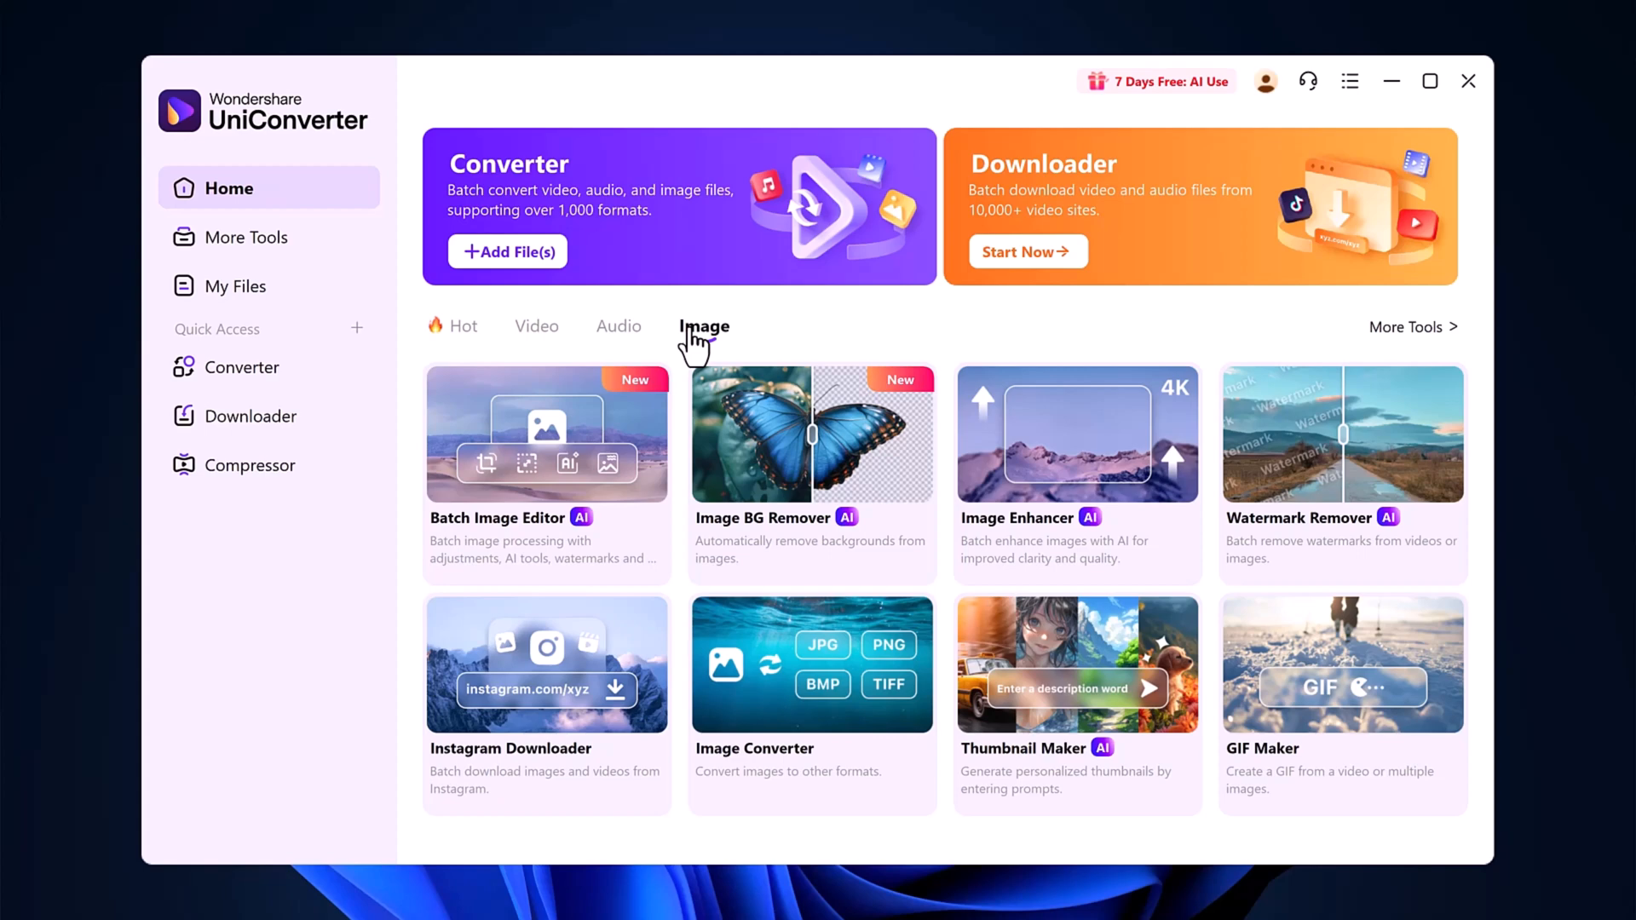
pyautogui.moveTo(811, 512)
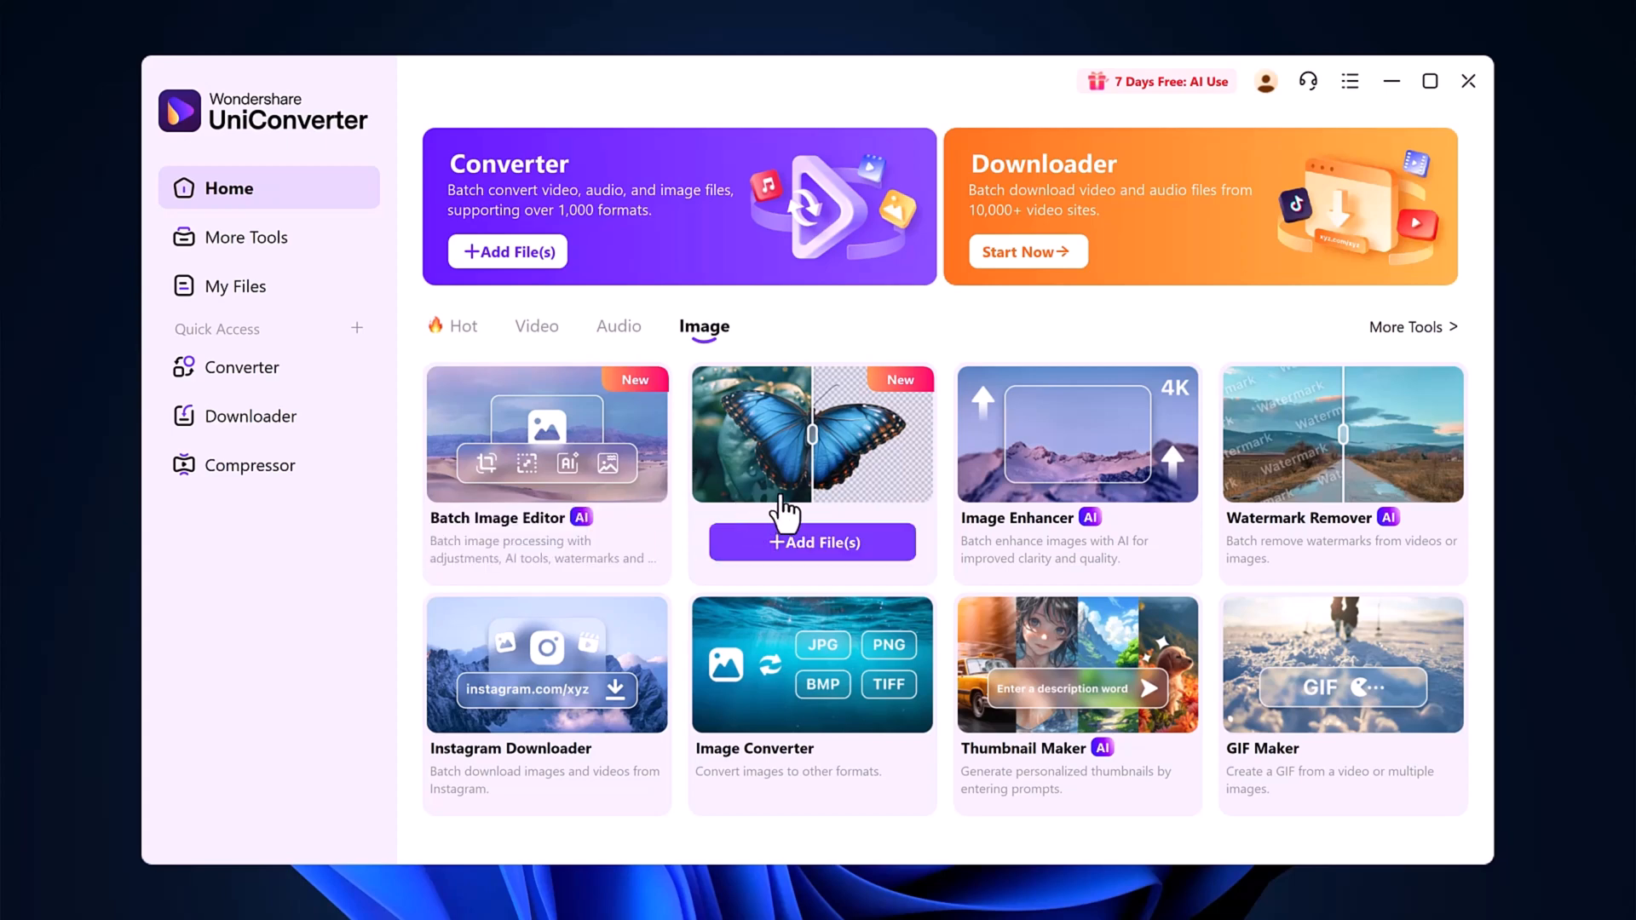
pyautogui.moveTo(830, 475)
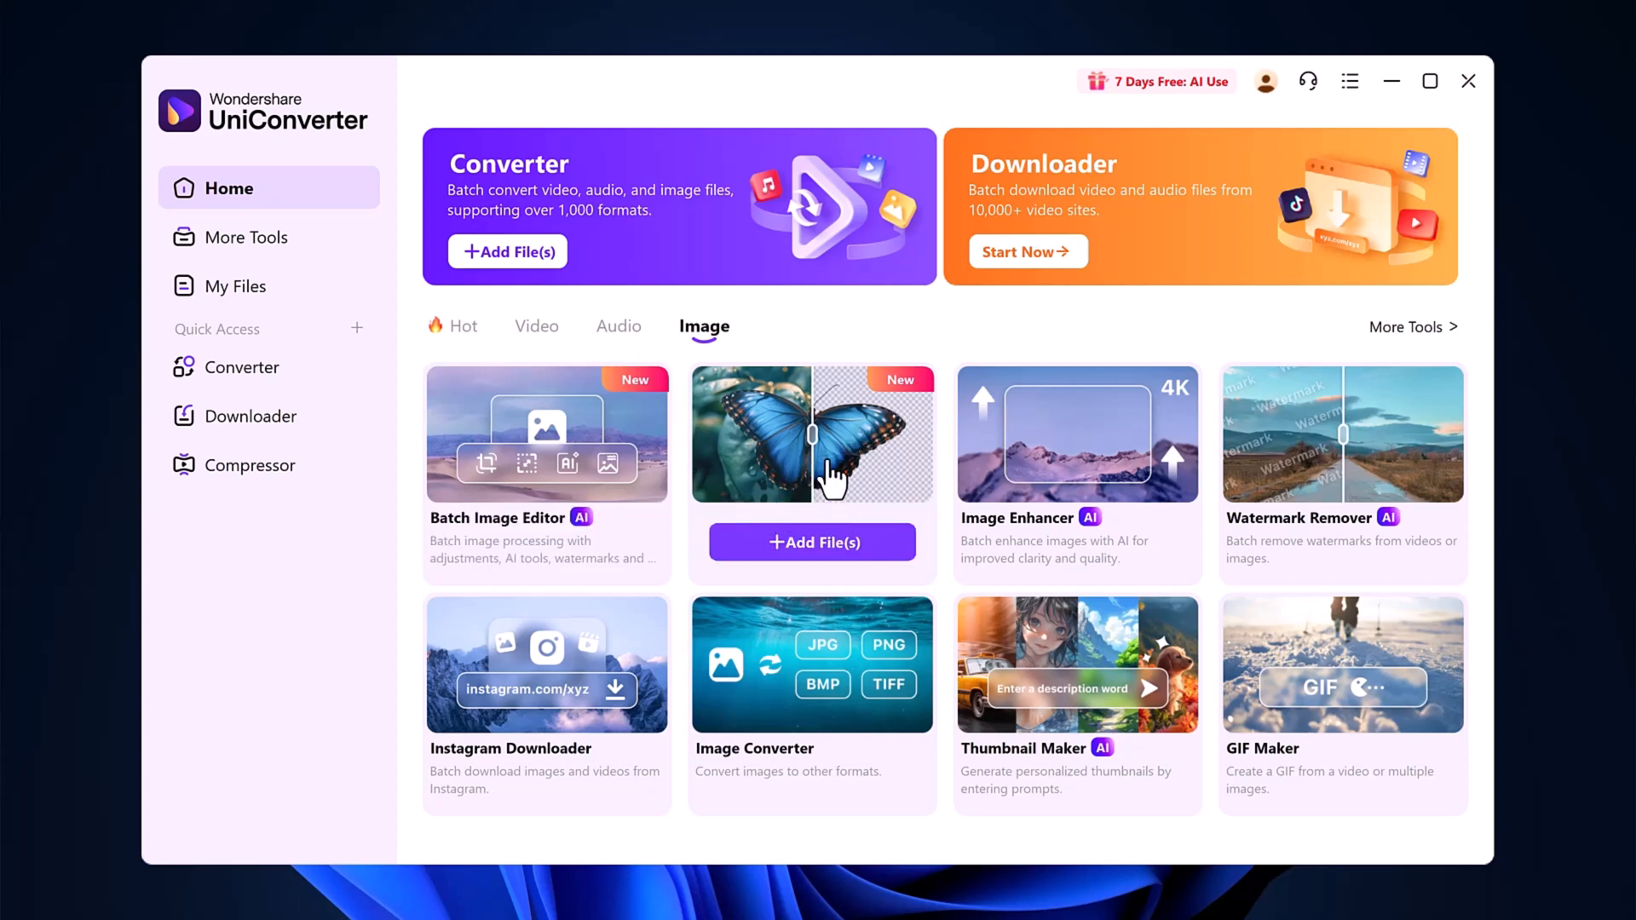
# Launch Image BG Remover, narrow the Batch Image Editor to AI Tools and add image files
pyautogui.click(547, 433)
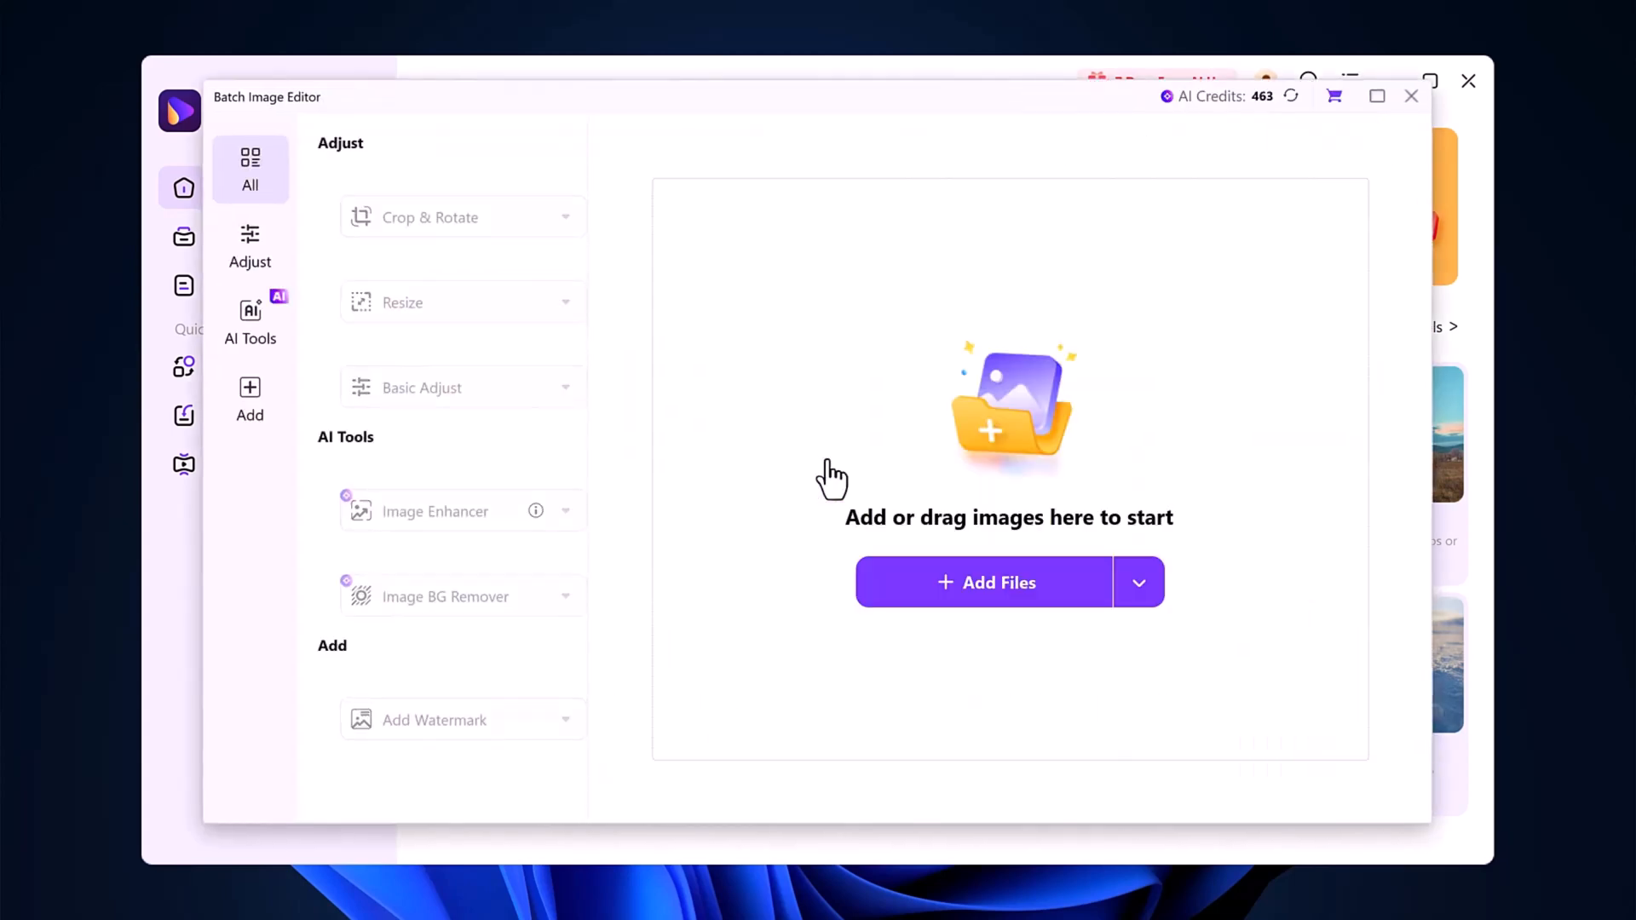
pyautogui.click(251, 323)
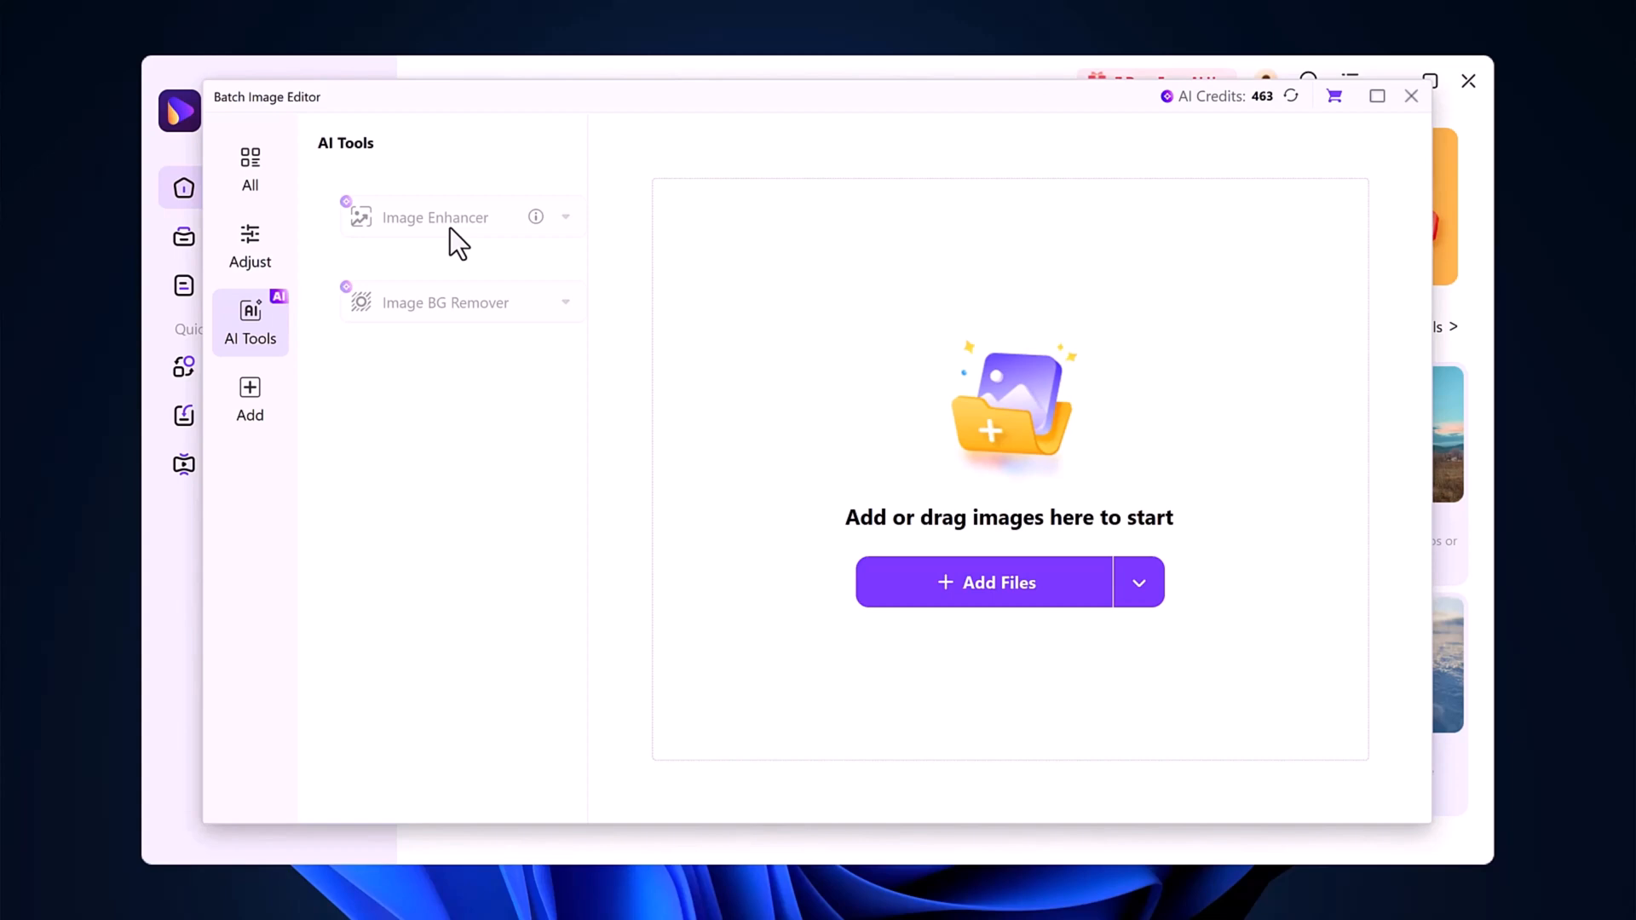
pyautogui.click(249, 169)
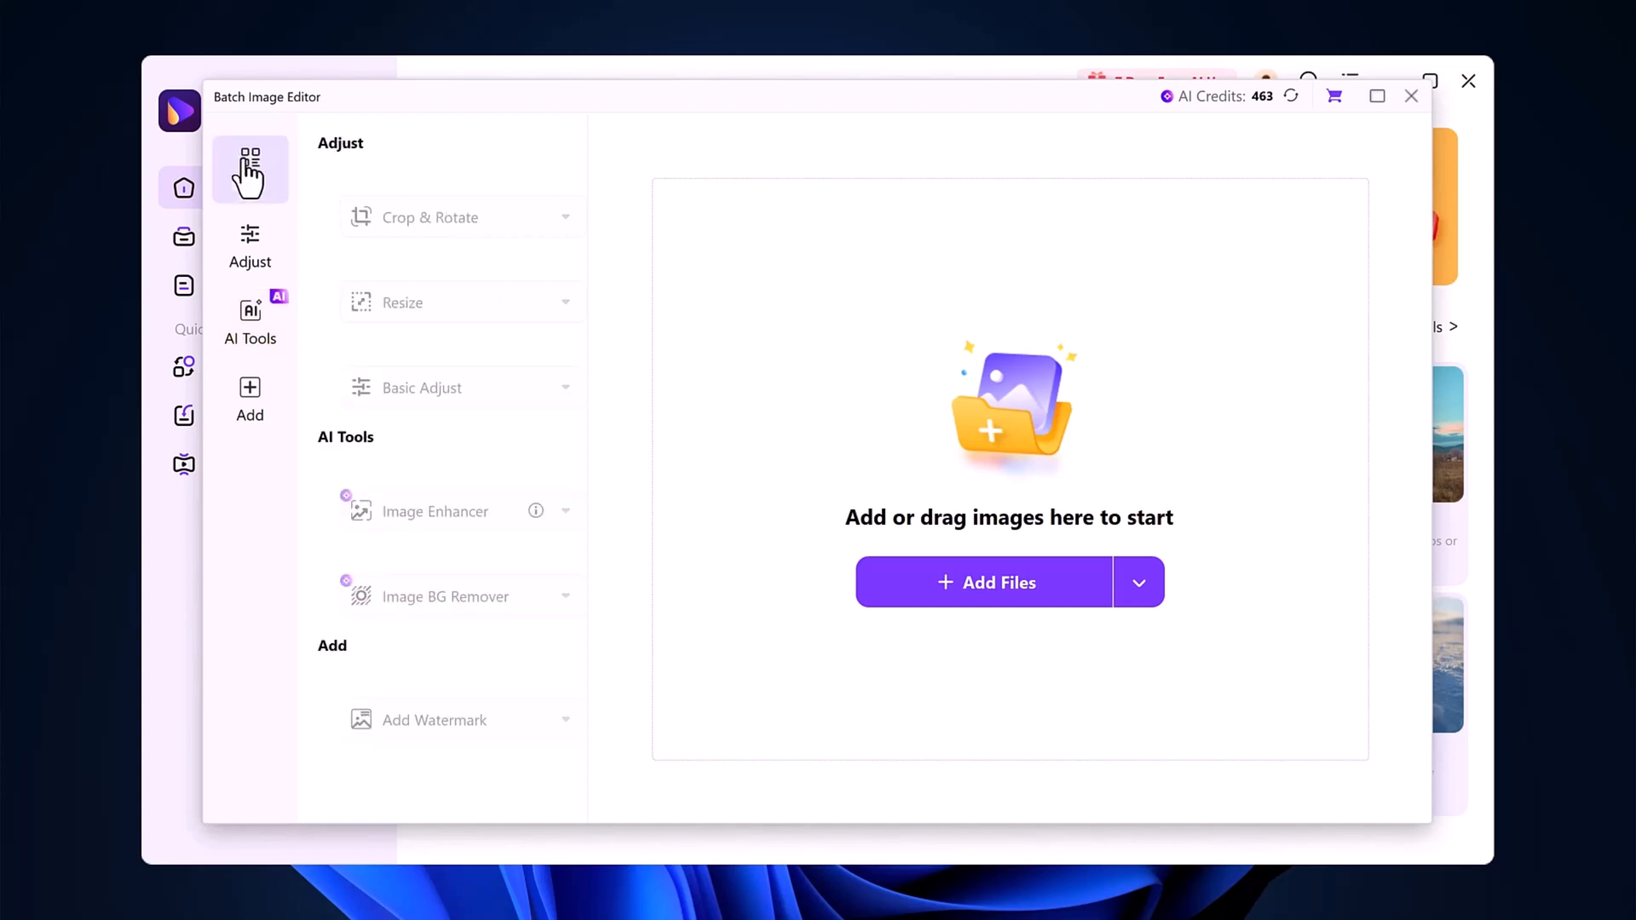
pyautogui.click(249, 319)
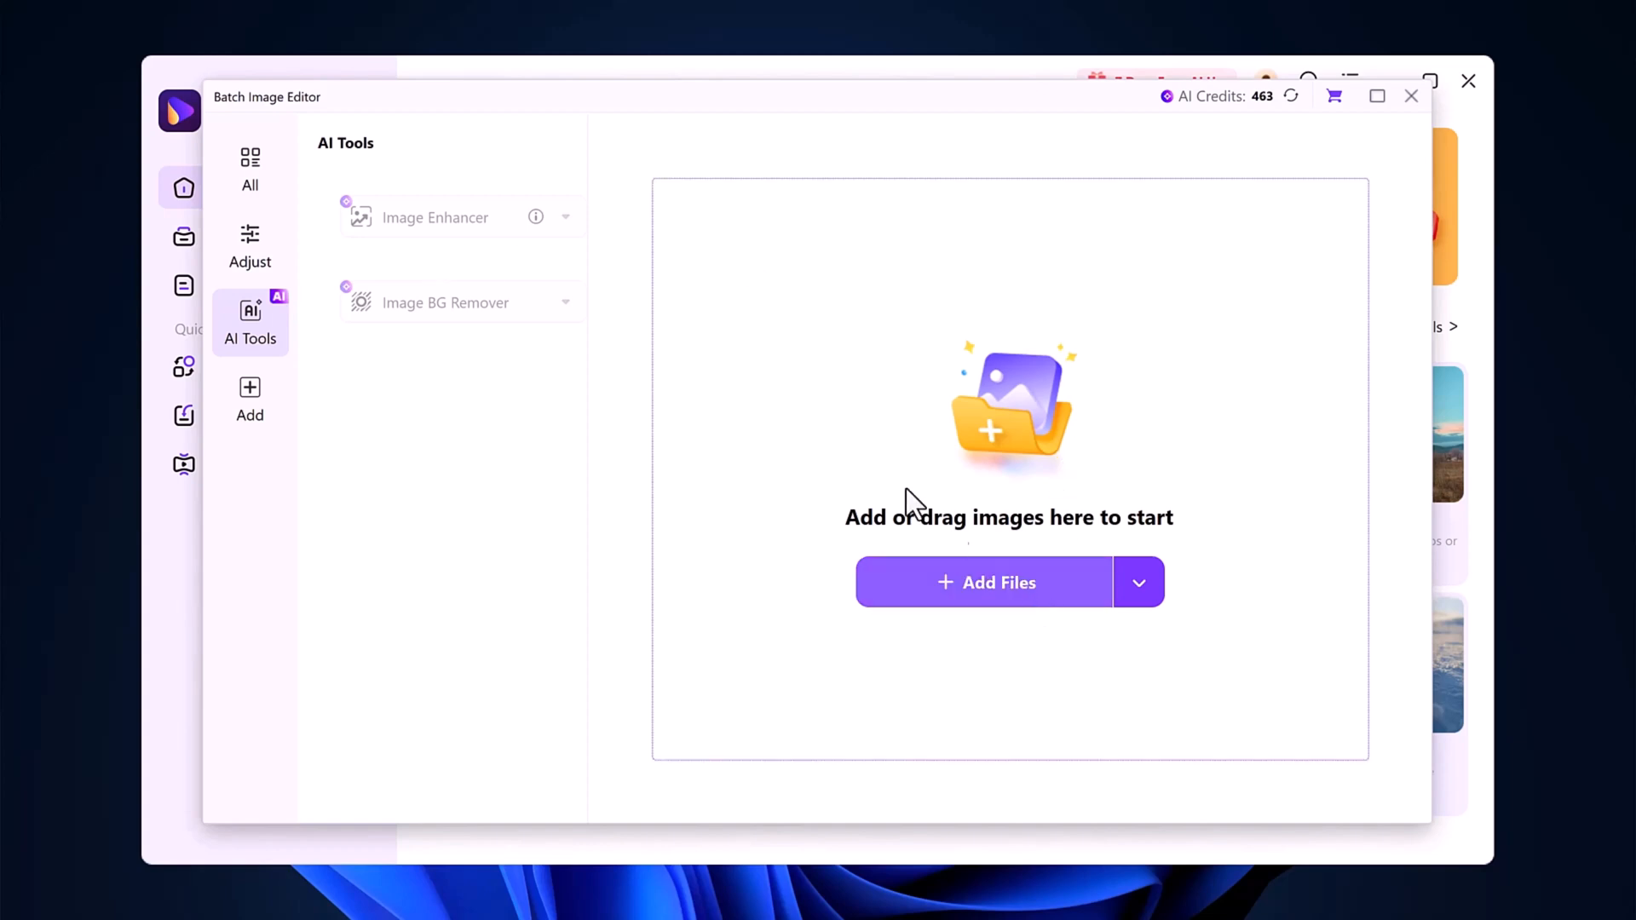
pyautogui.click(981, 583)
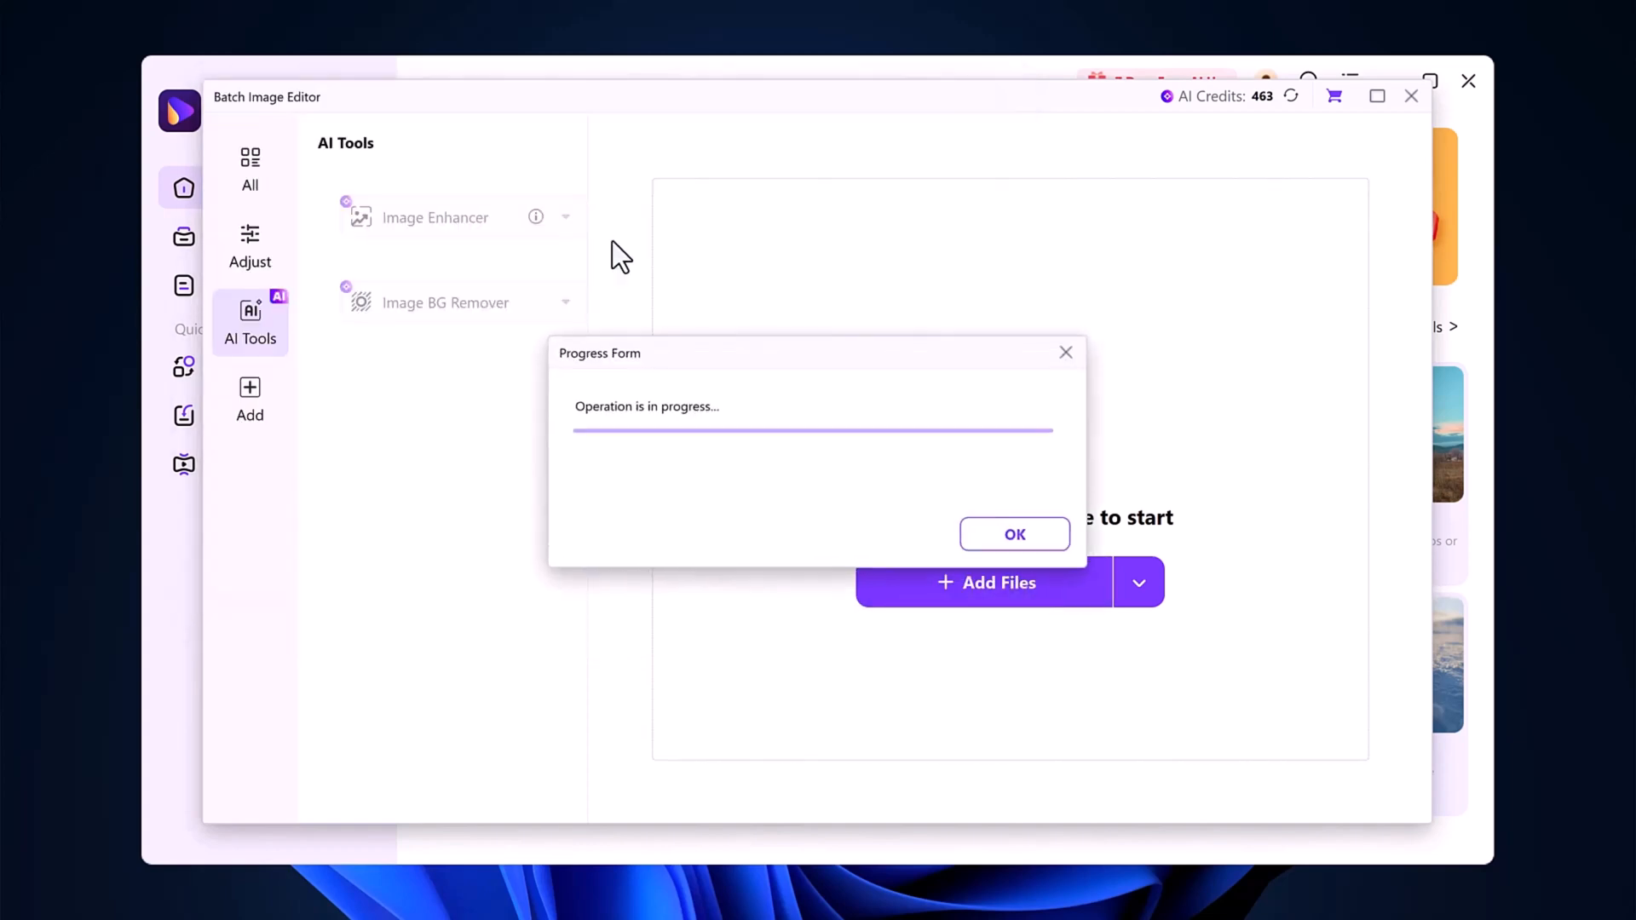
# Load the perfume bottle image and switch Auto Enhancer on under Image Enhancer
pyautogui.click(1012, 534)
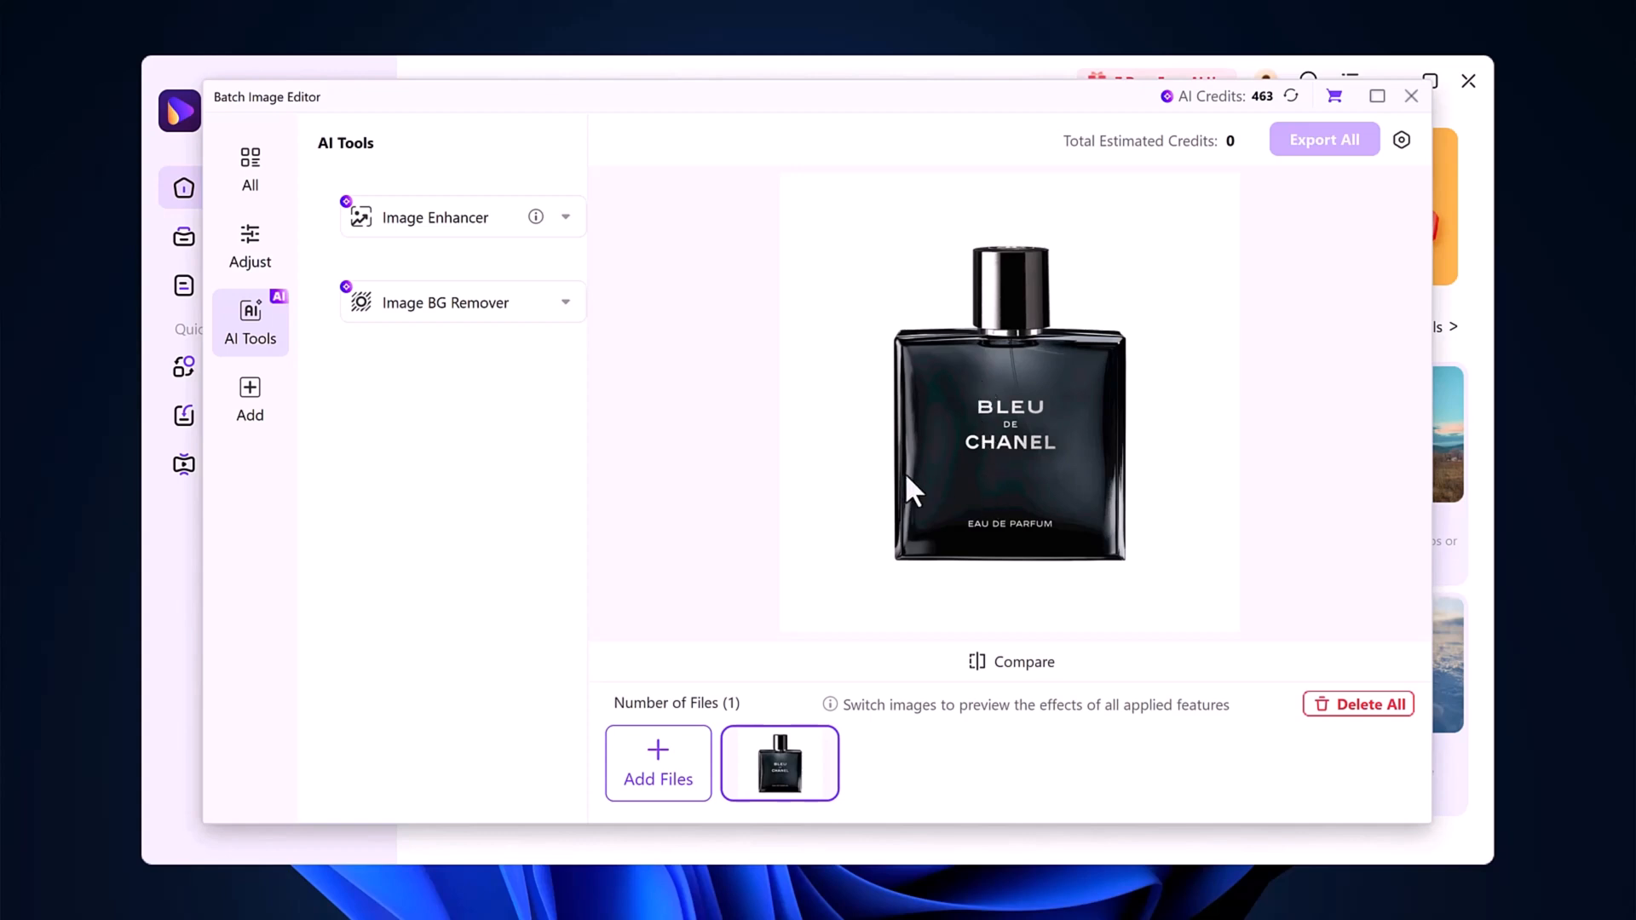
pyautogui.moveTo(865, 472)
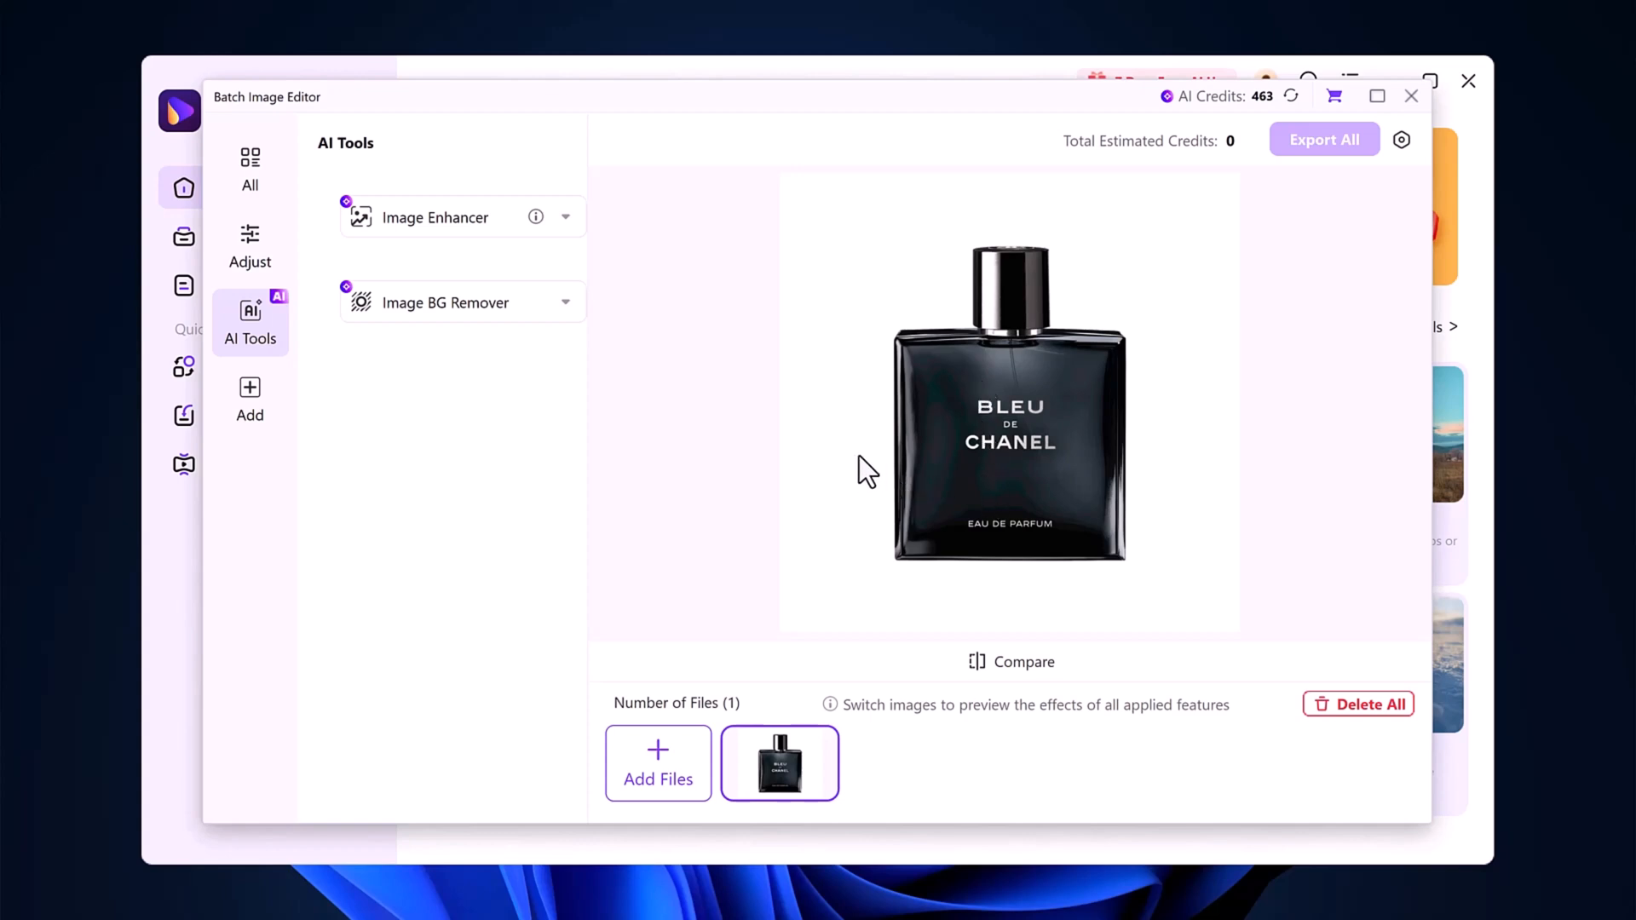
pyautogui.moveTo(419, 246)
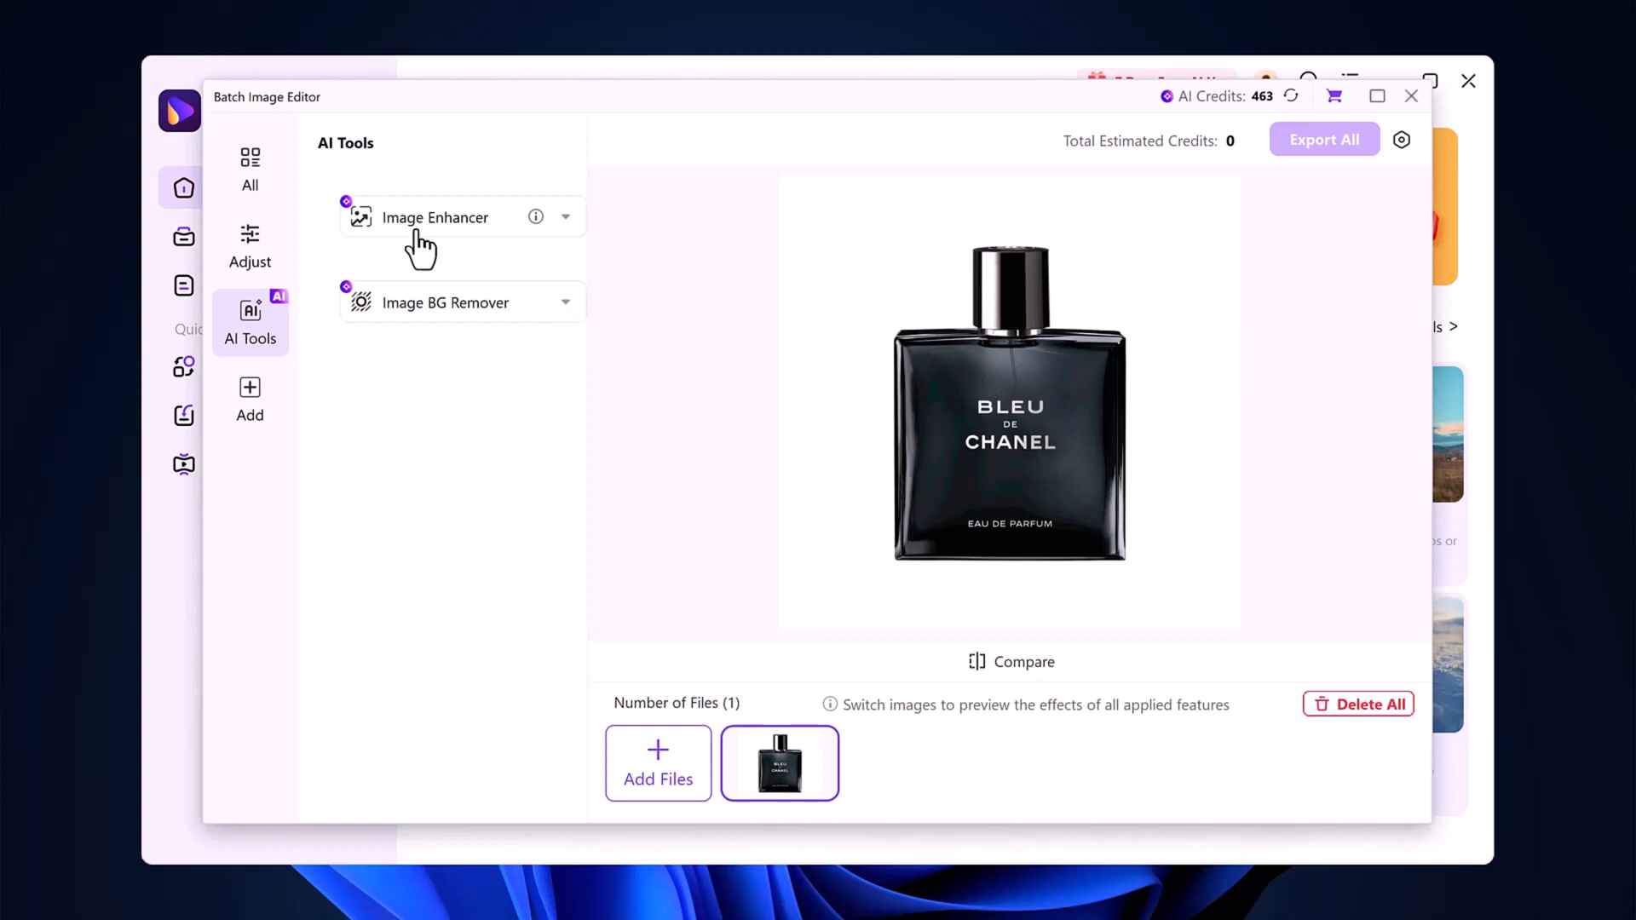
pyautogui.moveTo(423, 329)
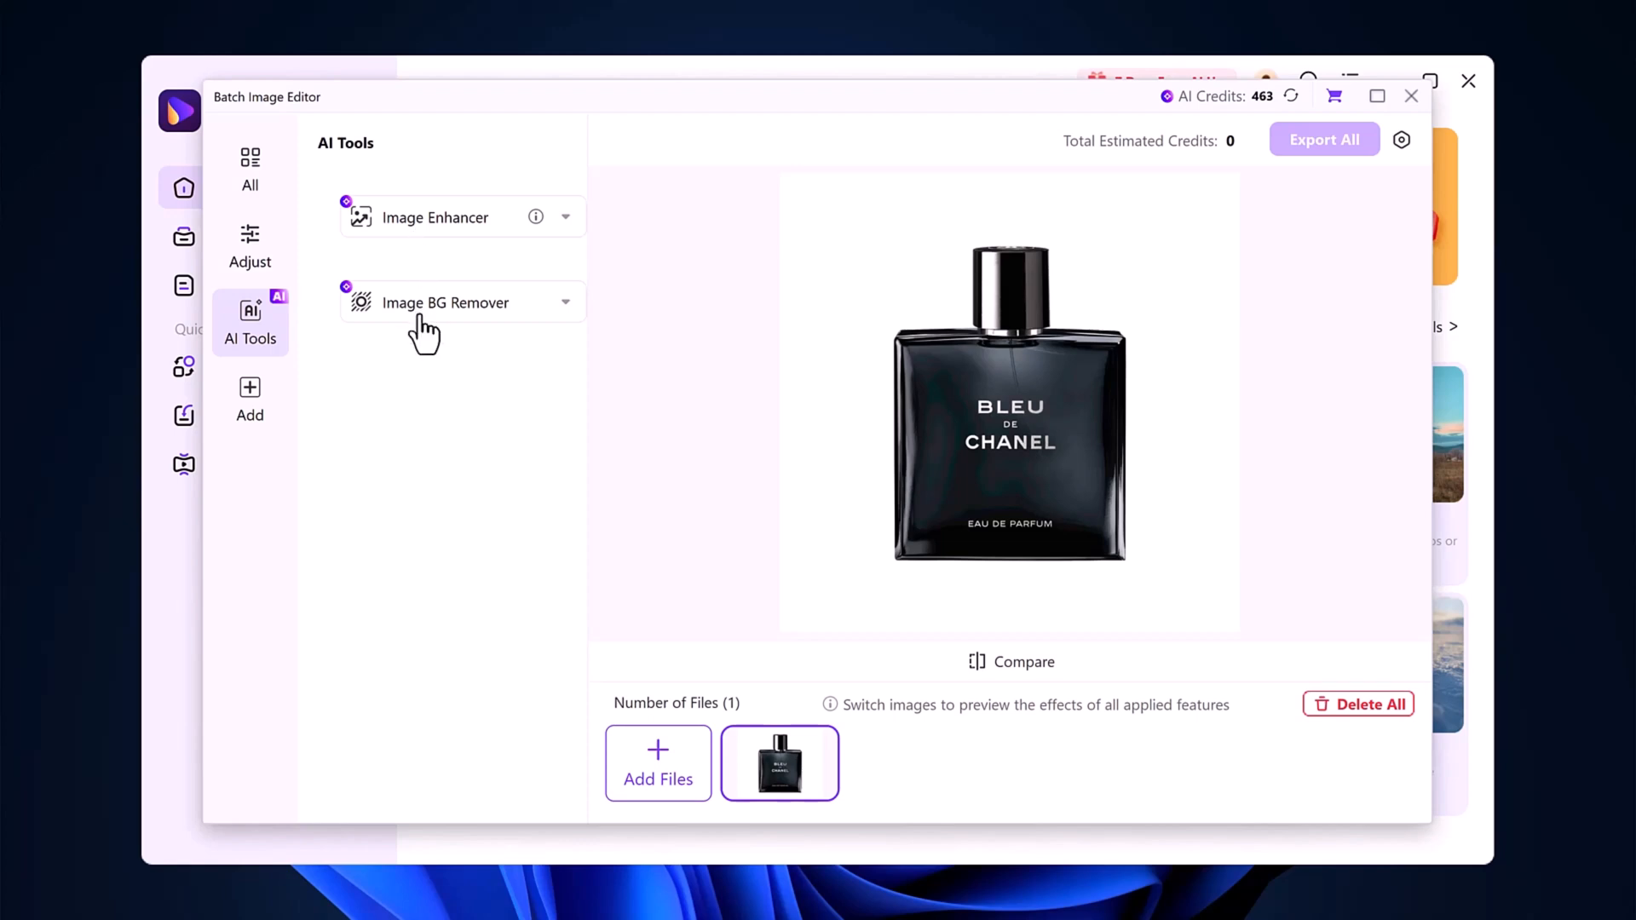
pyautogui.click(566, 217)
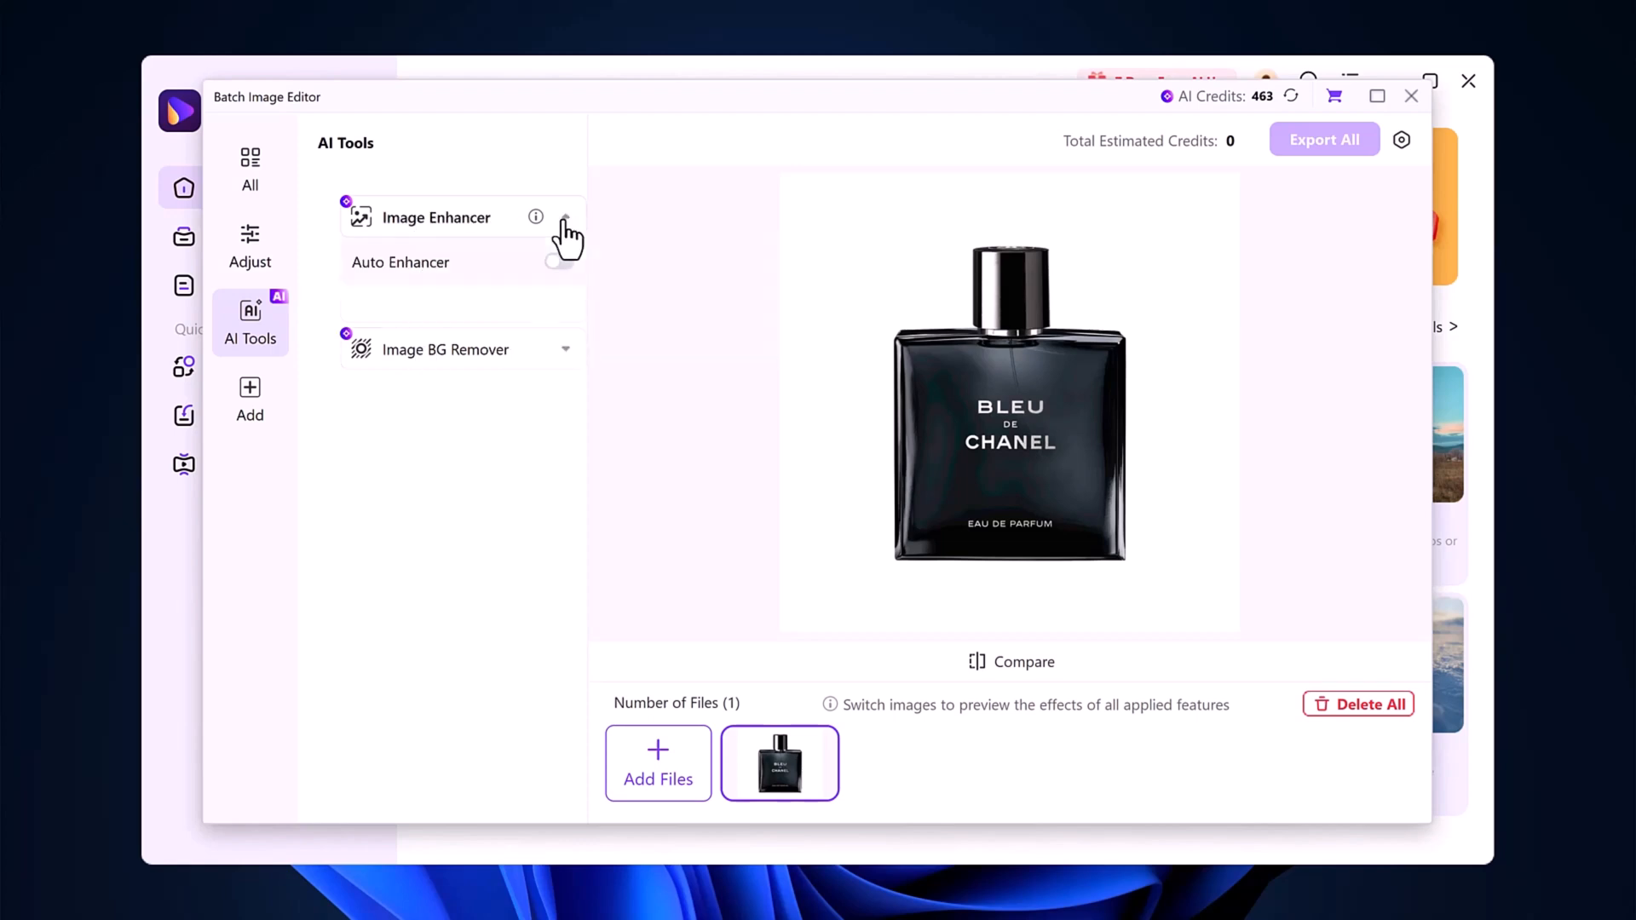
pyautogui.click(559, 262)
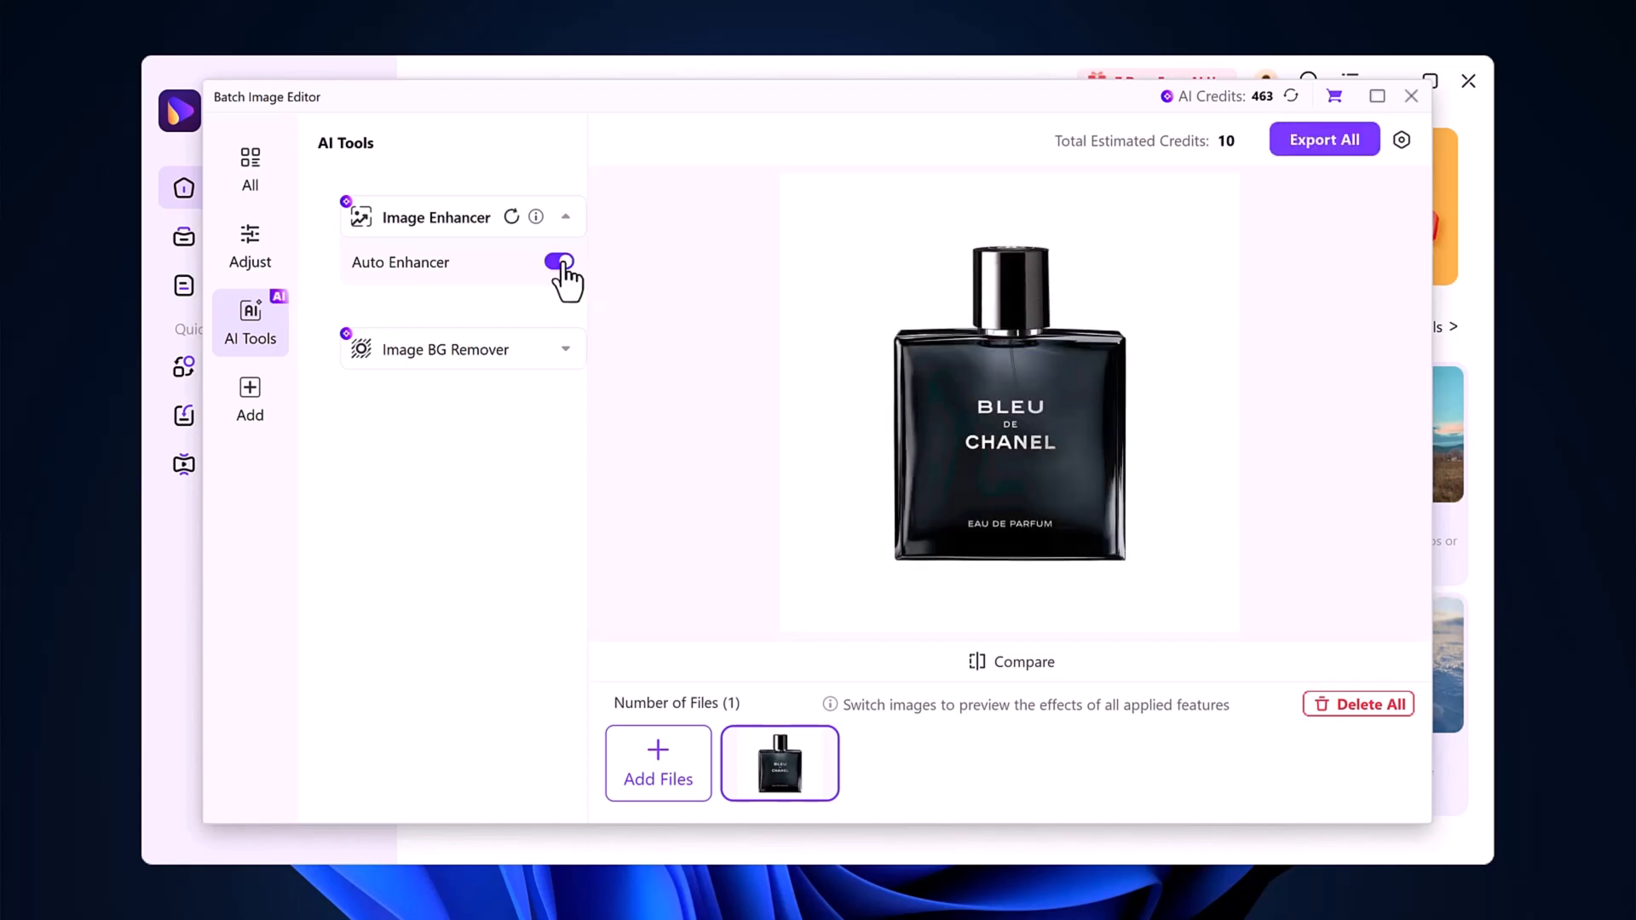
pyautogui.click(559, 262)
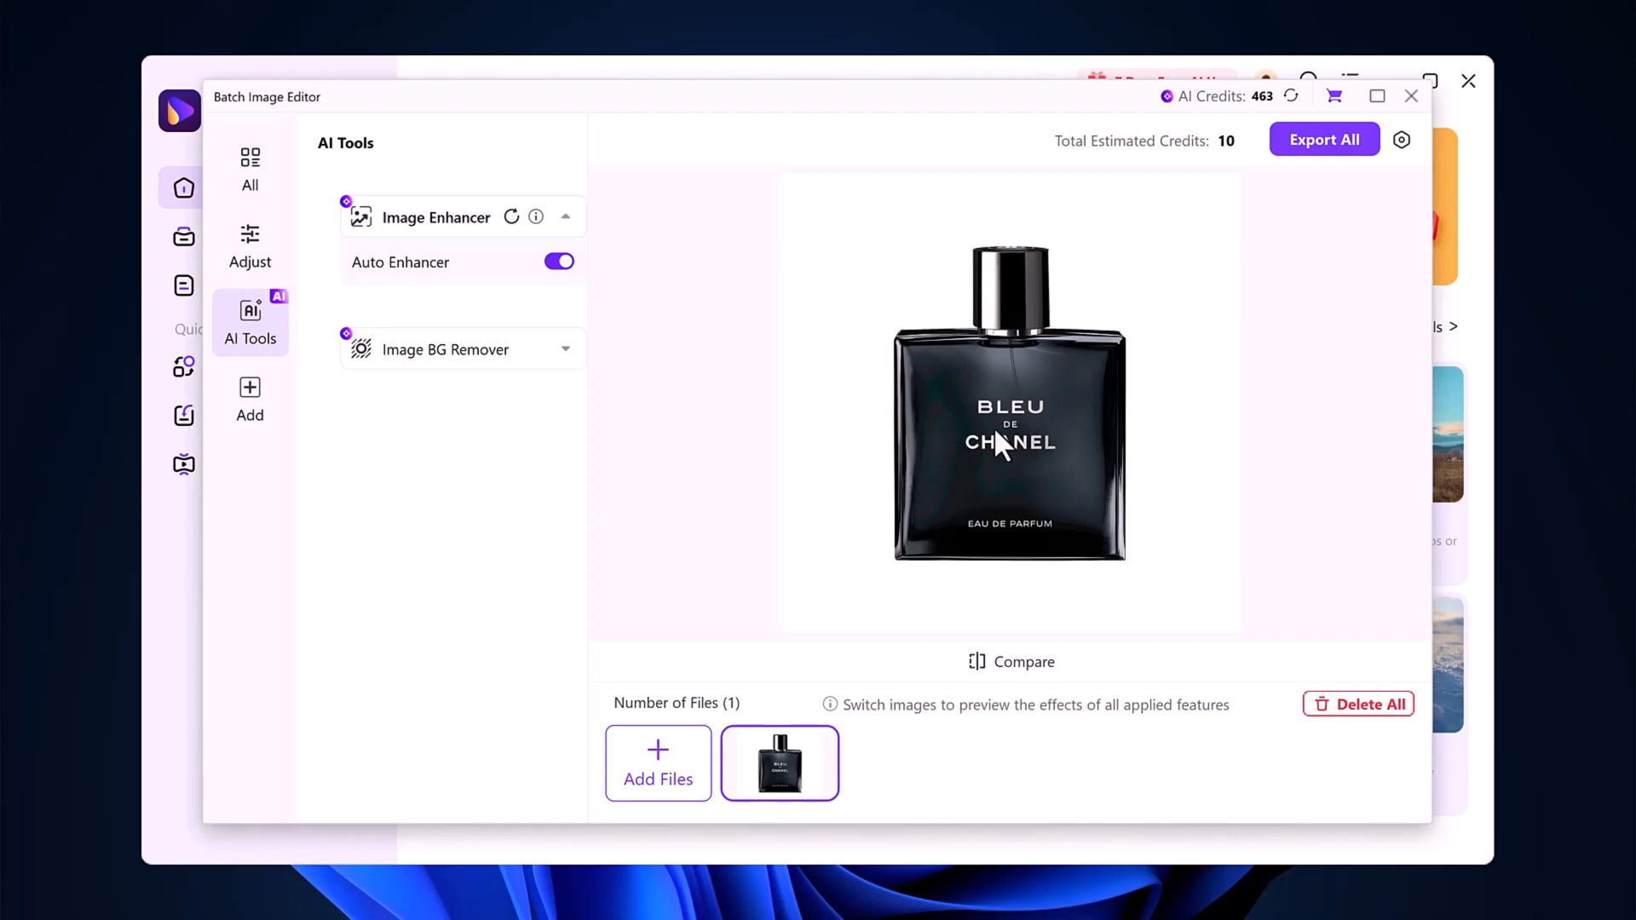
pyautogui.moveTo(1009, 480)
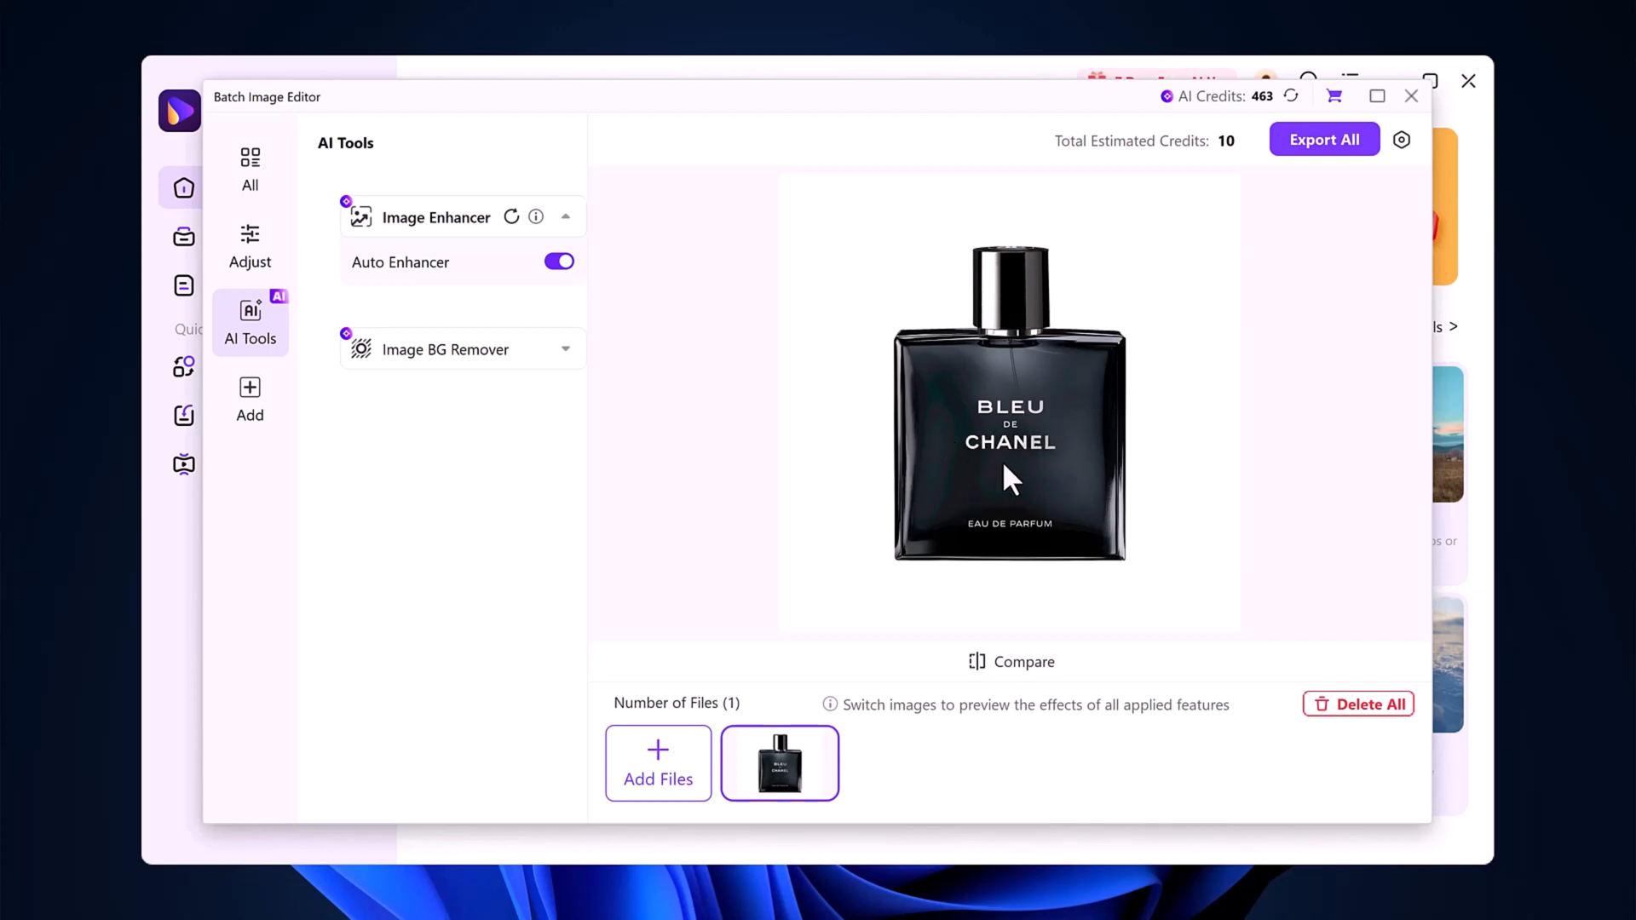
pyautogui.moveTo(491, 368)
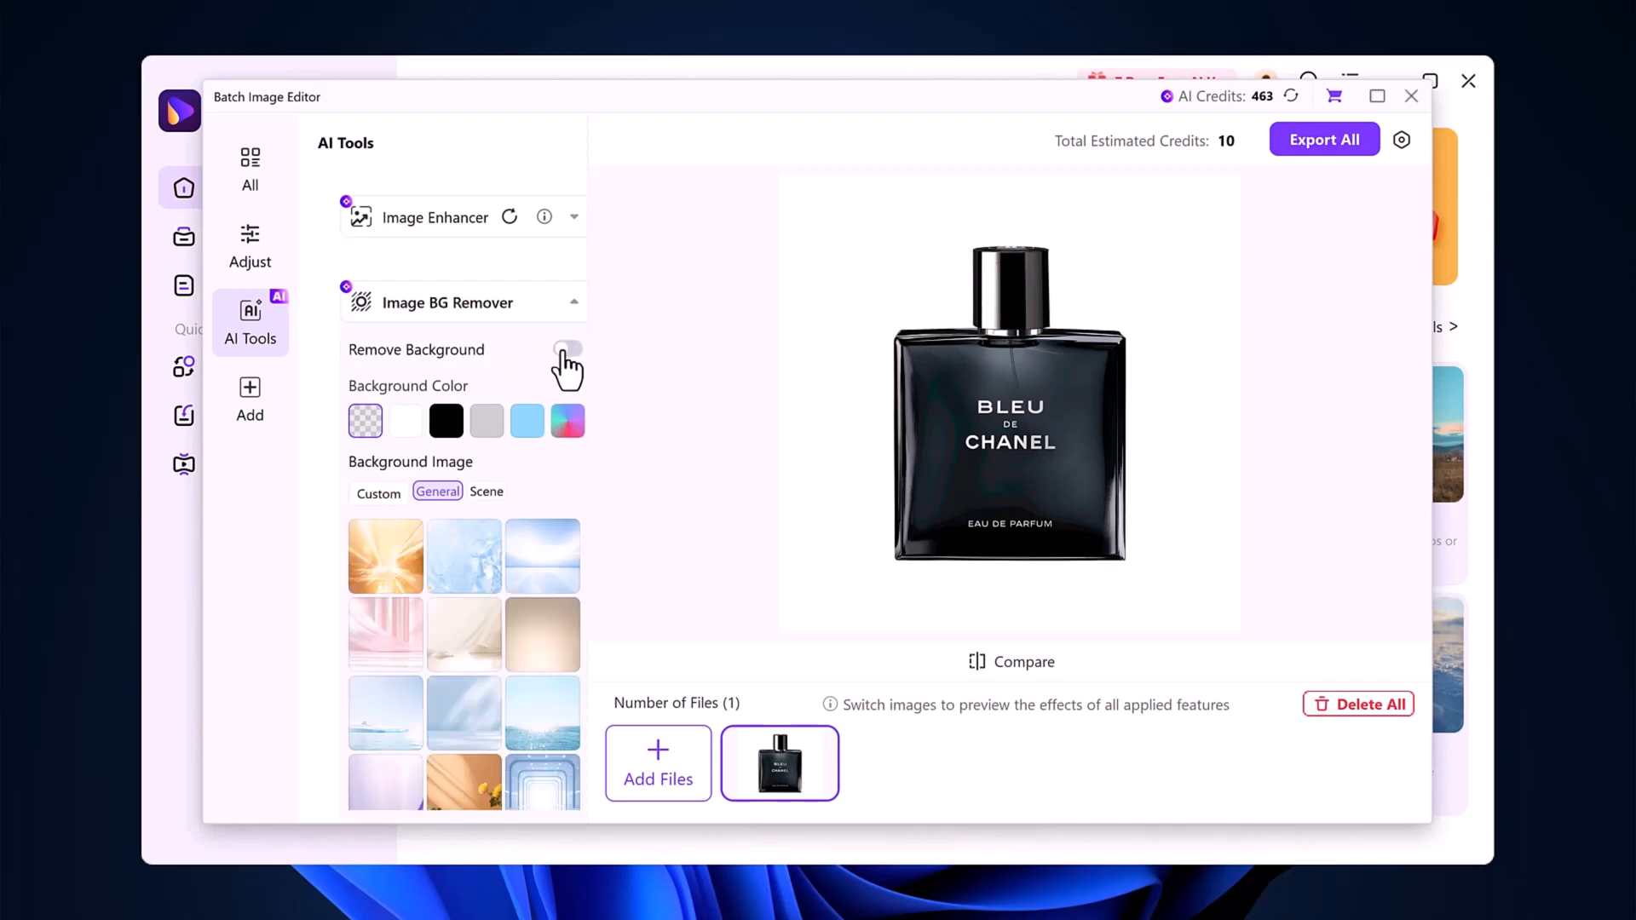
# Remove the bottle's background, try plain grey, then apply the water-and-green-leaves General backdrop
pyautogui.click(566, 349)
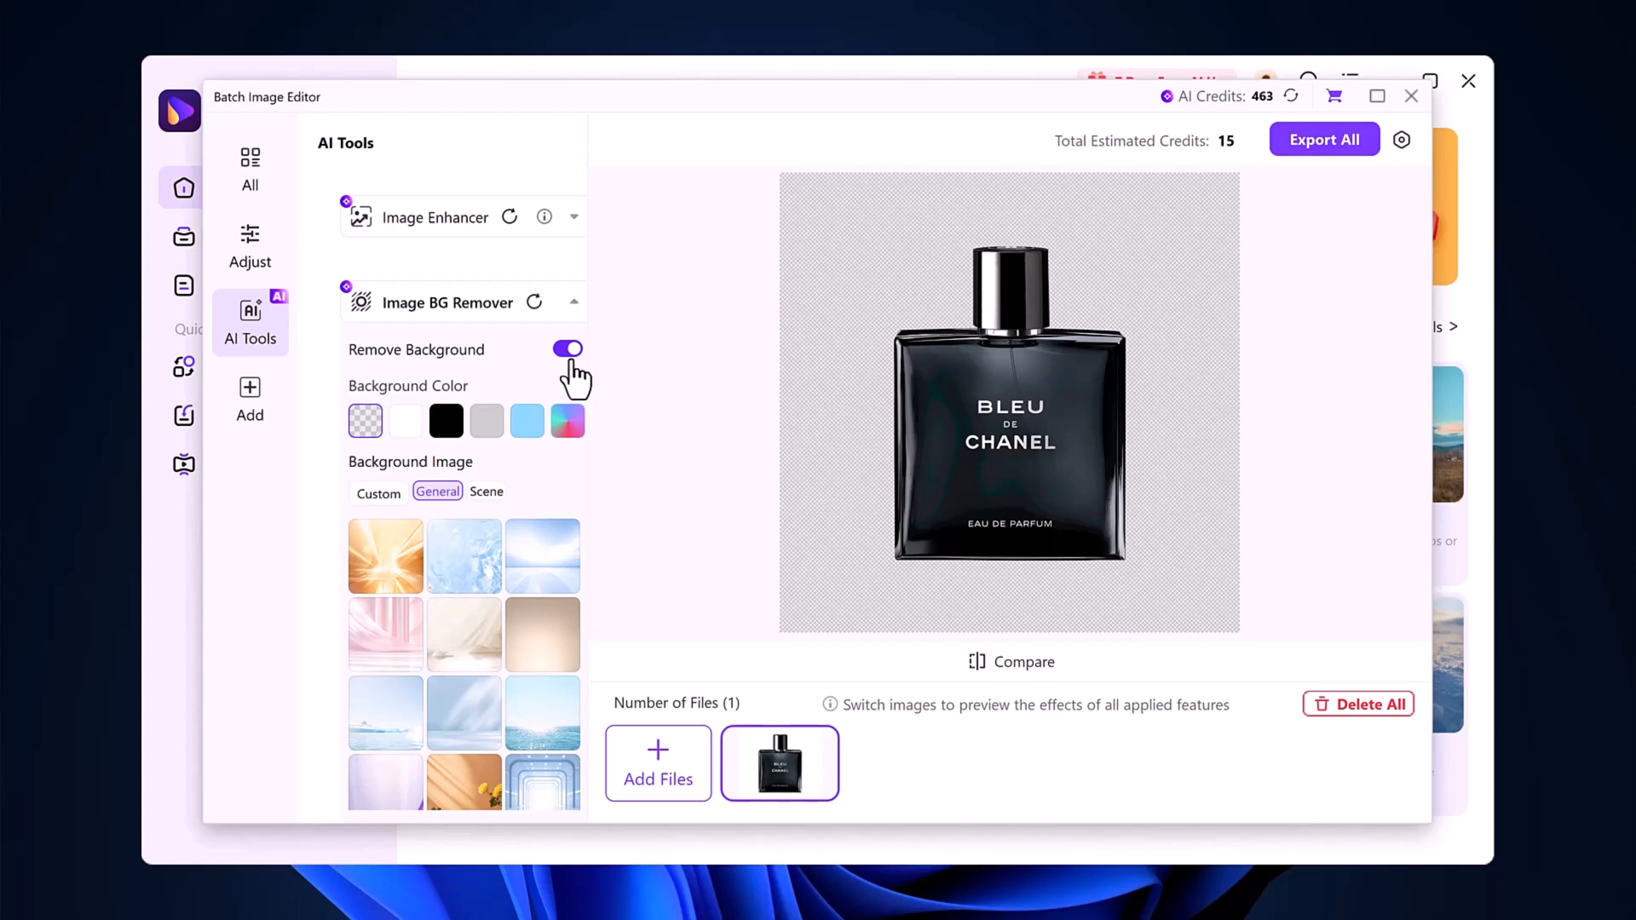
pyautogui.moveTo(1051, 485)
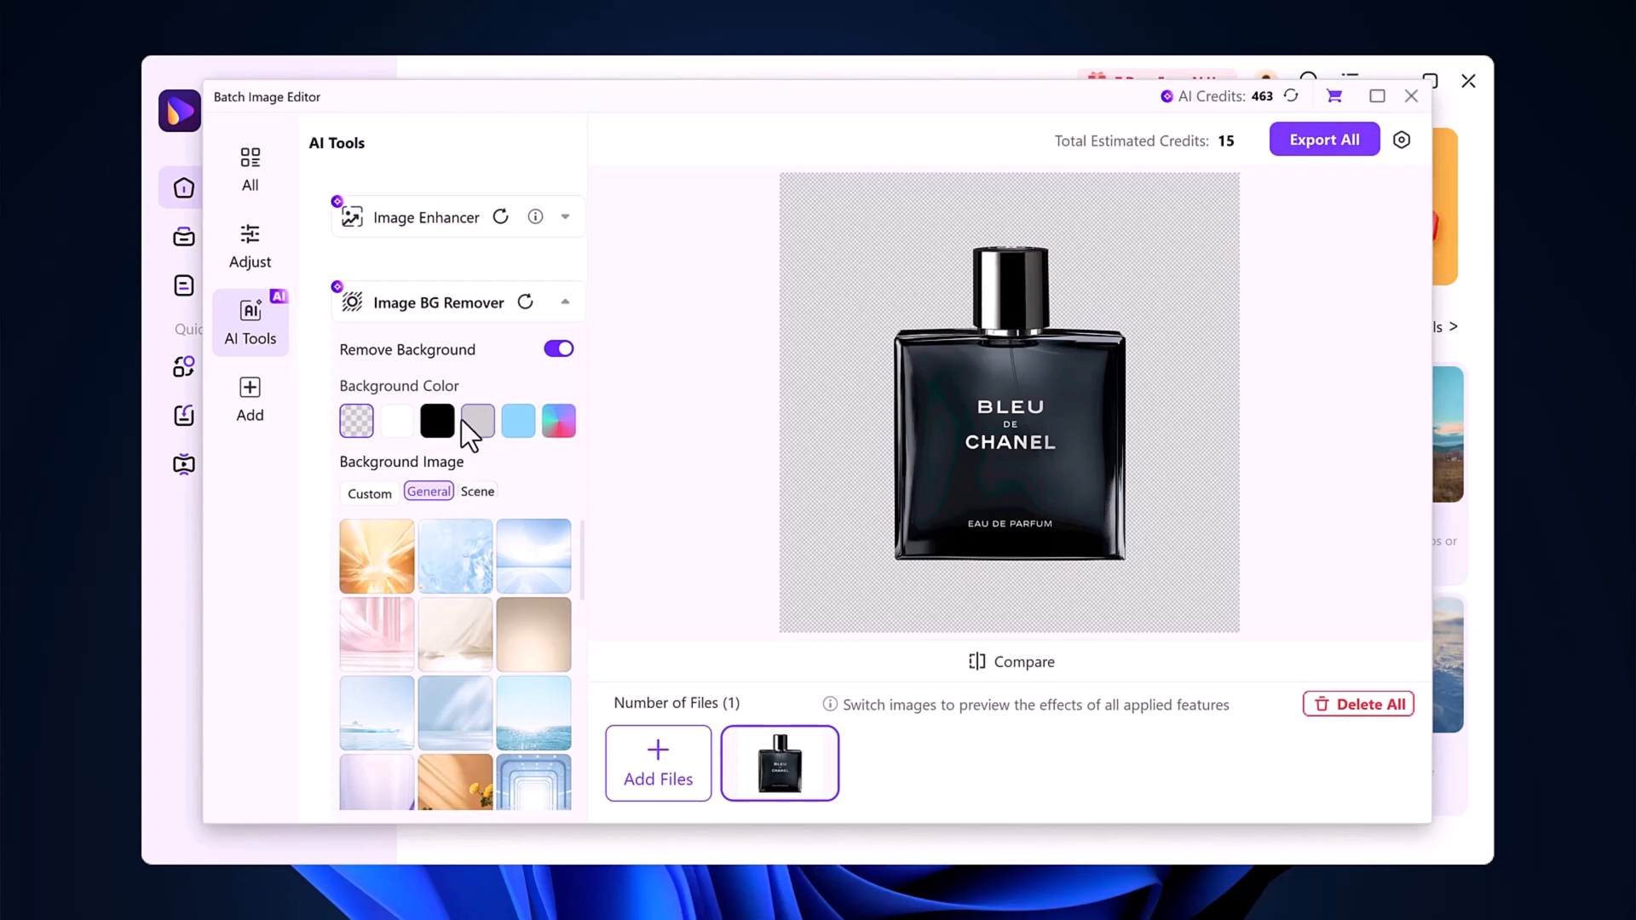
pyautogui.click(478, 421)
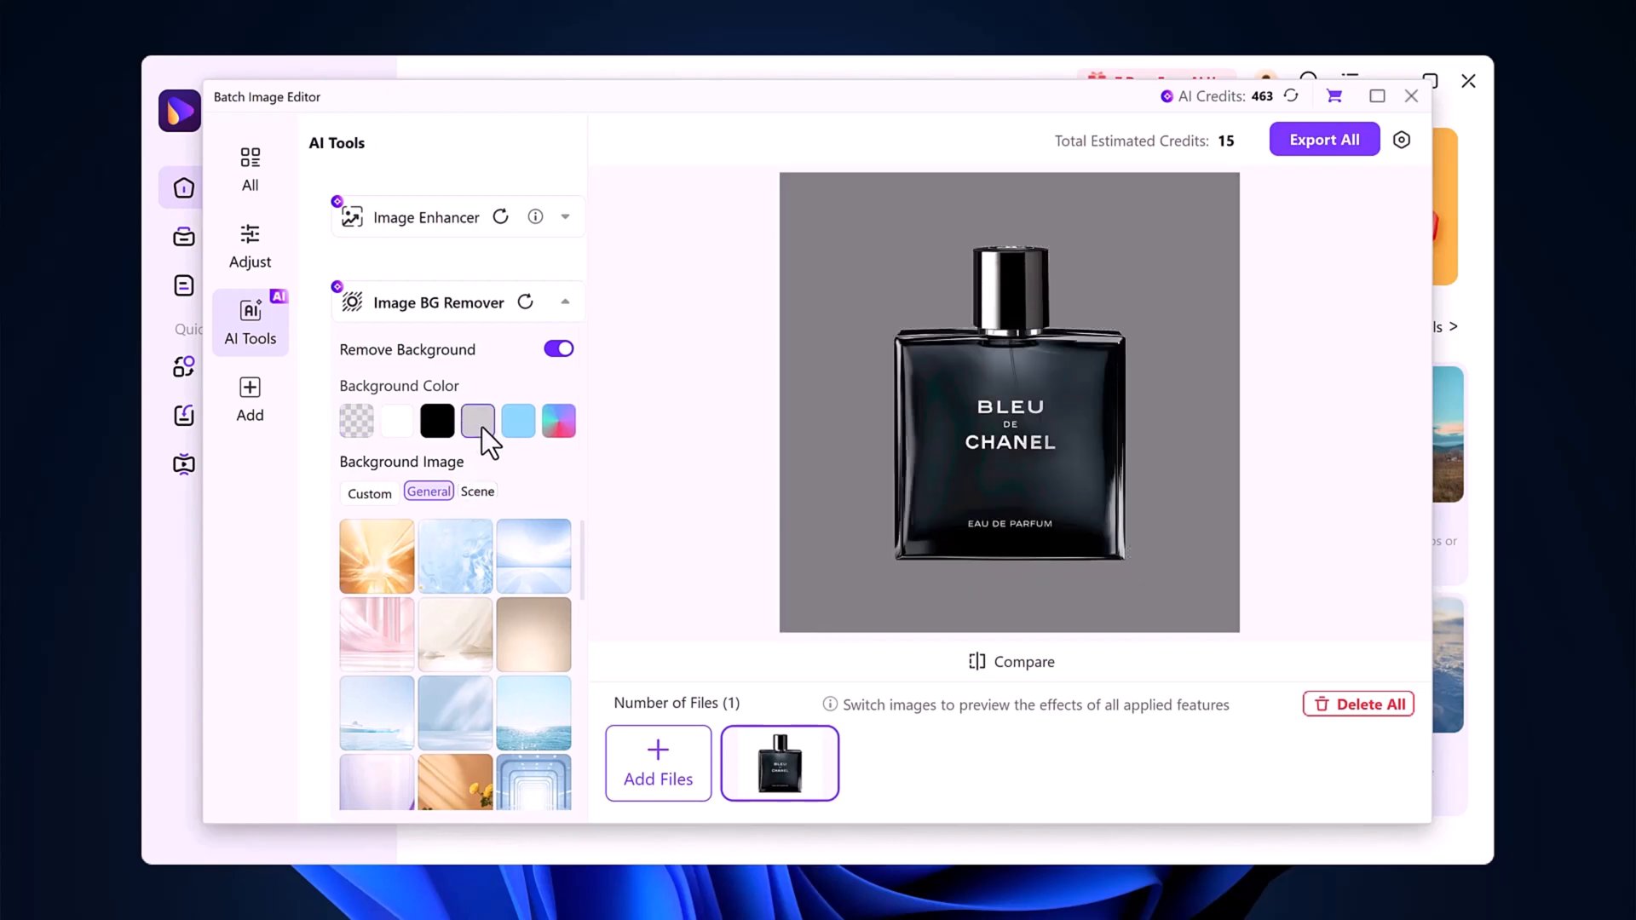
pyautogui.scroll(-3)
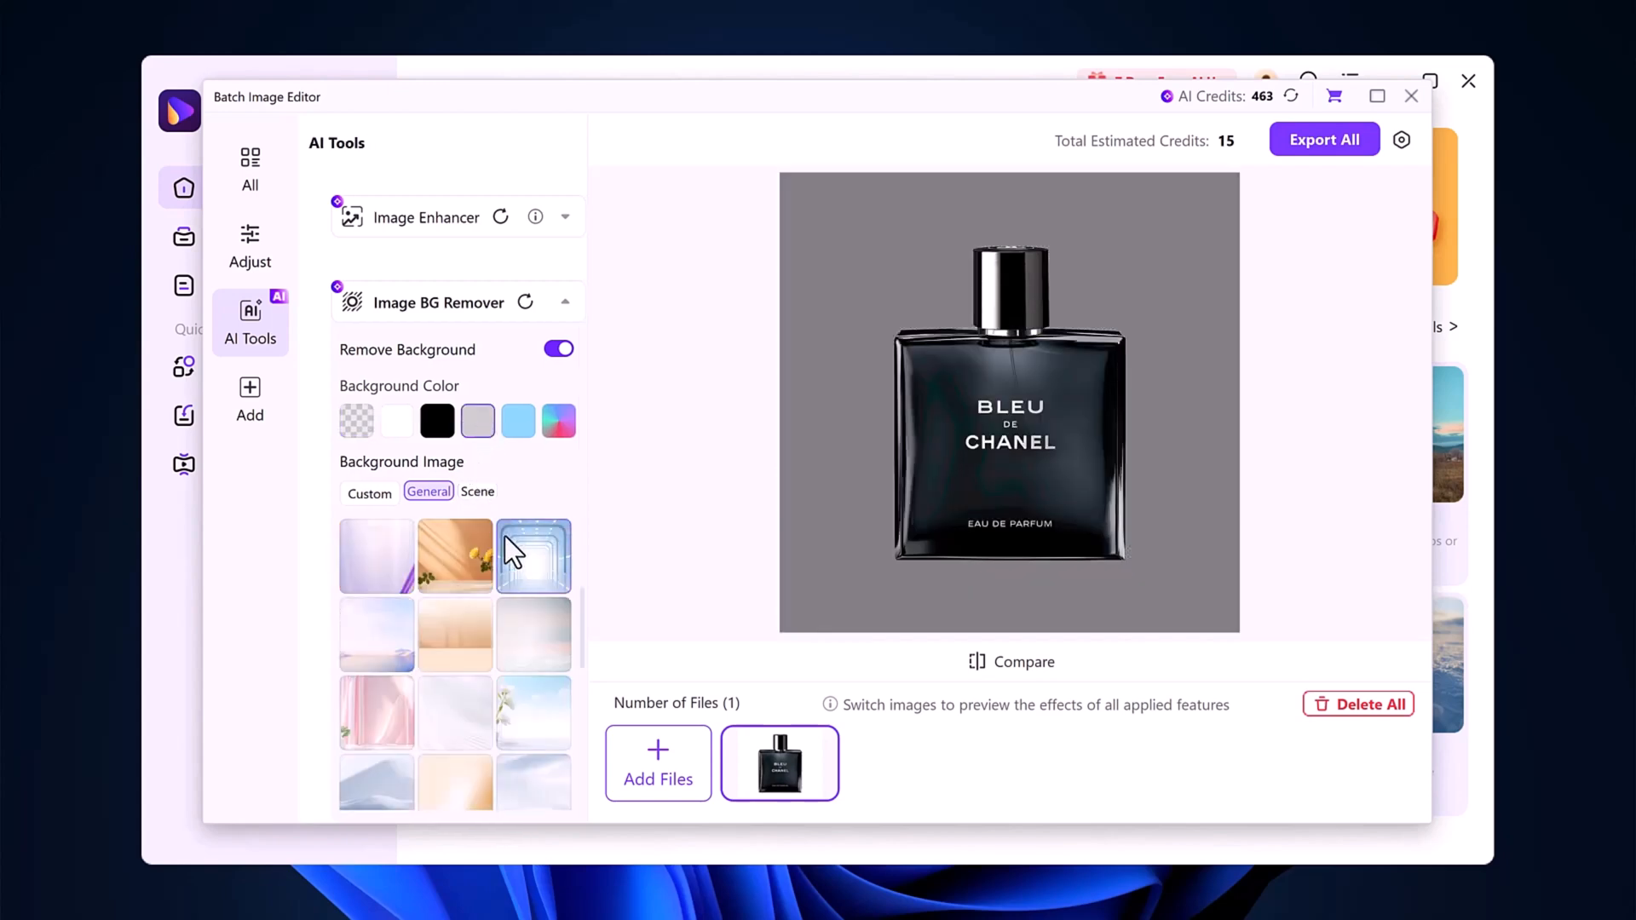
pyautogui.click(453, 554)
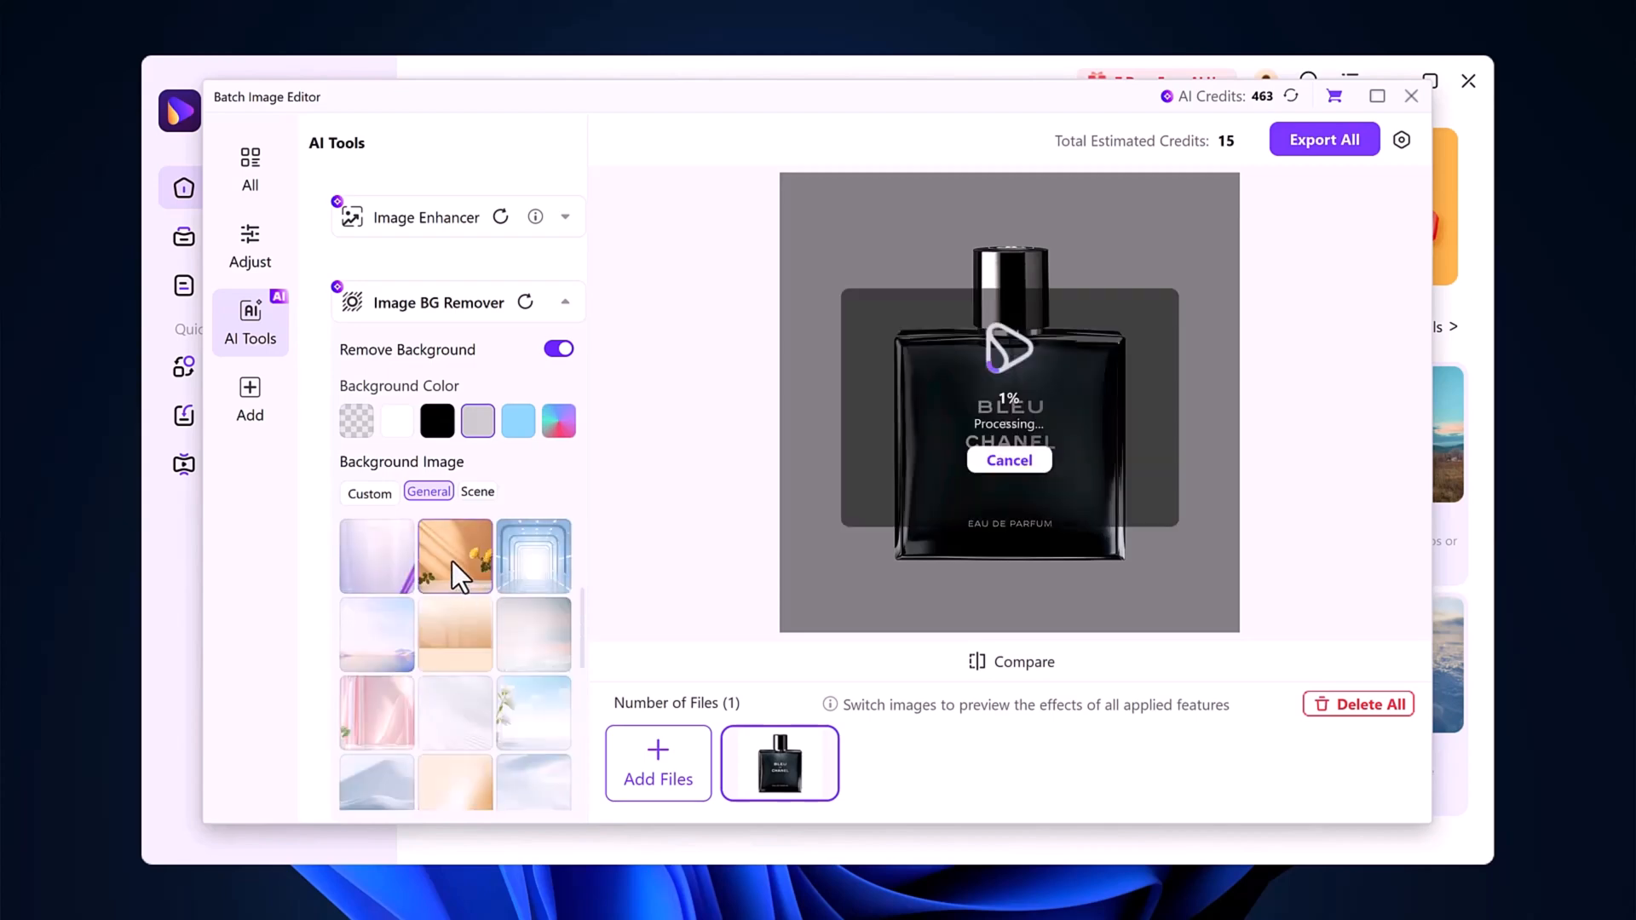
pyautogui.click(453, 554)
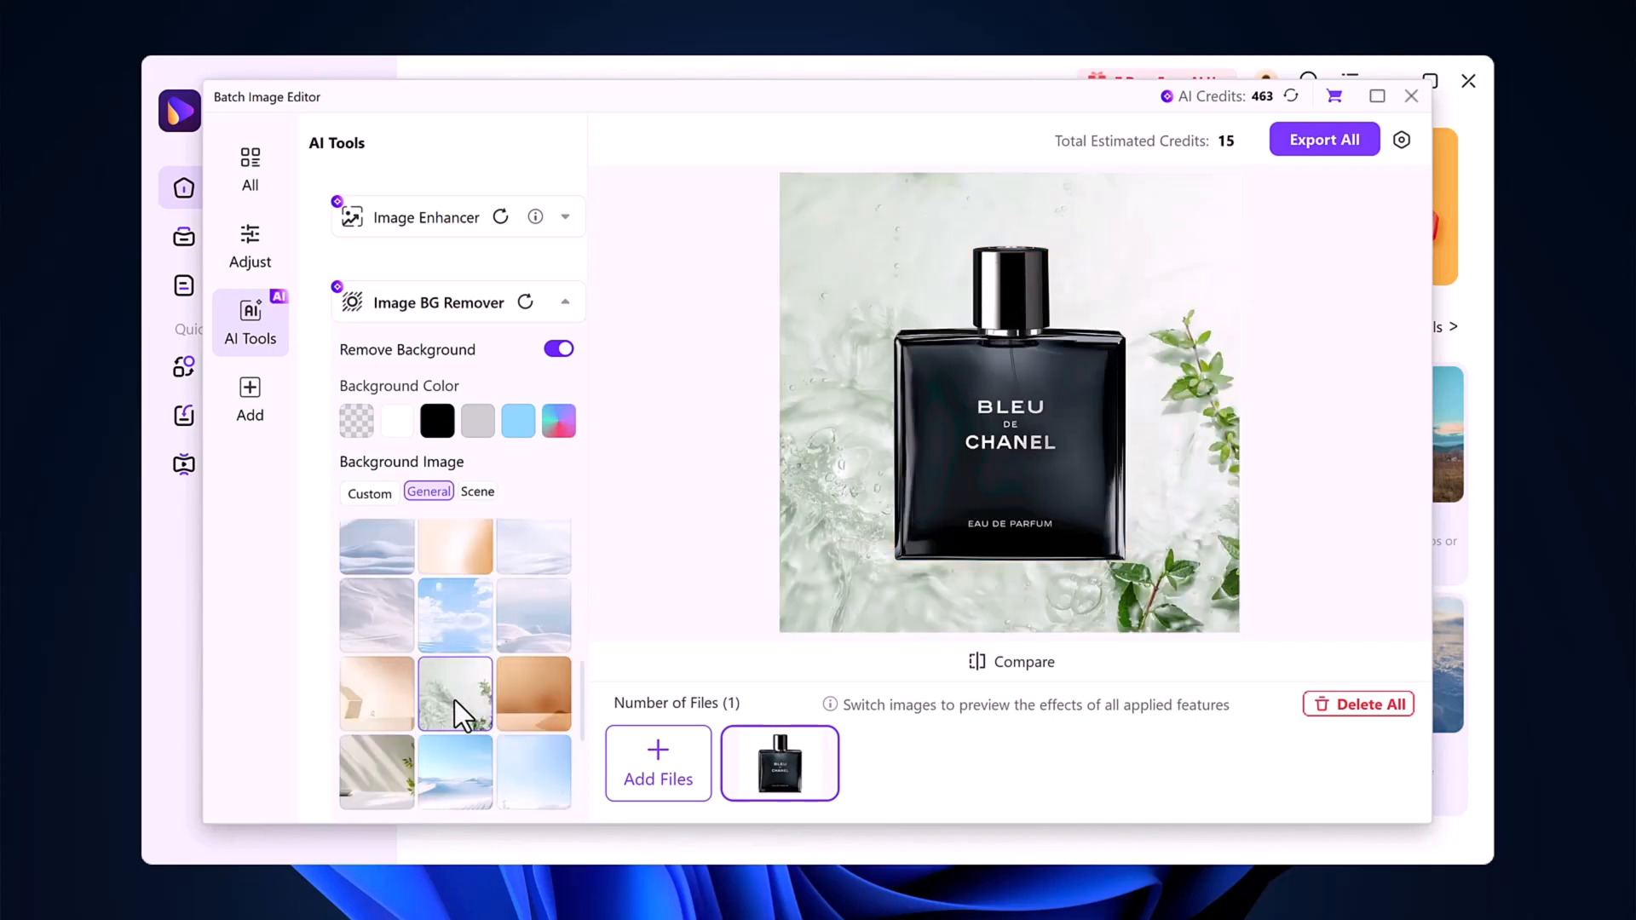
pyautogui.click(455, 693)
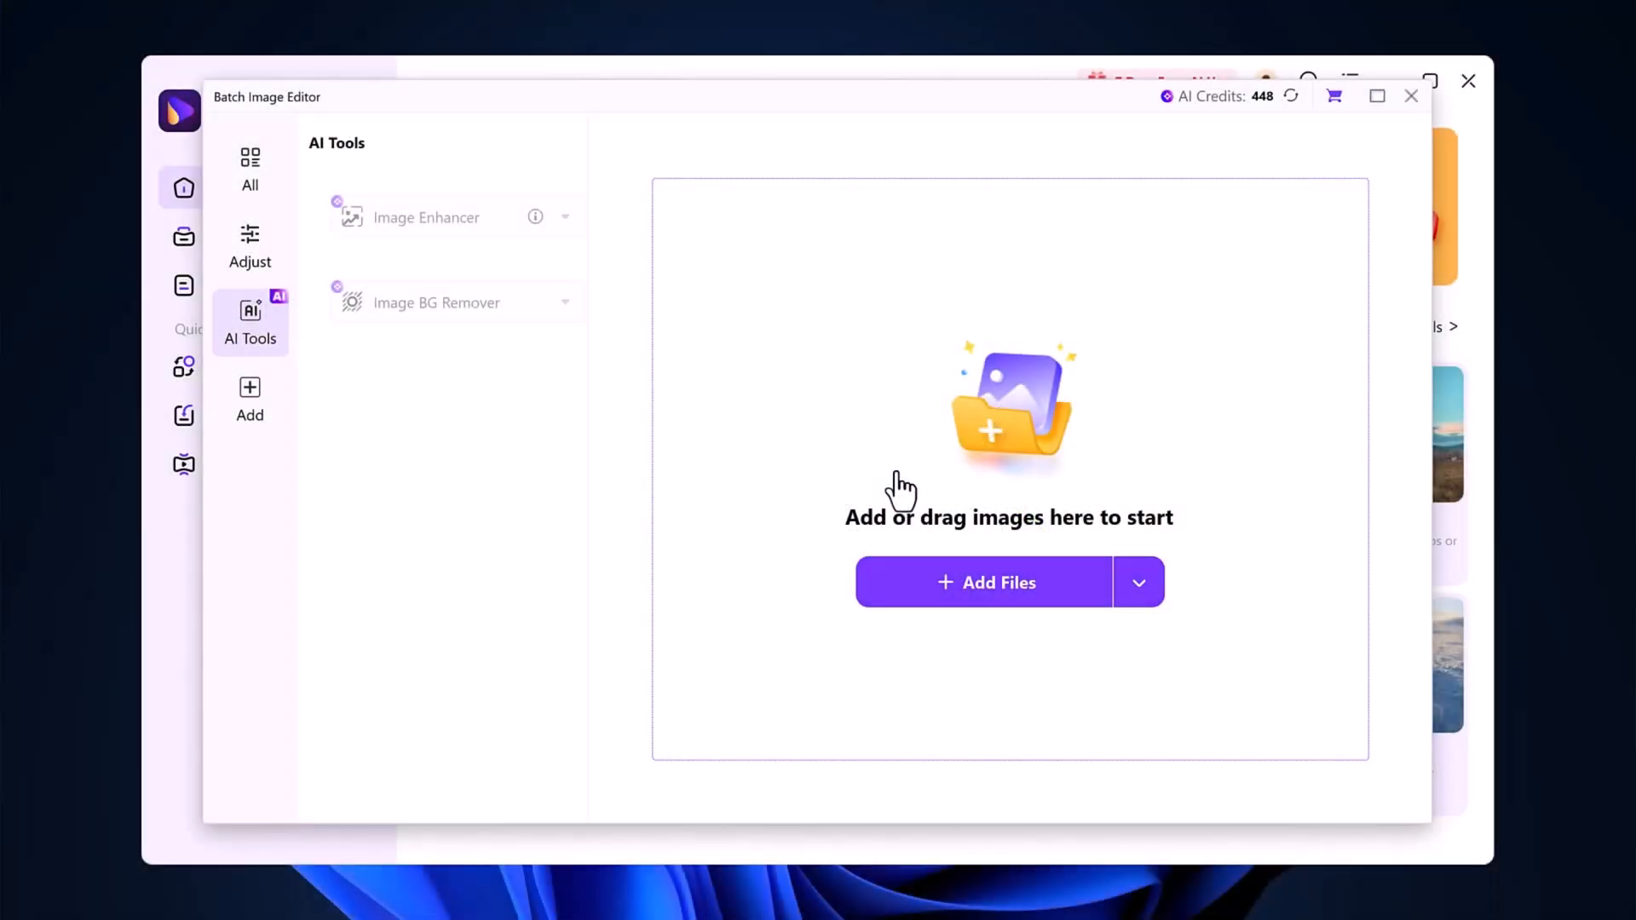
pyautogui.moveTo(1032, 600)
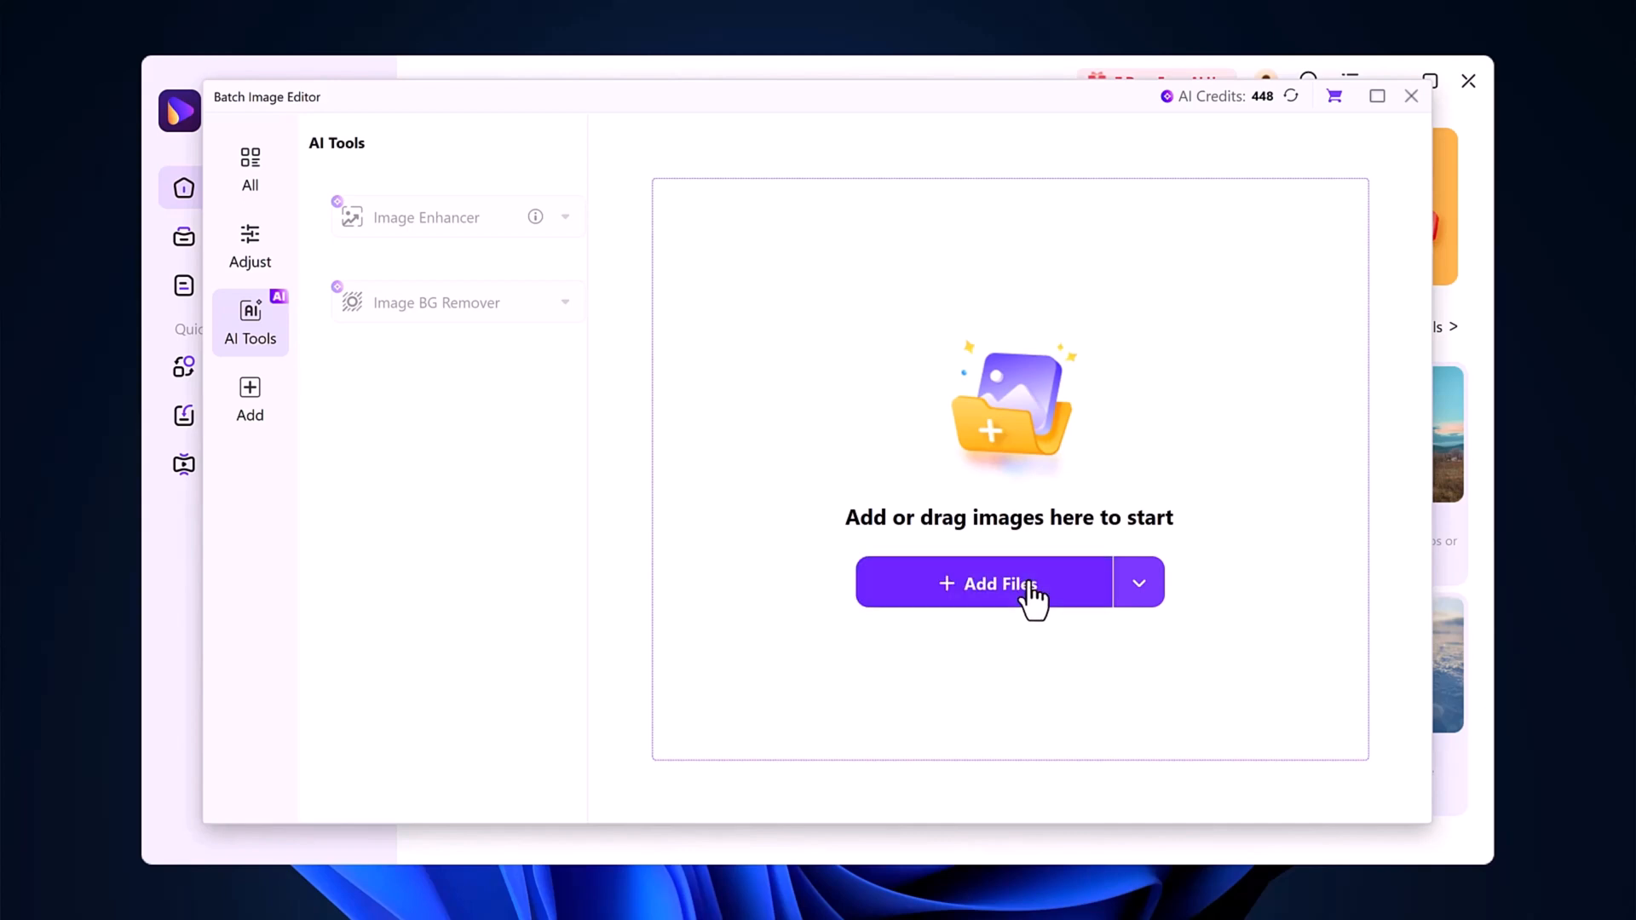
pyautogui.moveTo(617, 259)
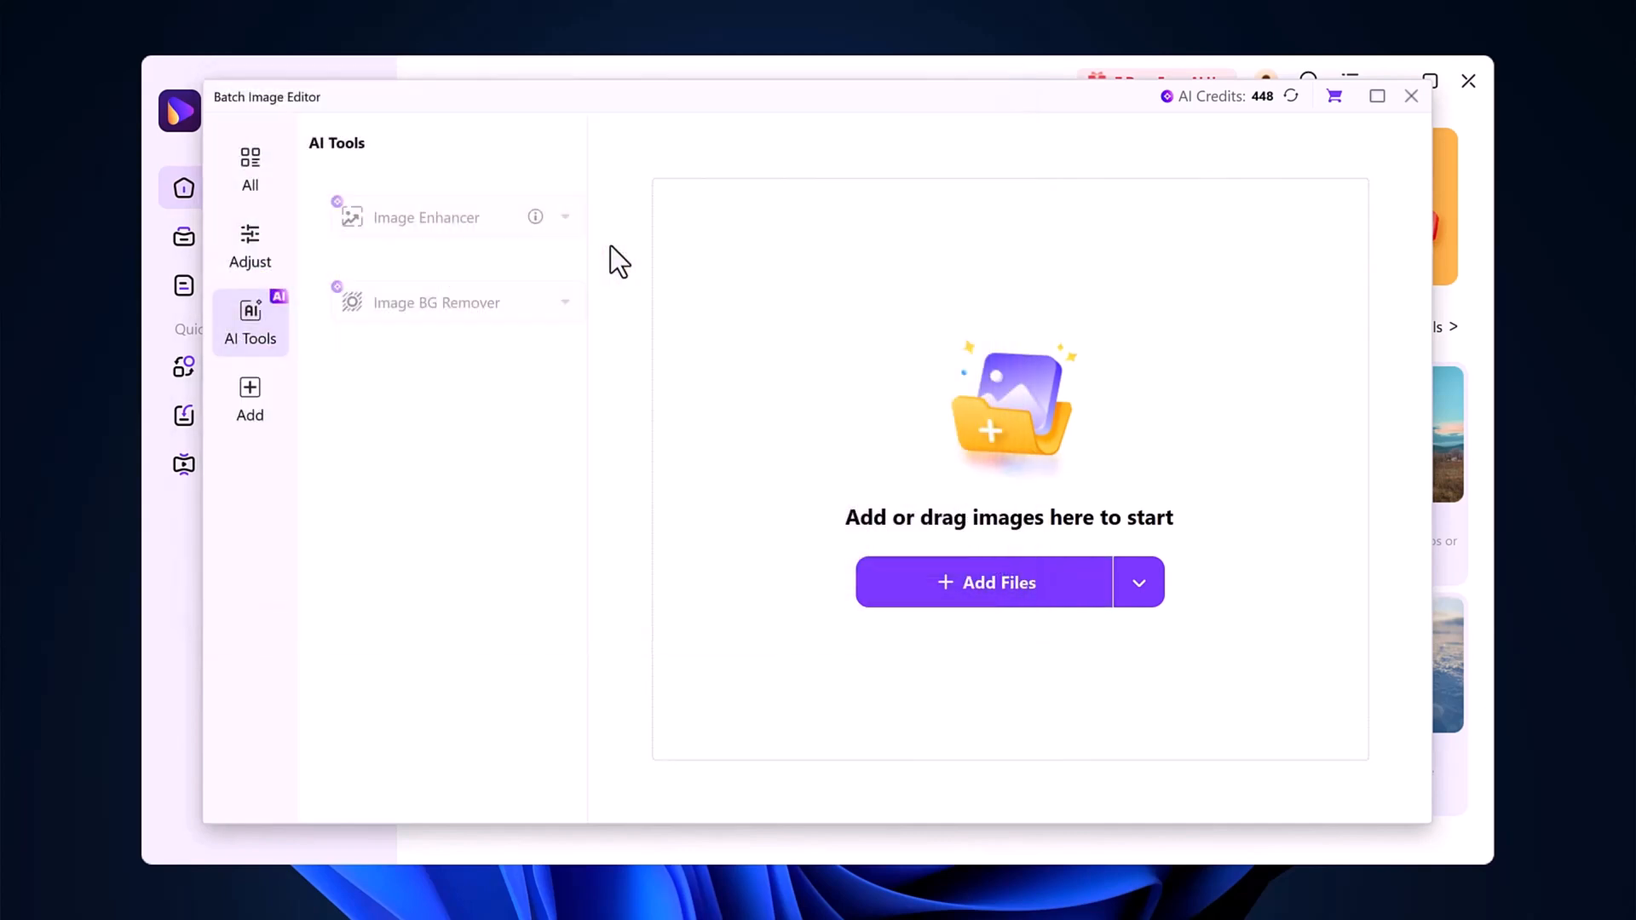
# Load the portrait, remove its background, place it in the purple room Scene and export it
pyautogui.click(981, 583)
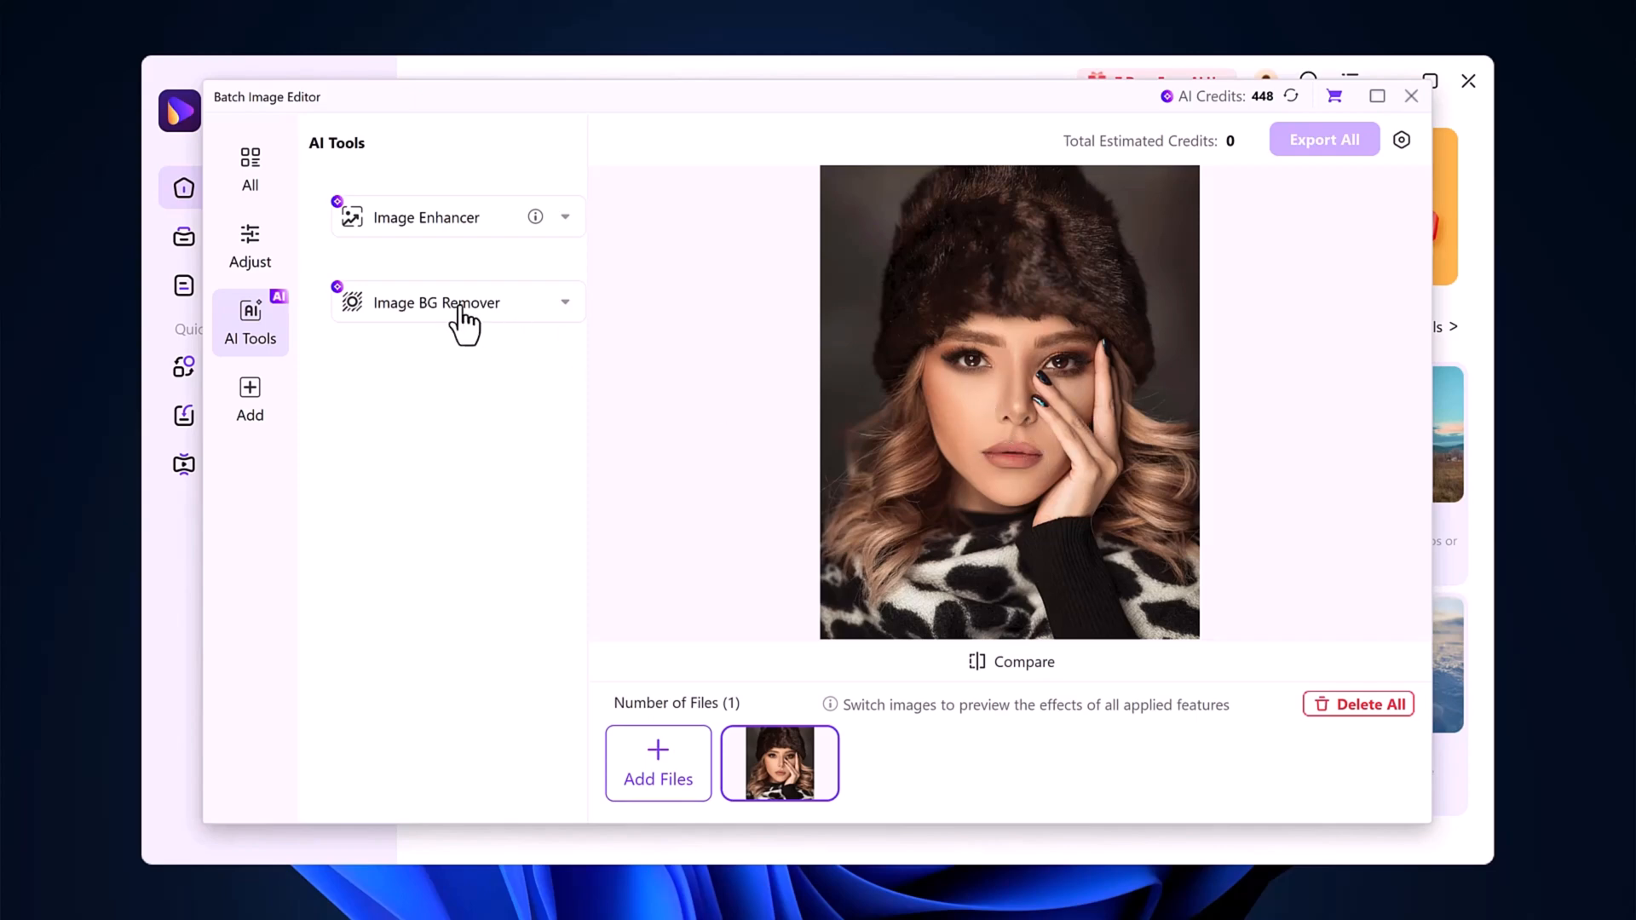
pyautogui.click(564, 303)
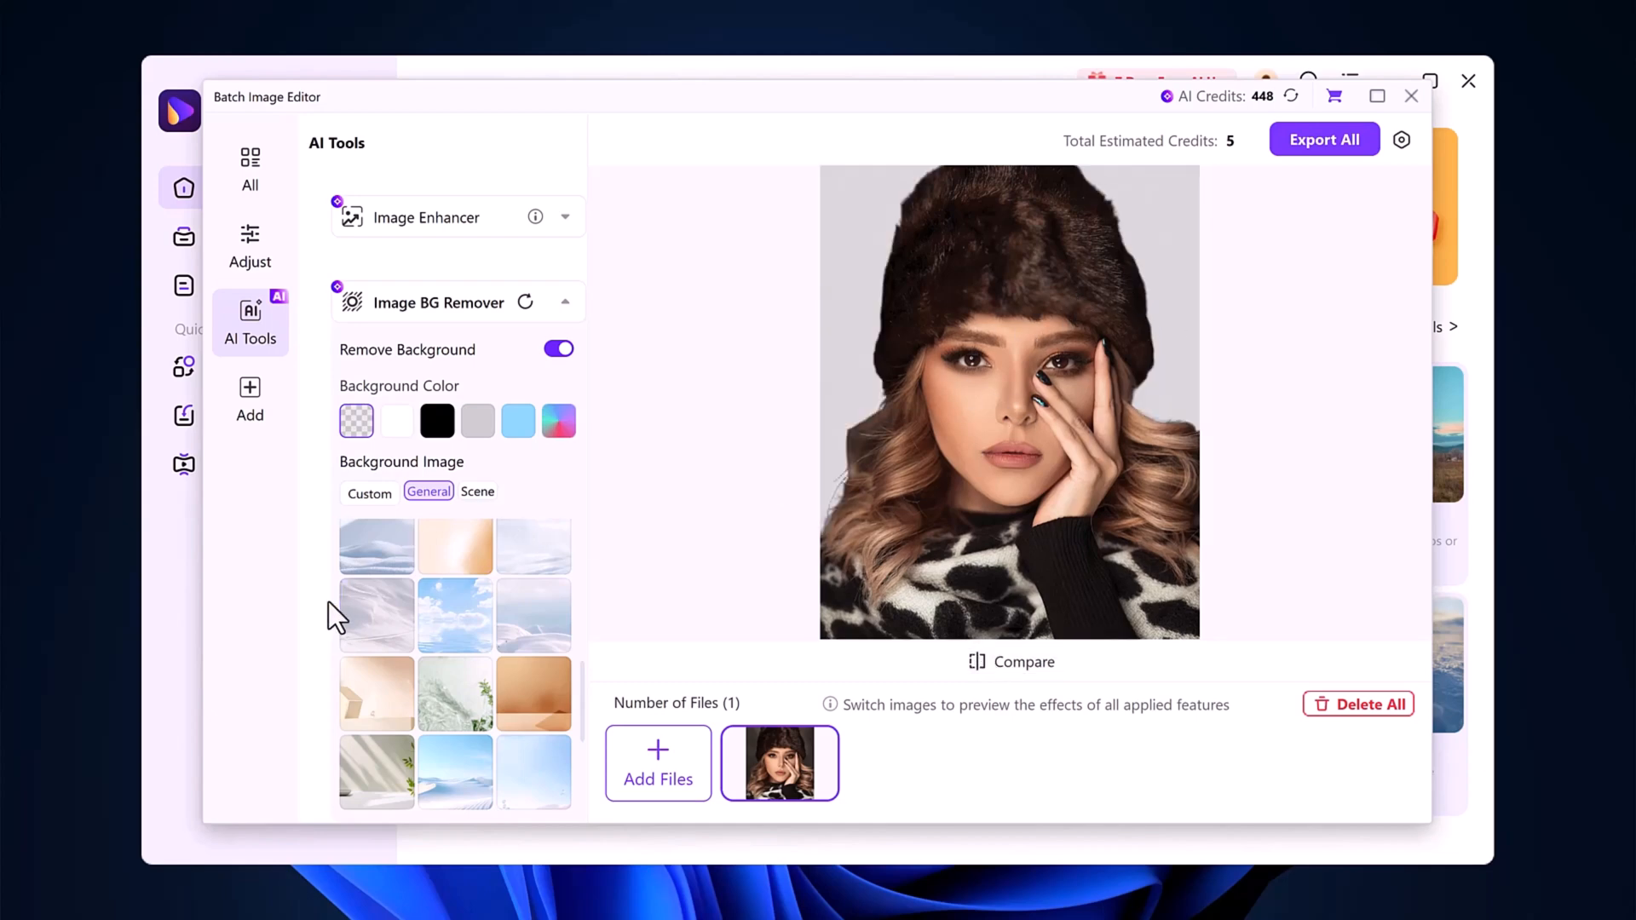
pyautogui.click(475, 491)
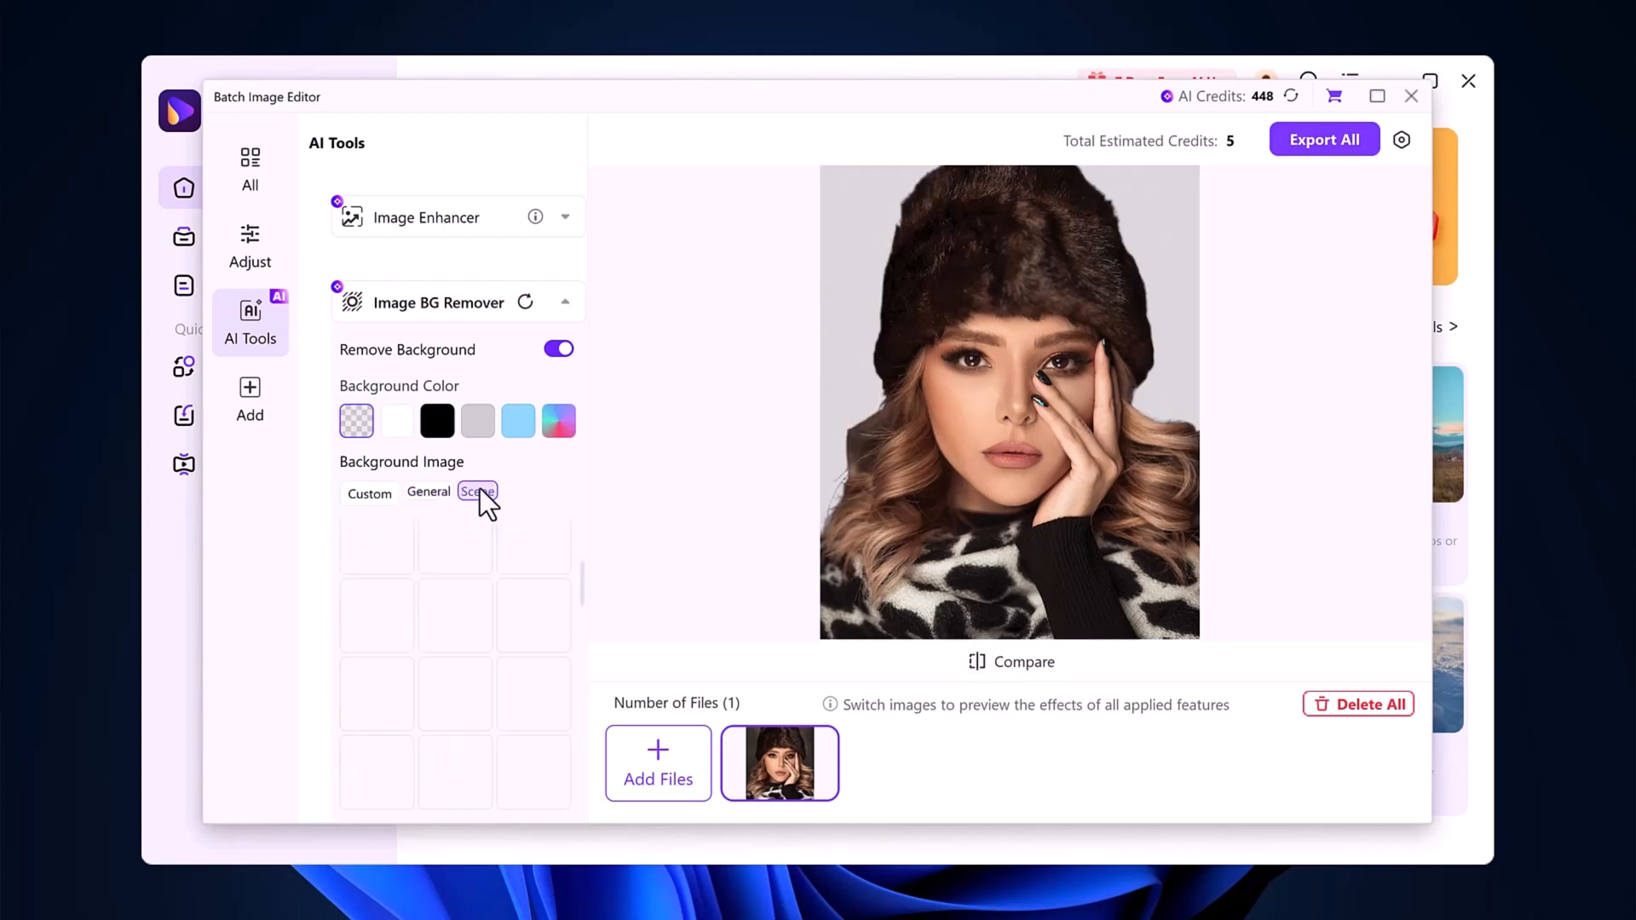
pyautogui.click(477, 491)
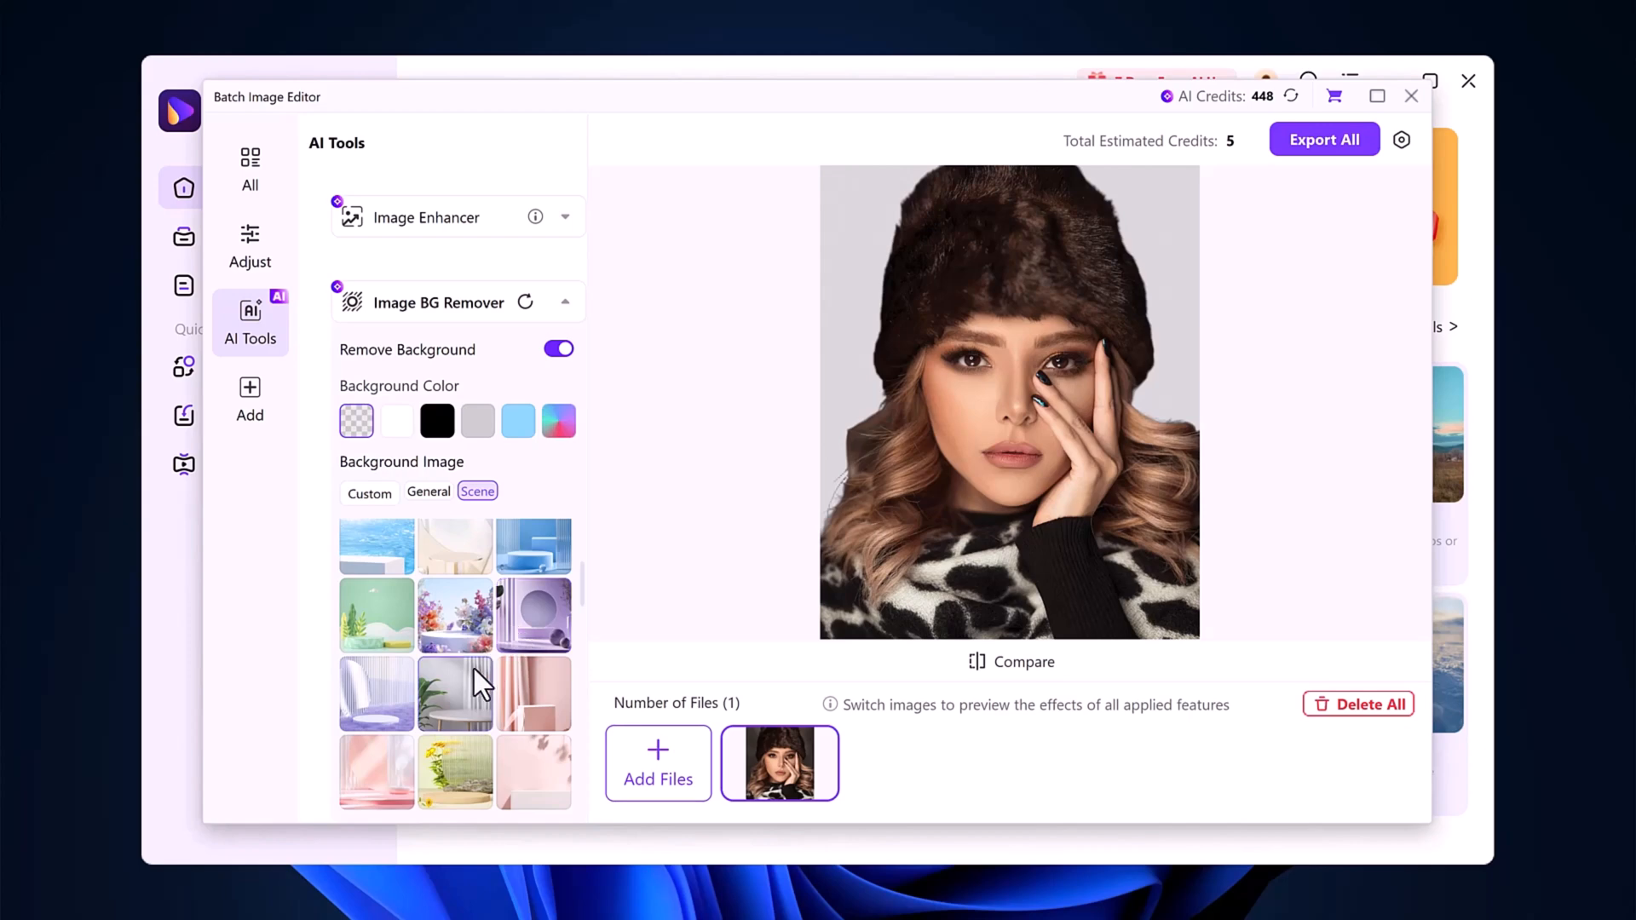
pyautogui.click(531, 615)
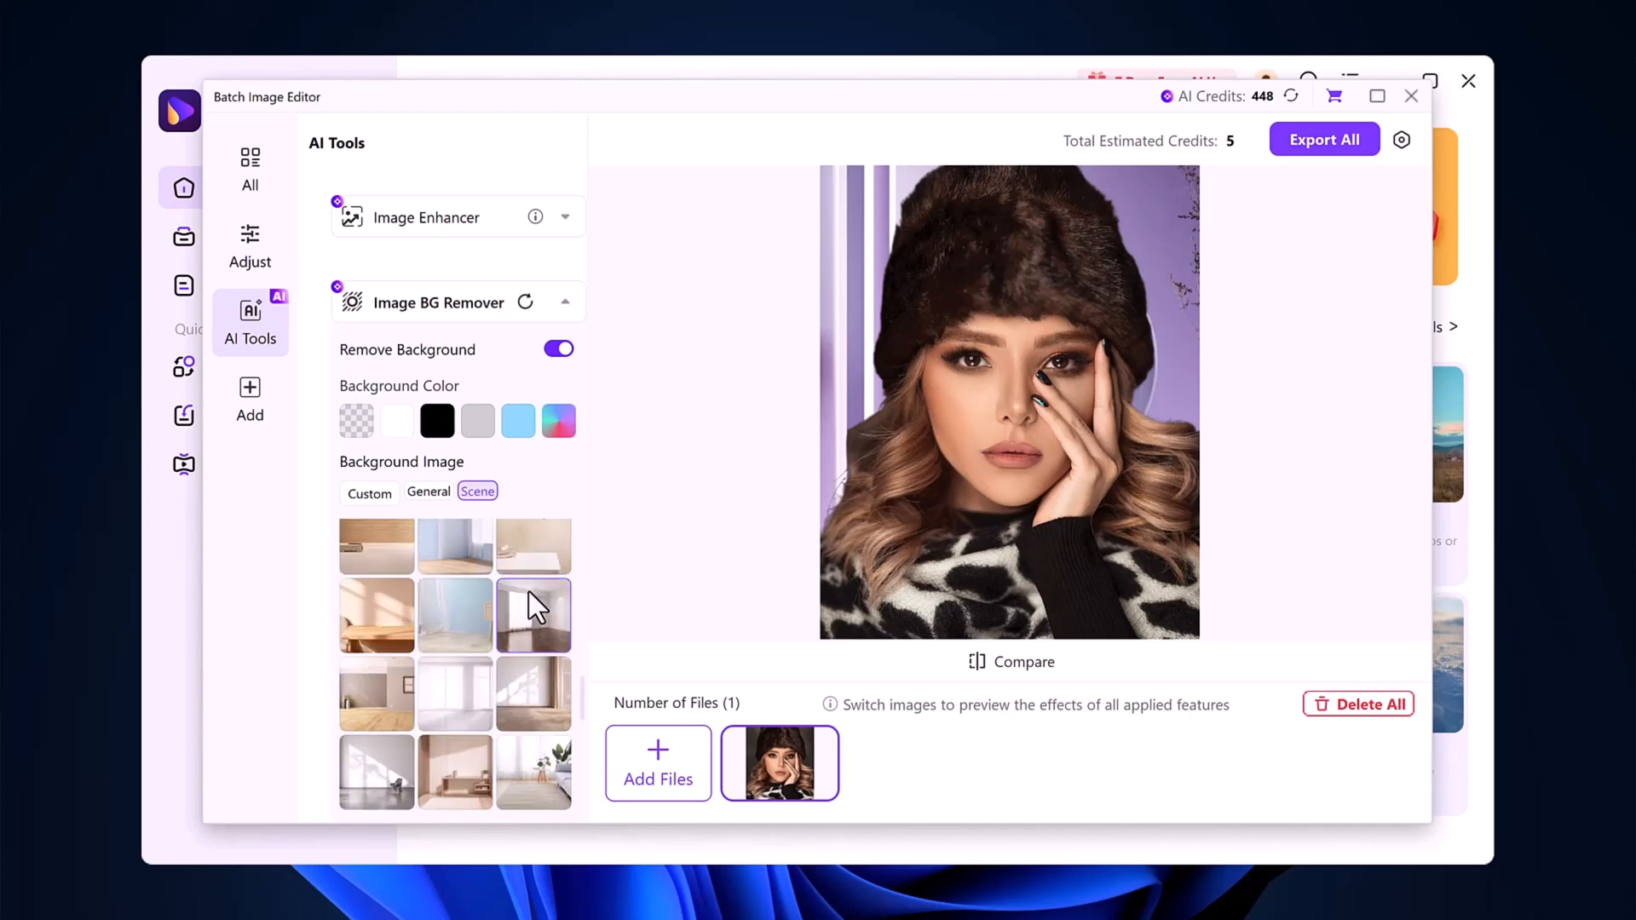
pyautogui.click(1367, 704)
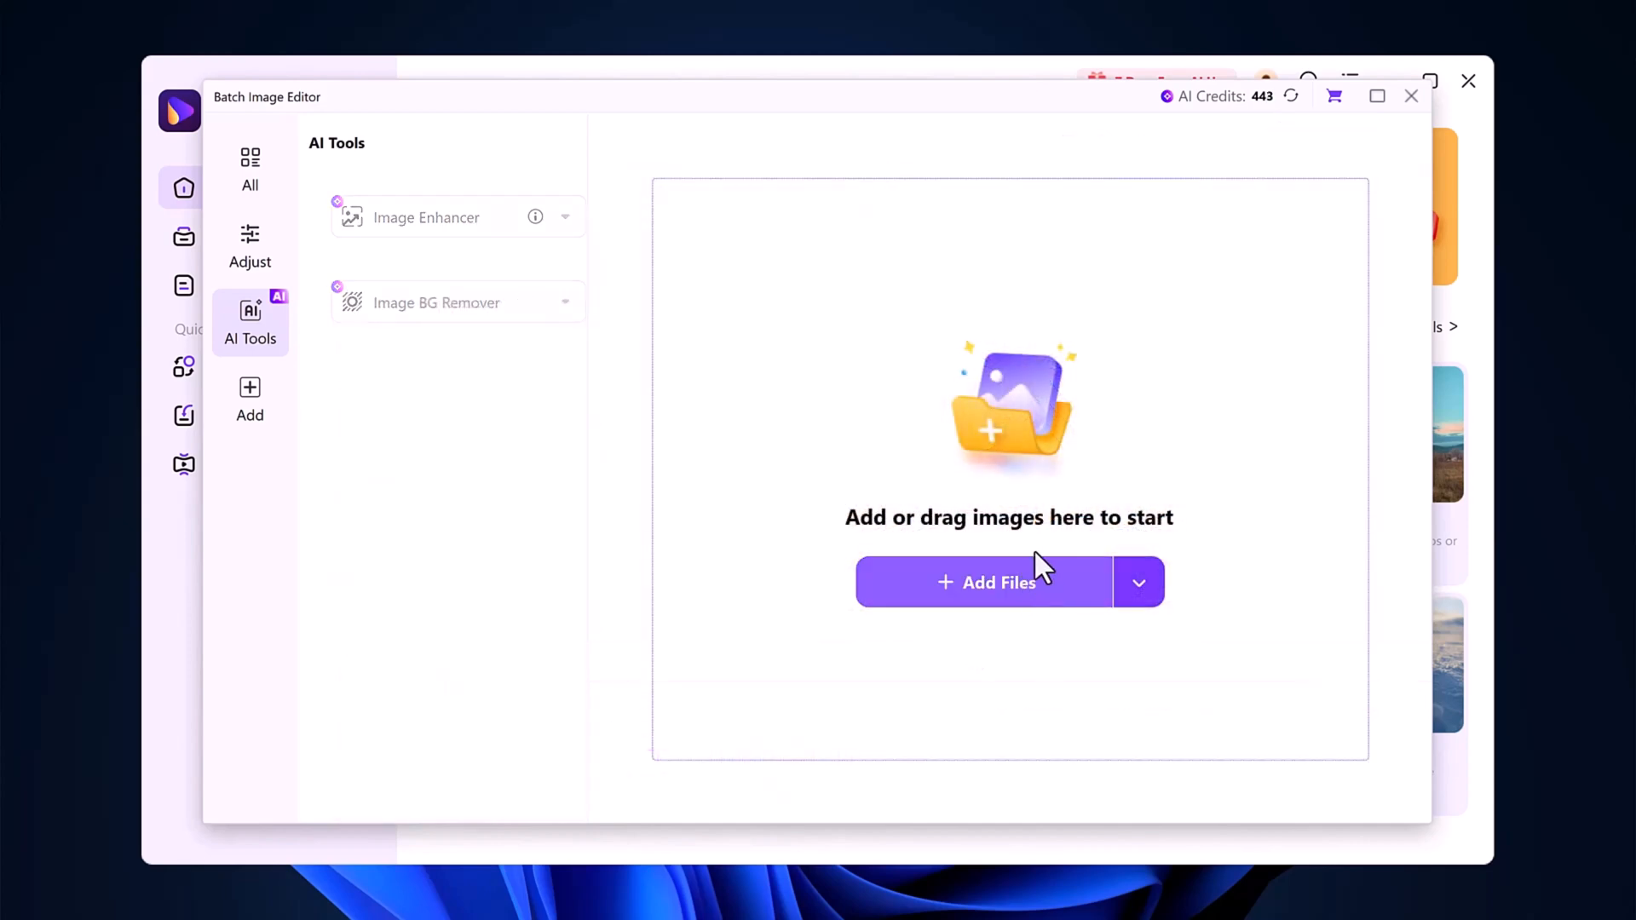
# Load the group photo with speech bubbles and strip its background
pyautogui.click(987, 583)
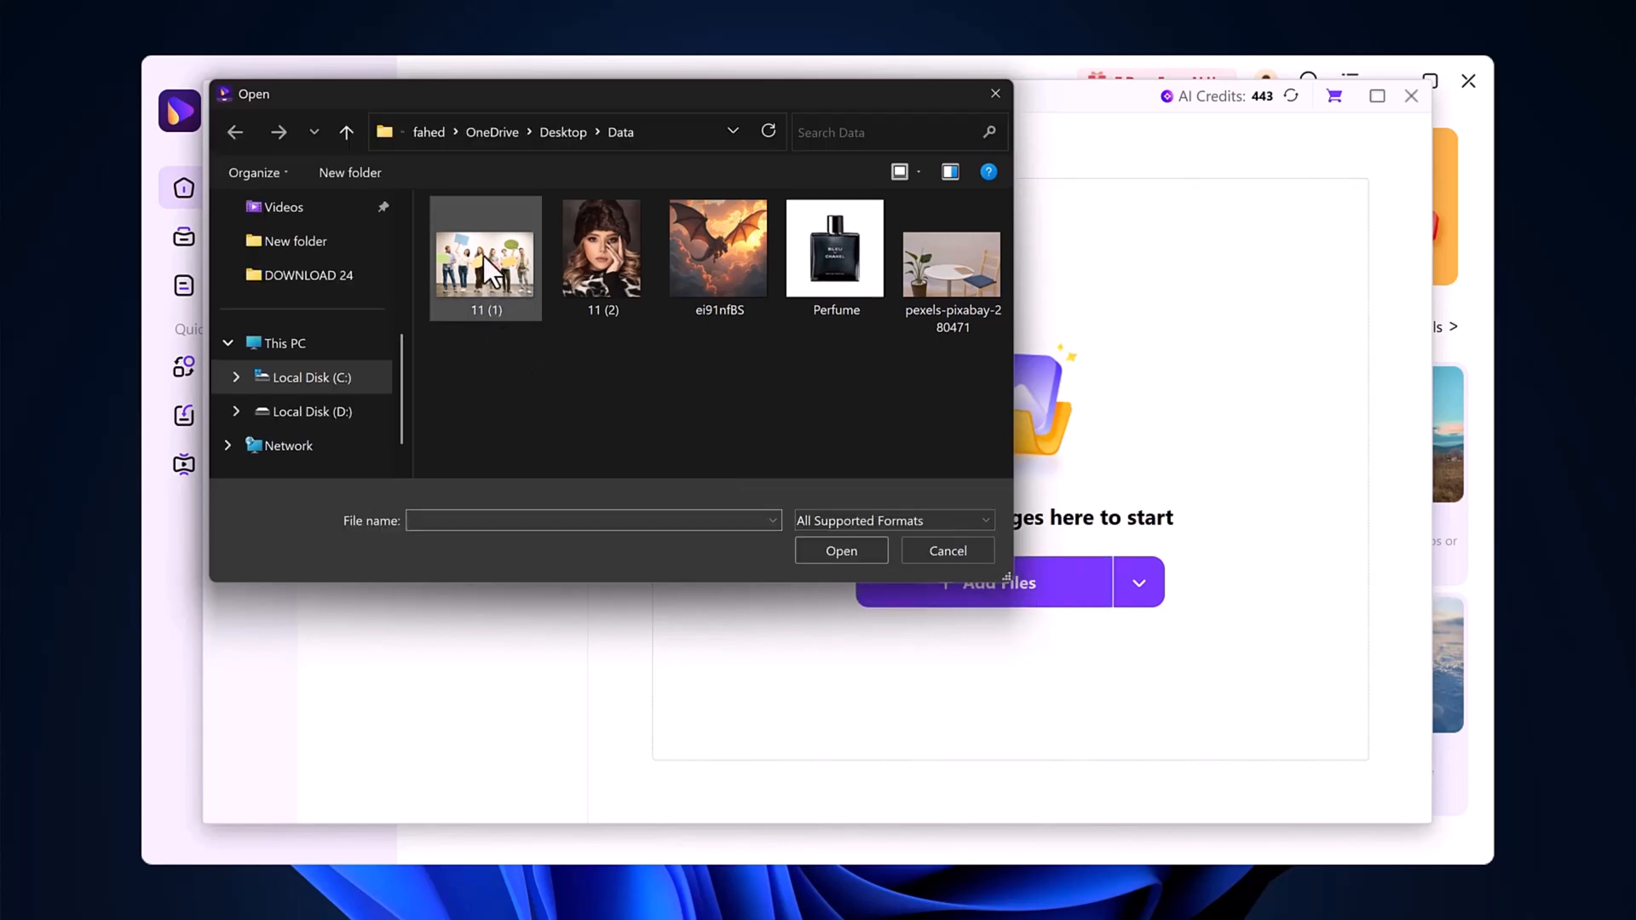
pyautogui.click(840, 551)
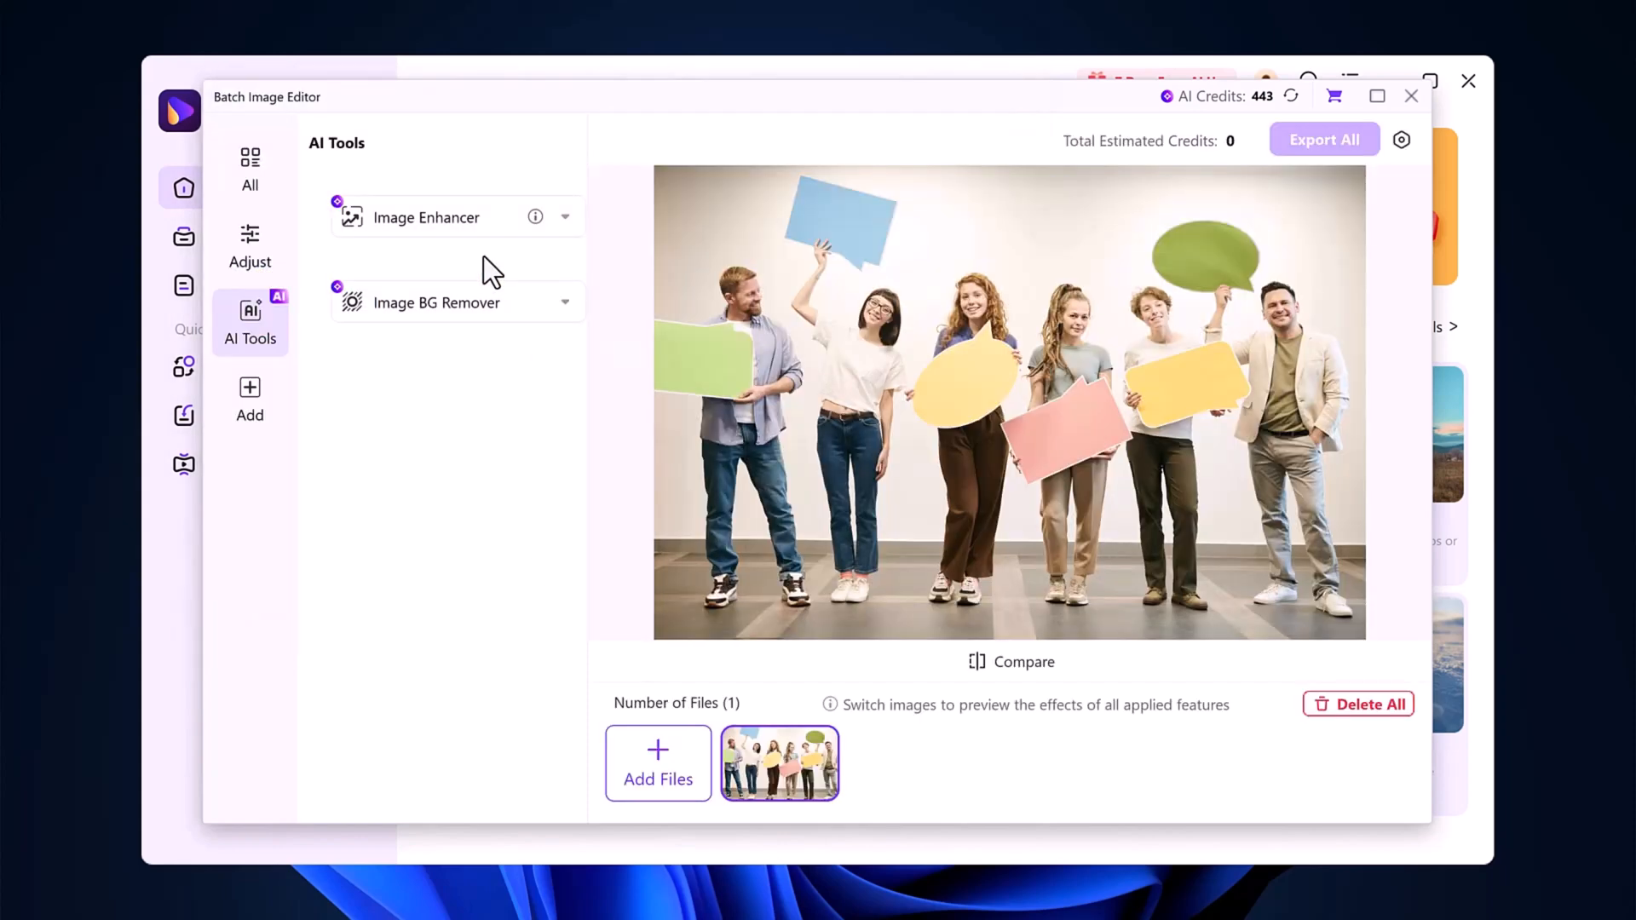
pyautogui.click(564, 303)
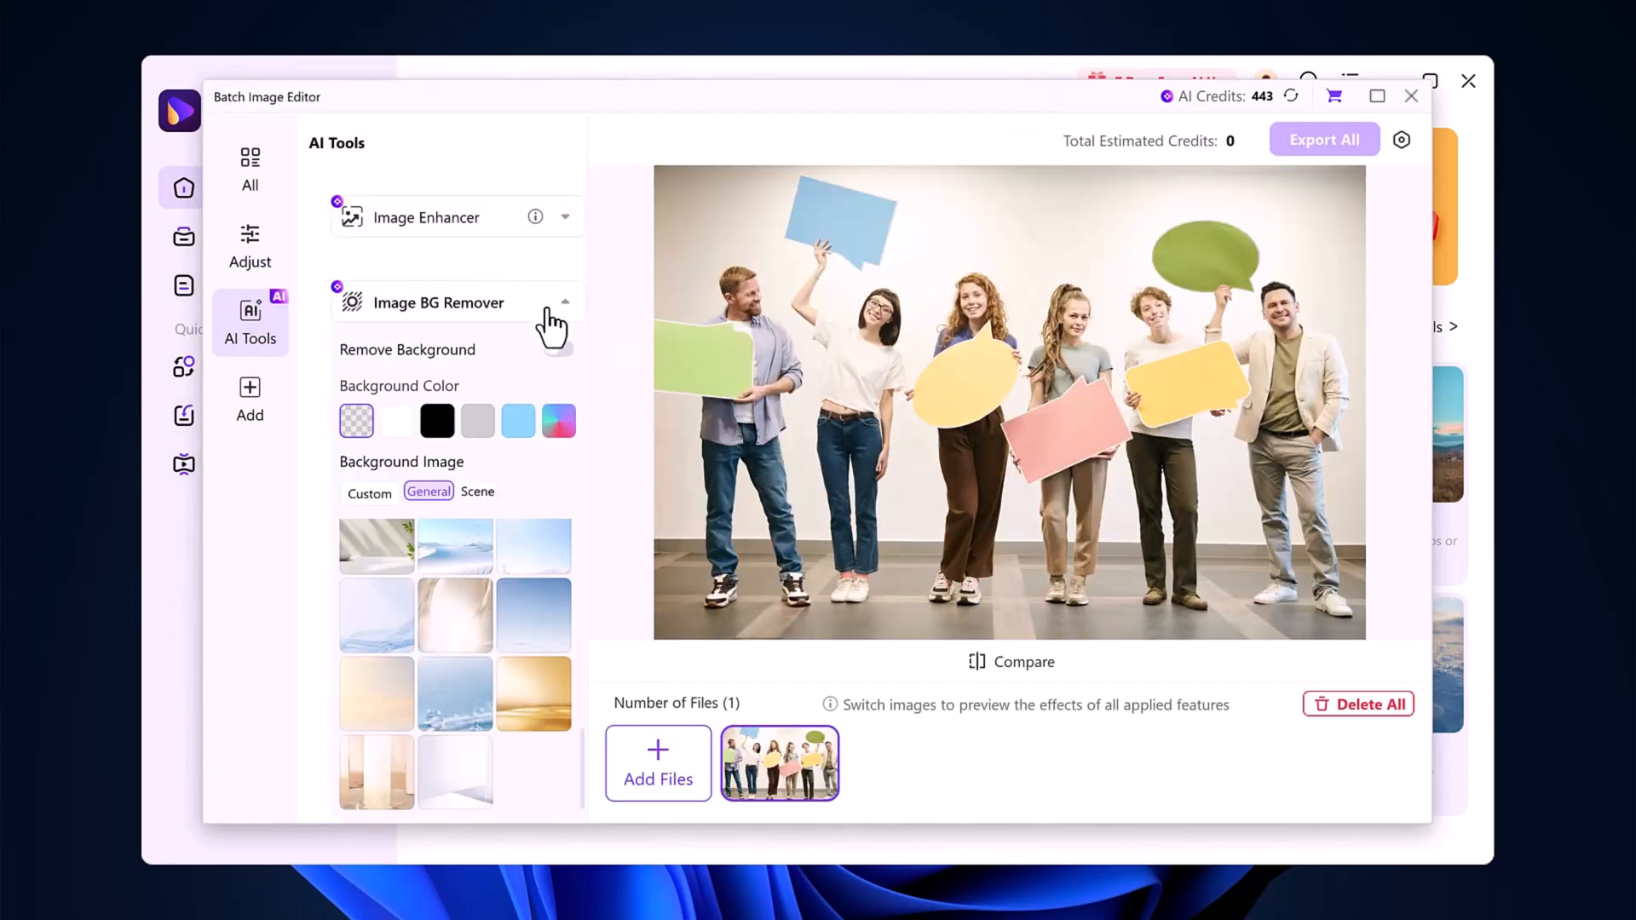
pyautogui.click(559, 361)
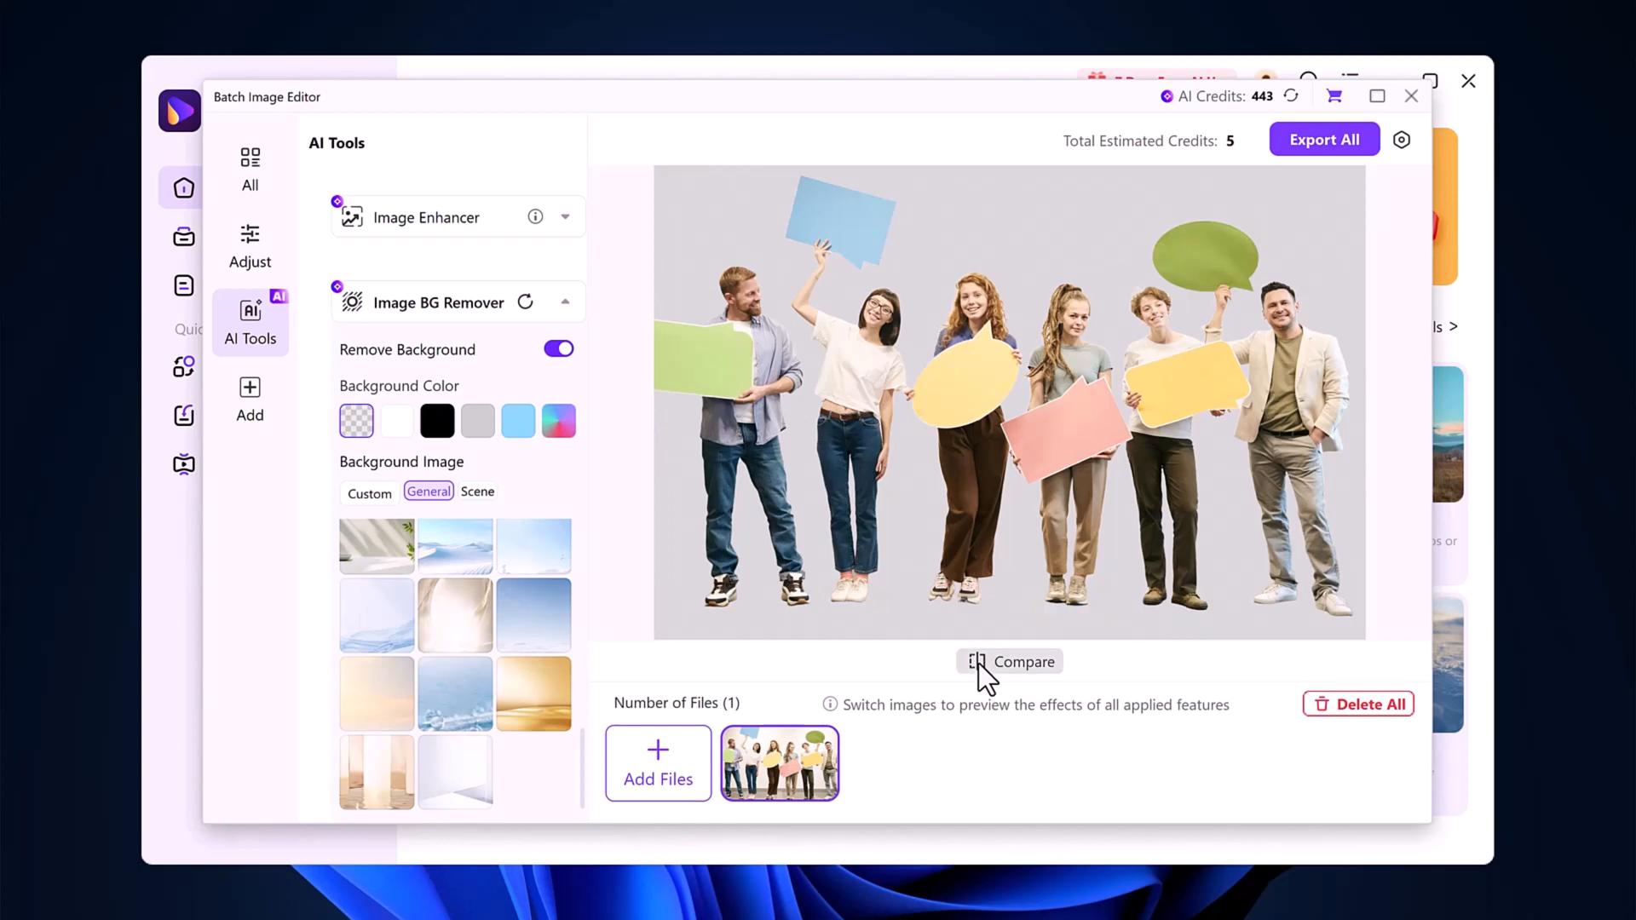
pyautogui.moveTo(935, 600)
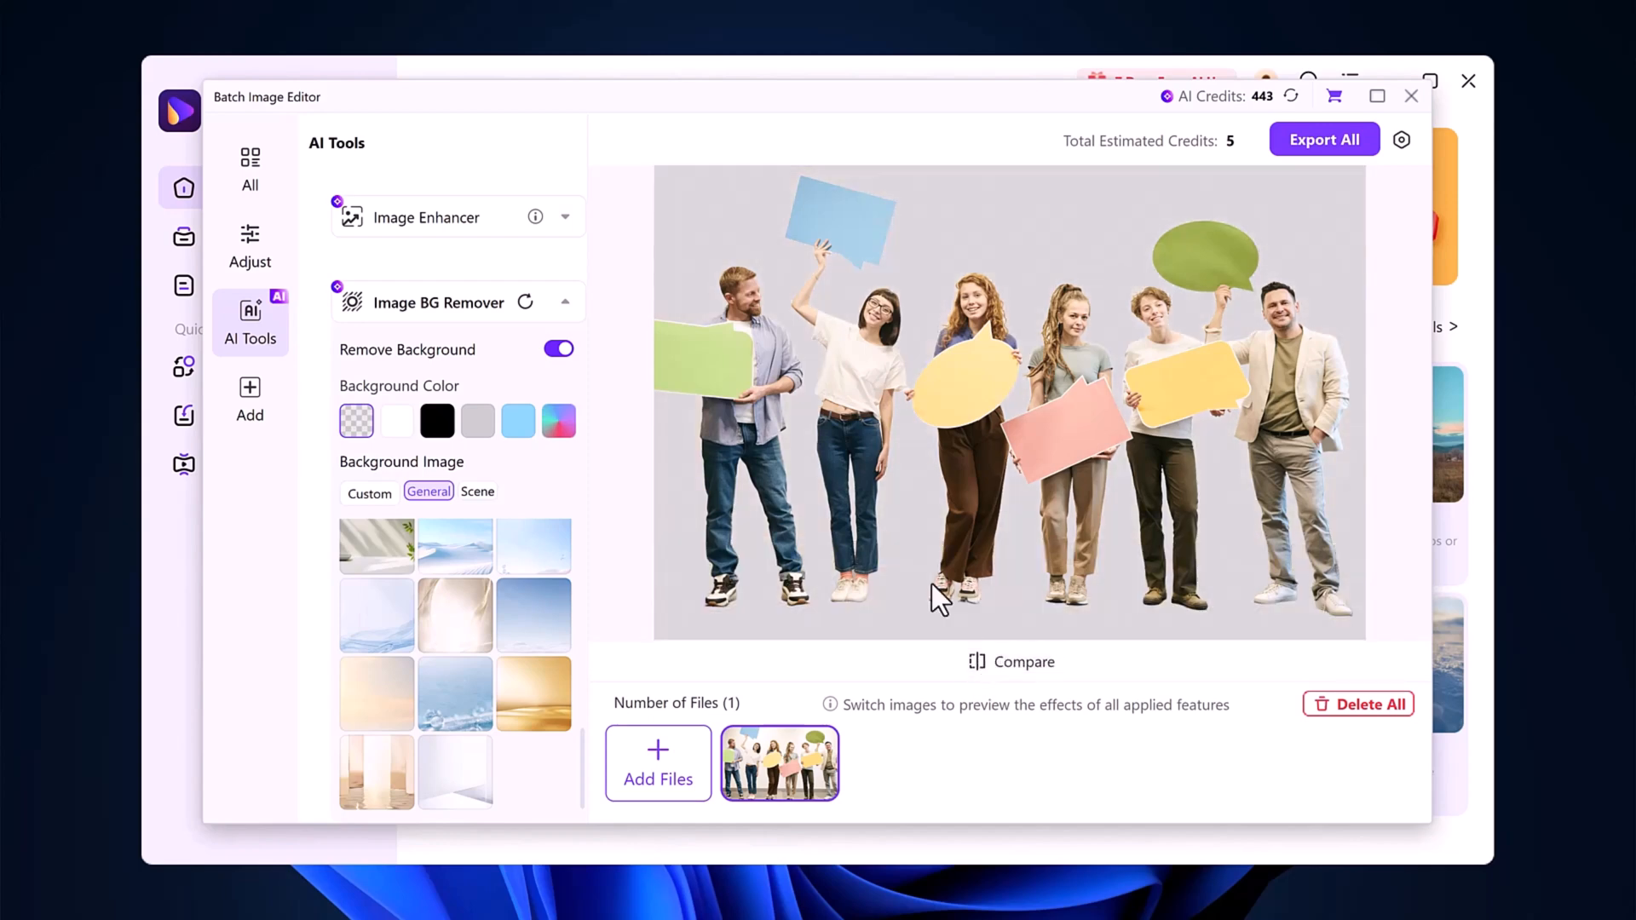
pyautogui.moveTo(503, 586)
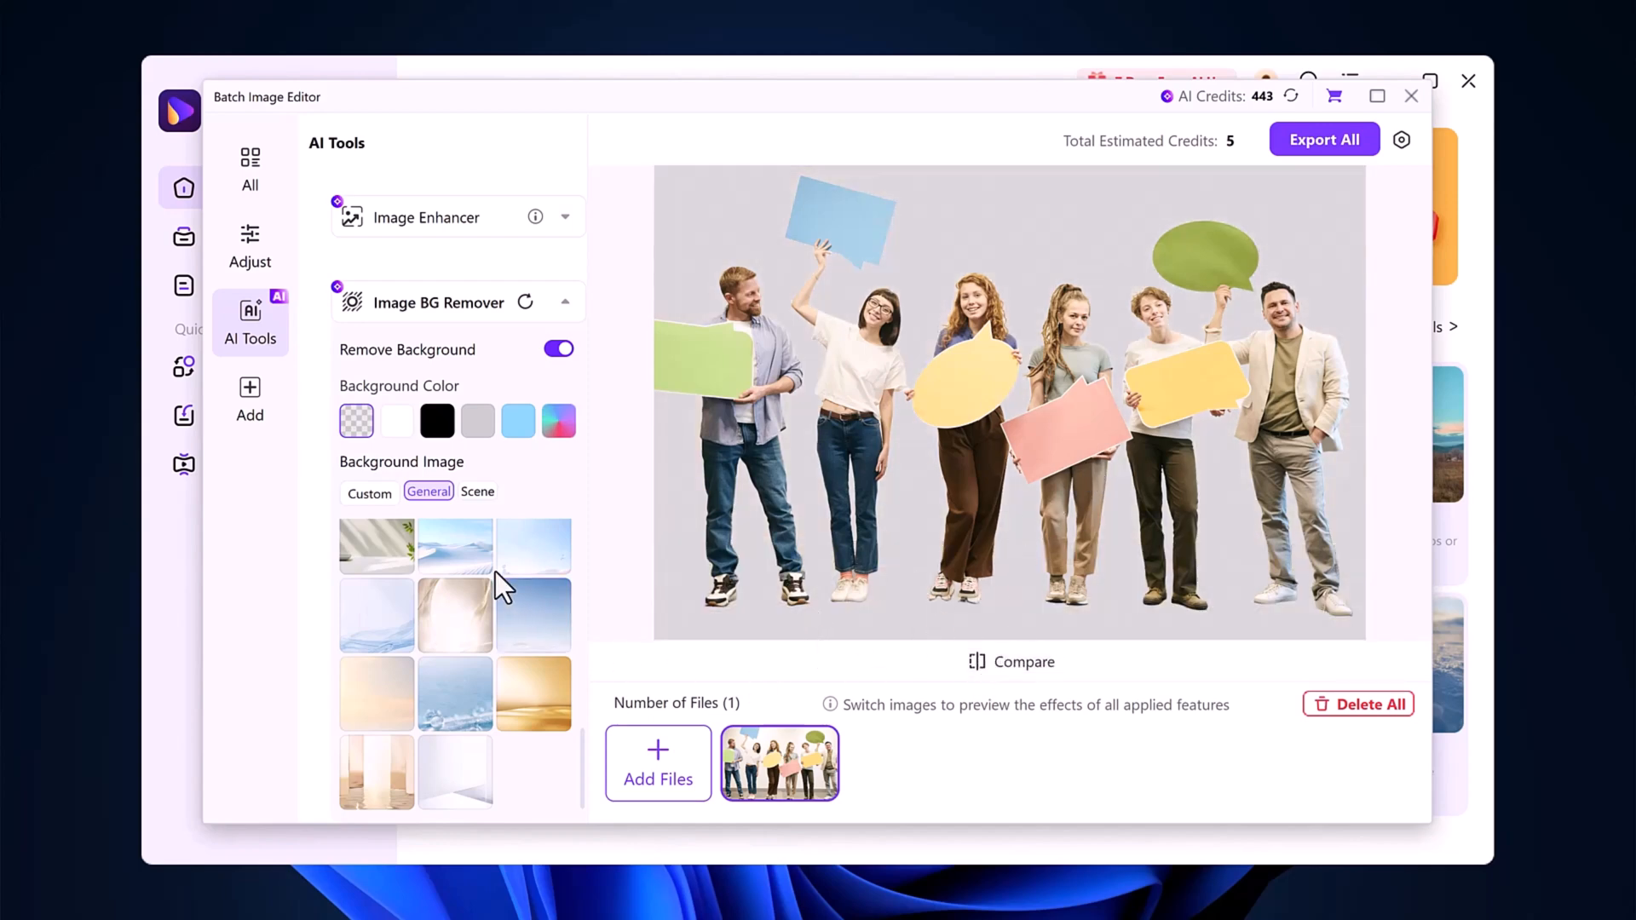
# Try General and Scene preset backdrops, ending with the group in a bright room interior
pyautogui.click(532, 613)
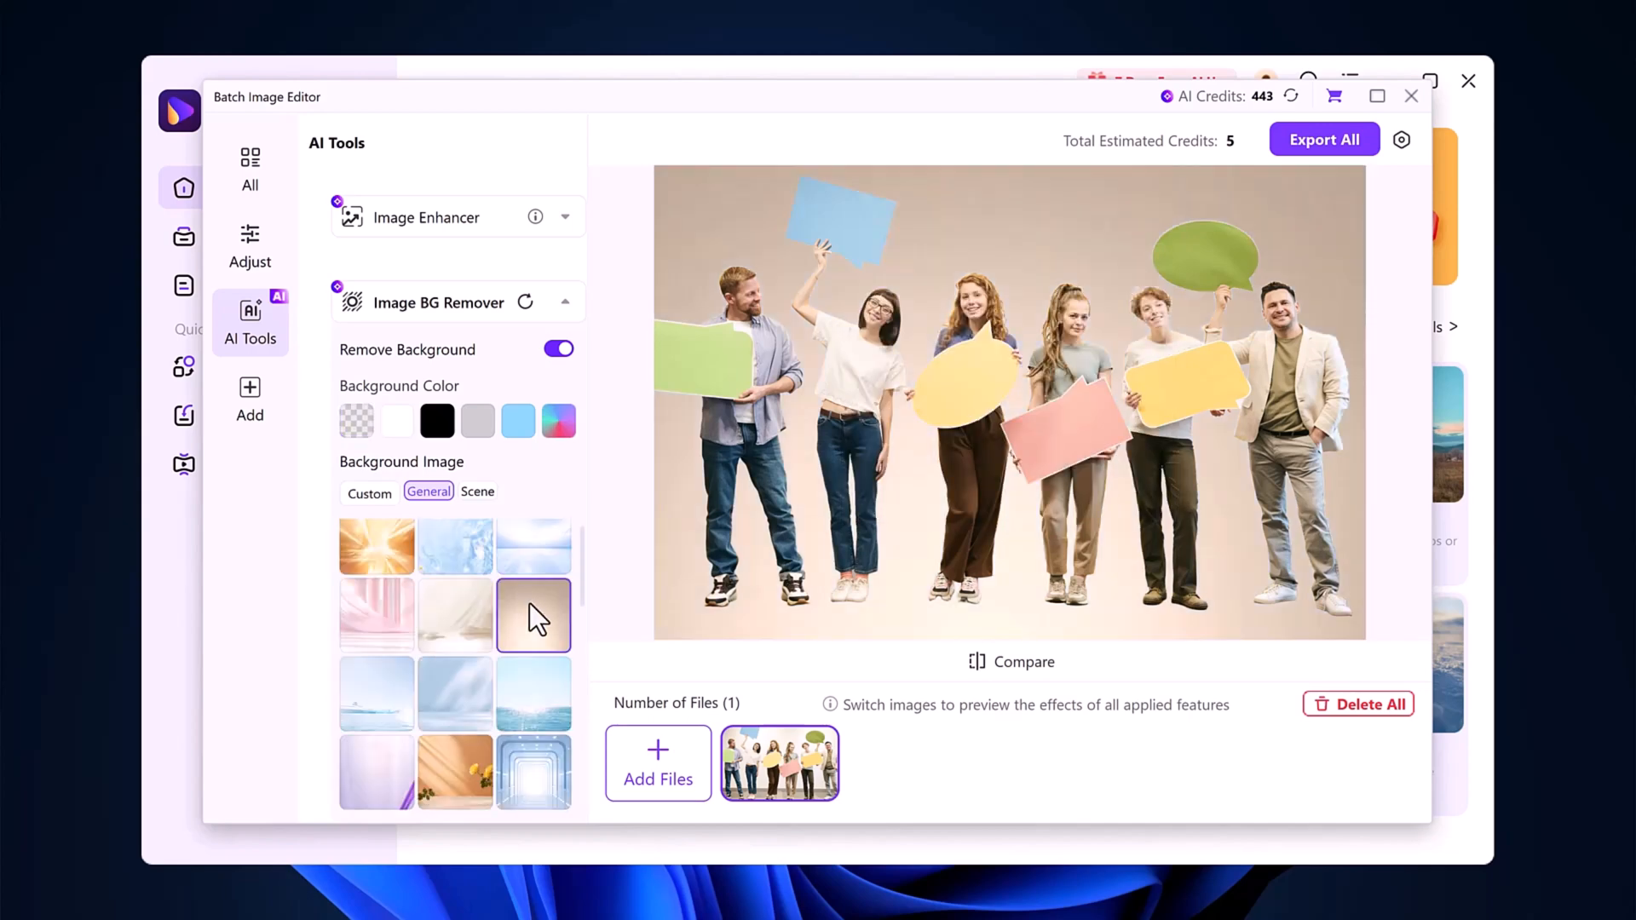
pyautogui.click(477, 491)
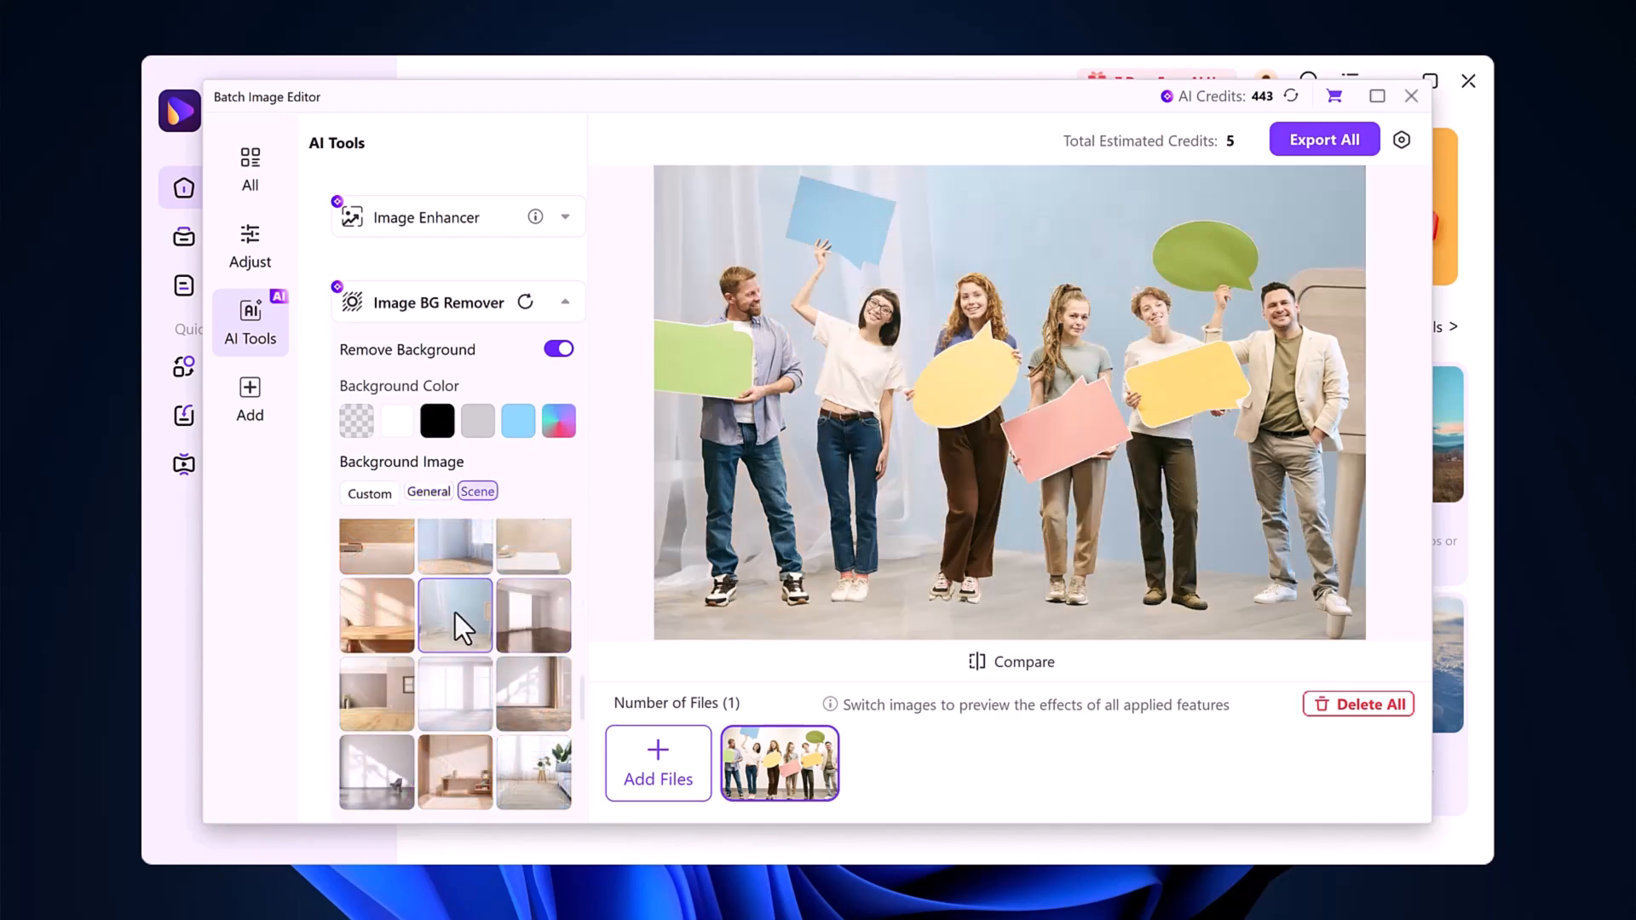
pyautogui.click(1324, 138)
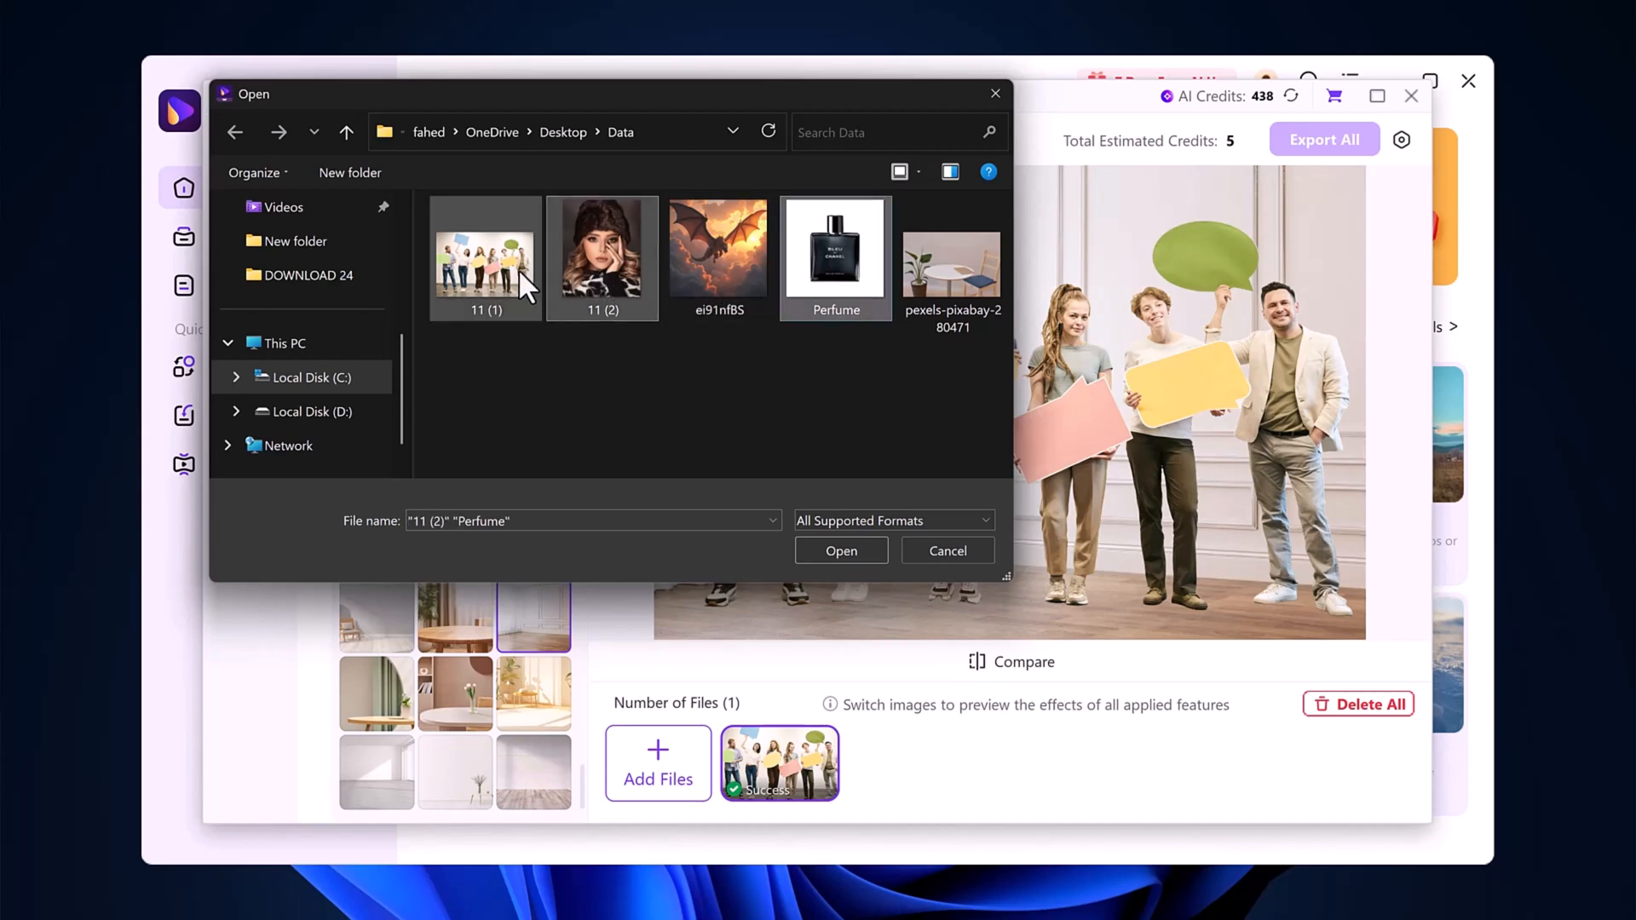
# Add the portrait and perfume-bottle photos to the batch and preview the portrait
pyautogui.click(840, 551)
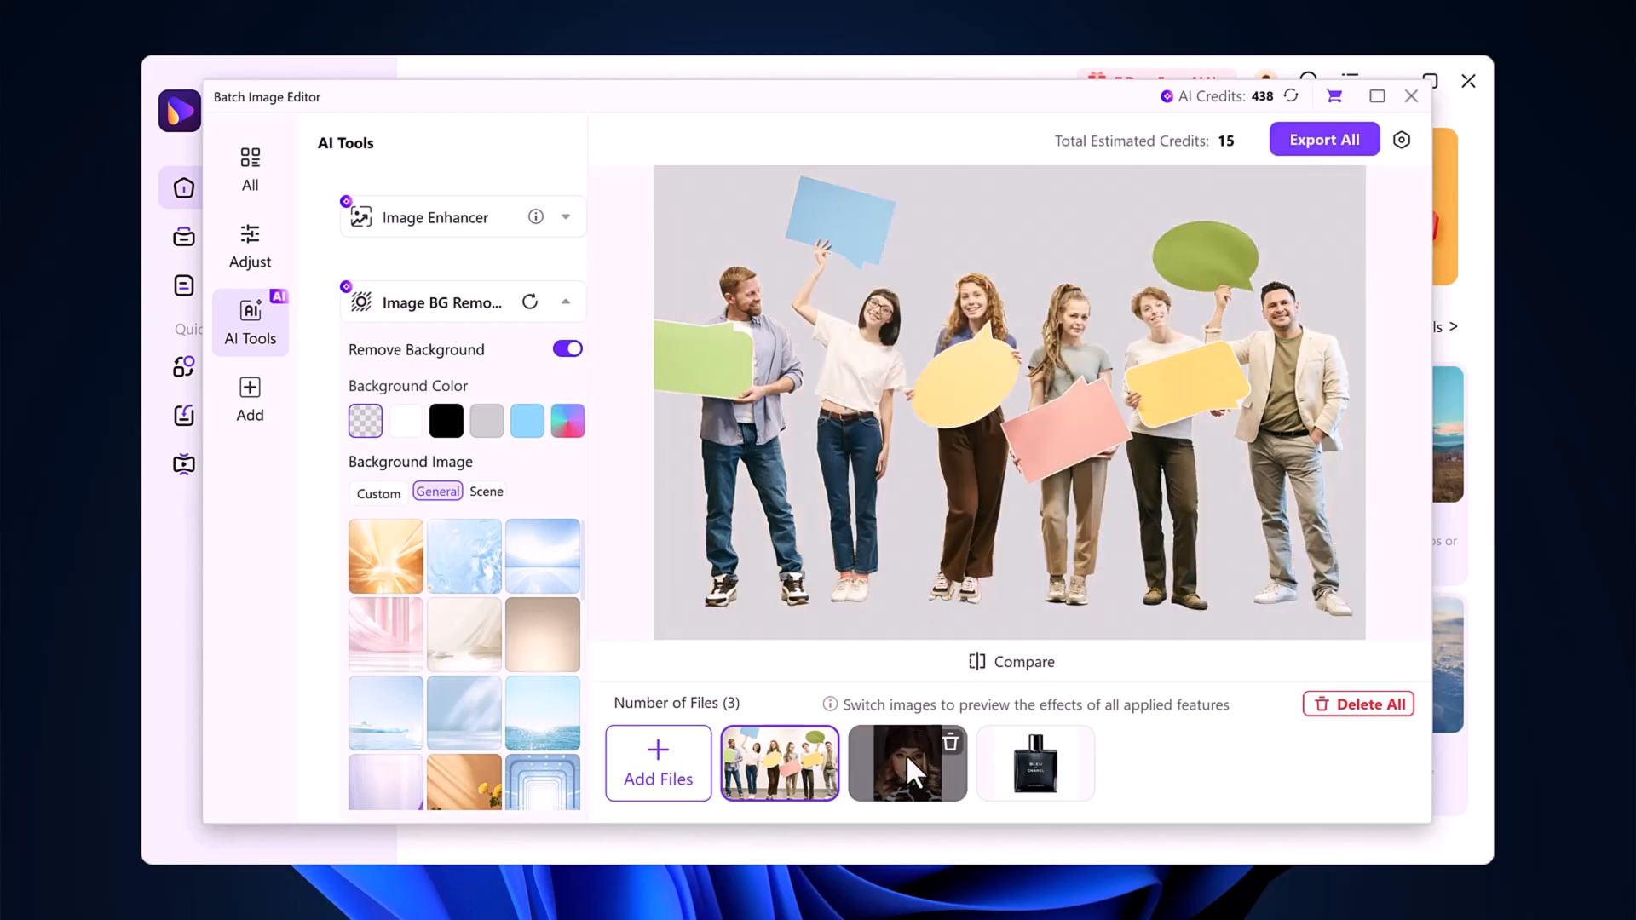
pyautogui.click(907, 763)
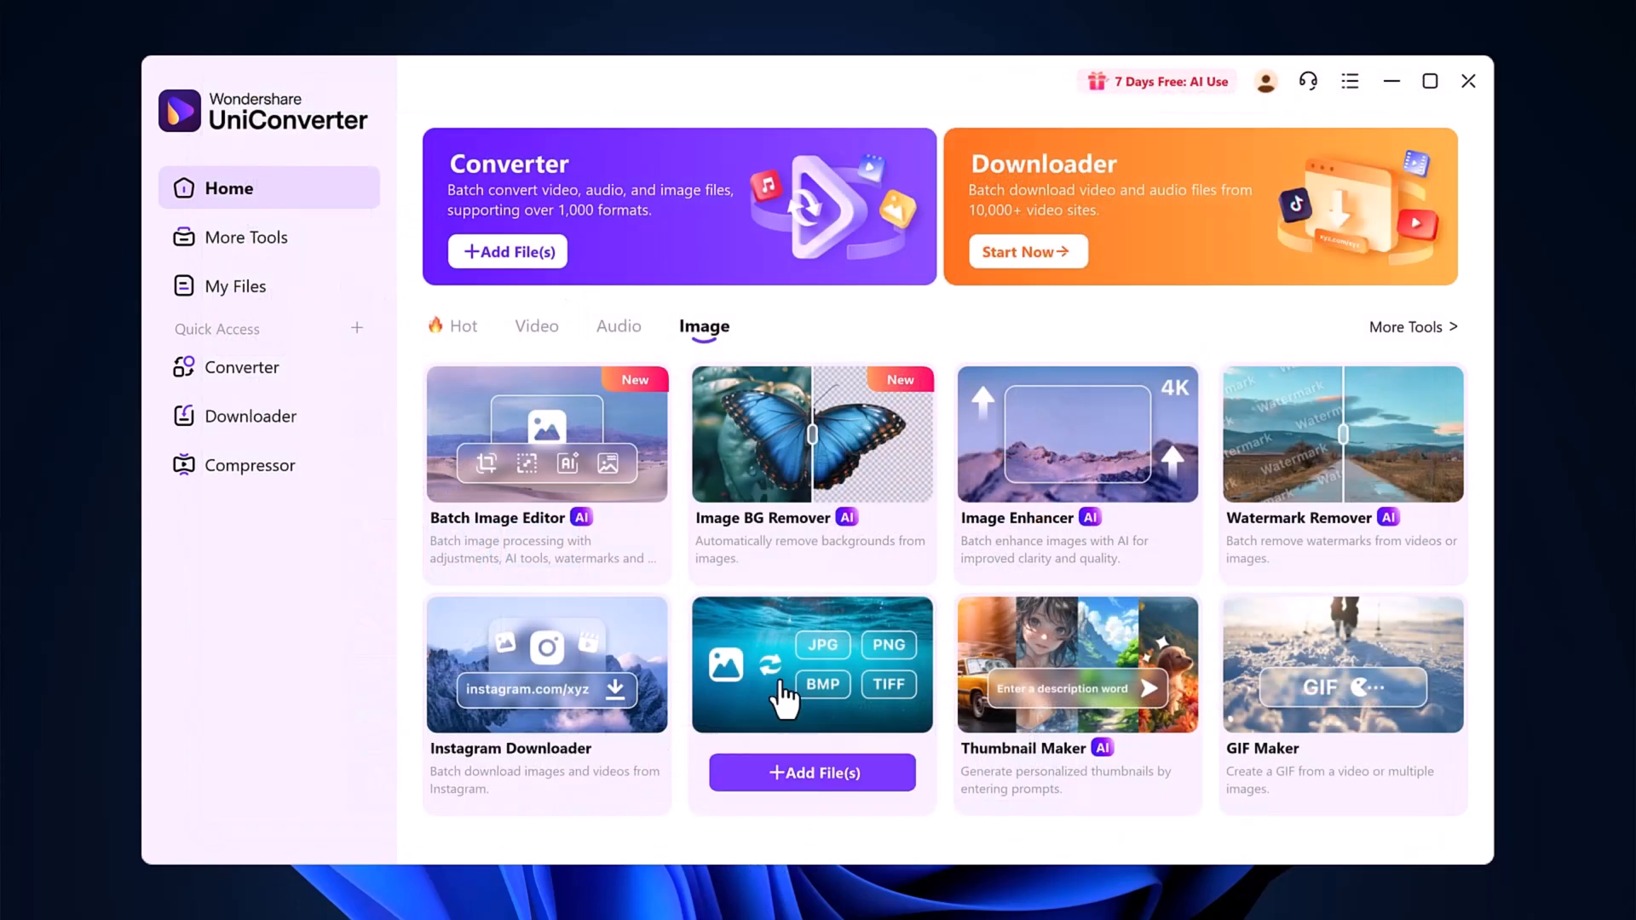
# Launch Image Converter and add the ei91nfBS.jpg dragon image
pyautogui.click(811, 664)
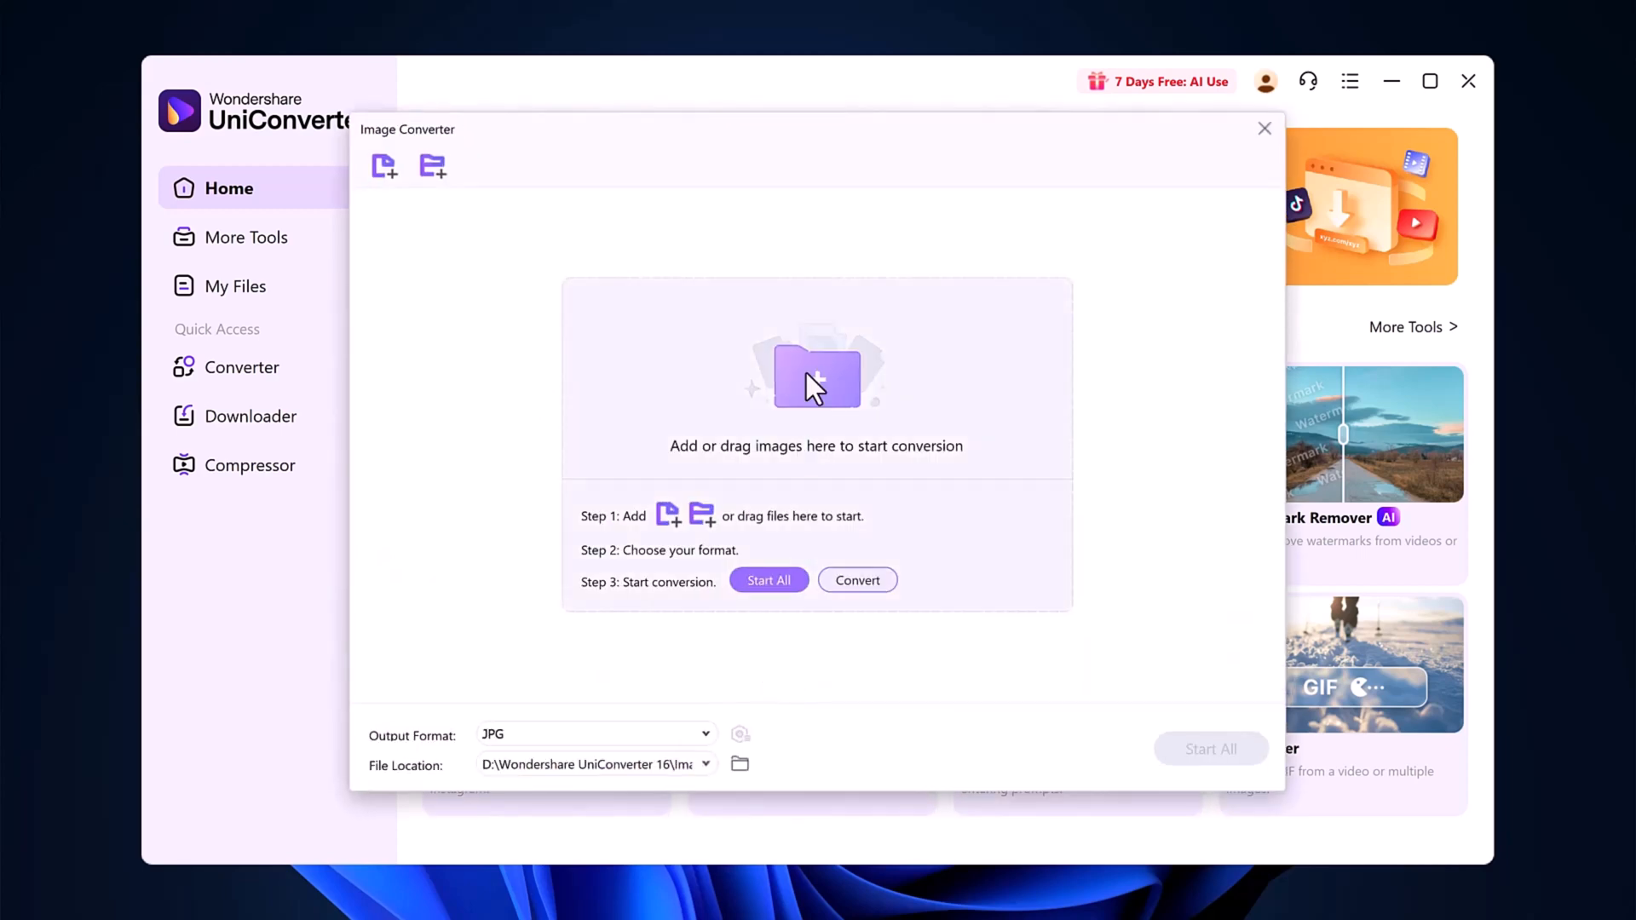
pyautogui.click(816, 375)
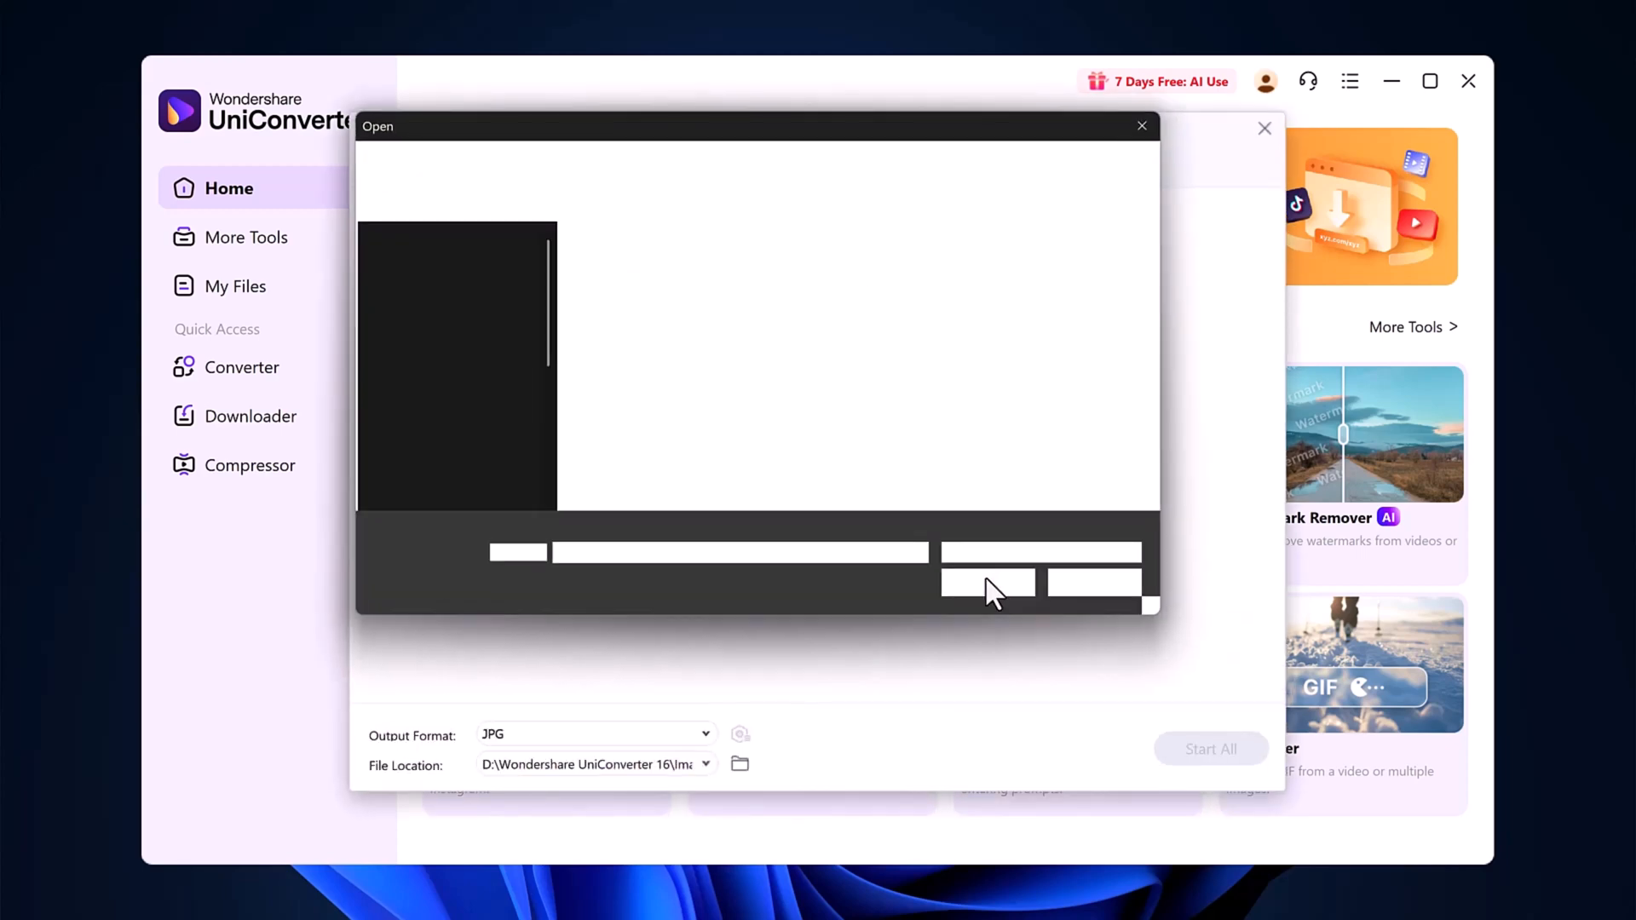
pyautogui.click(987, 581)
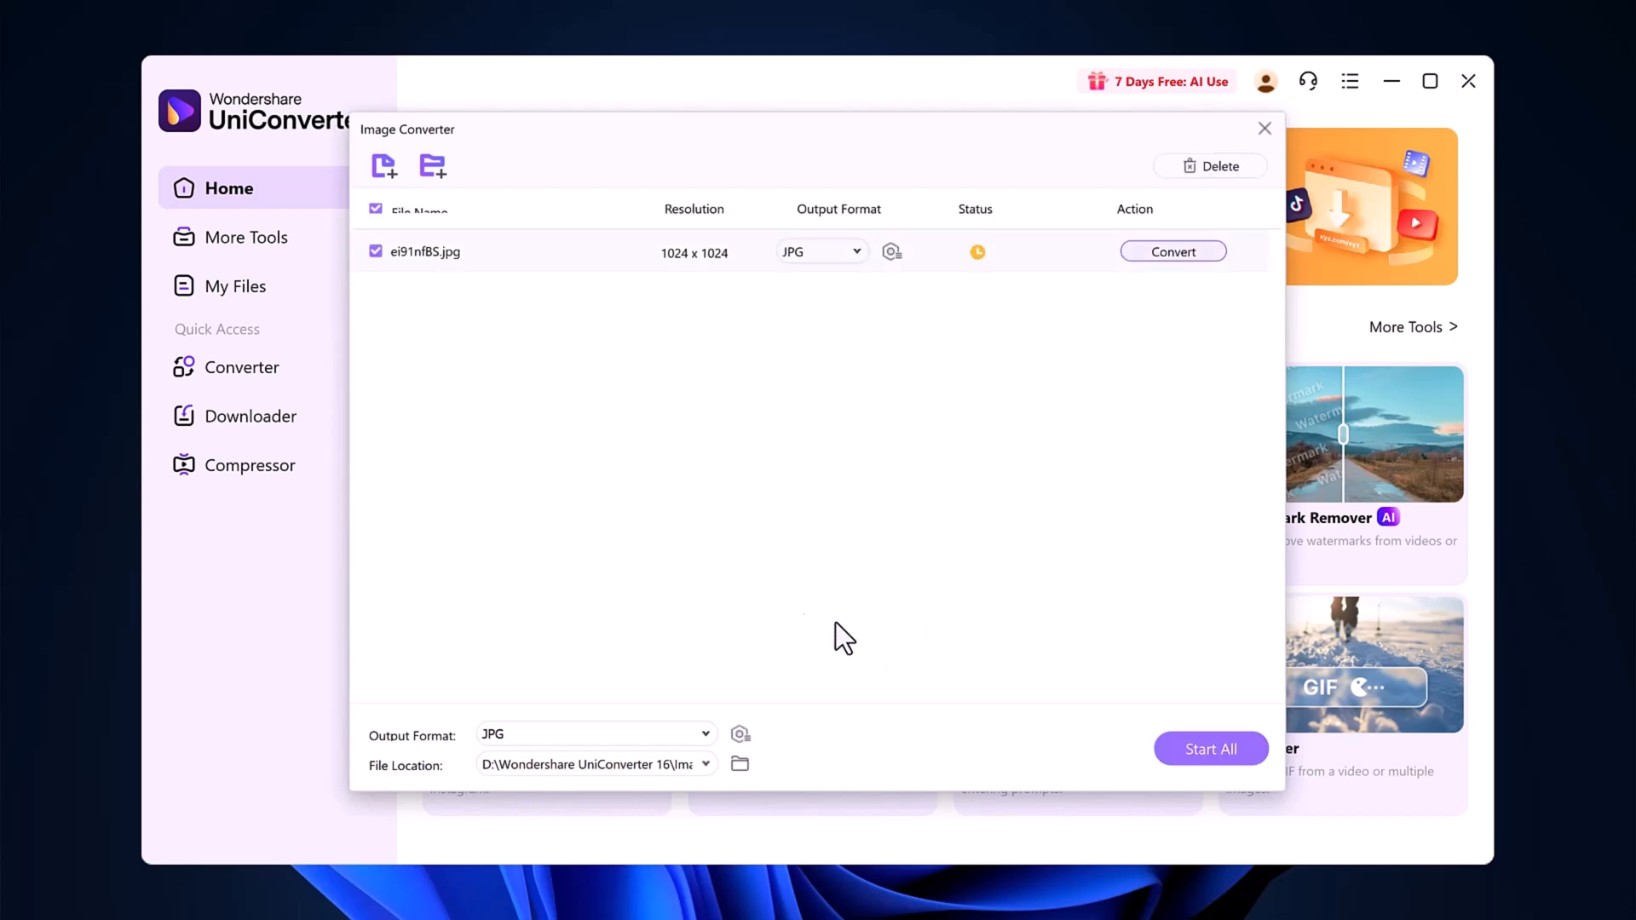
pyautogui.moveTo(634, 291)
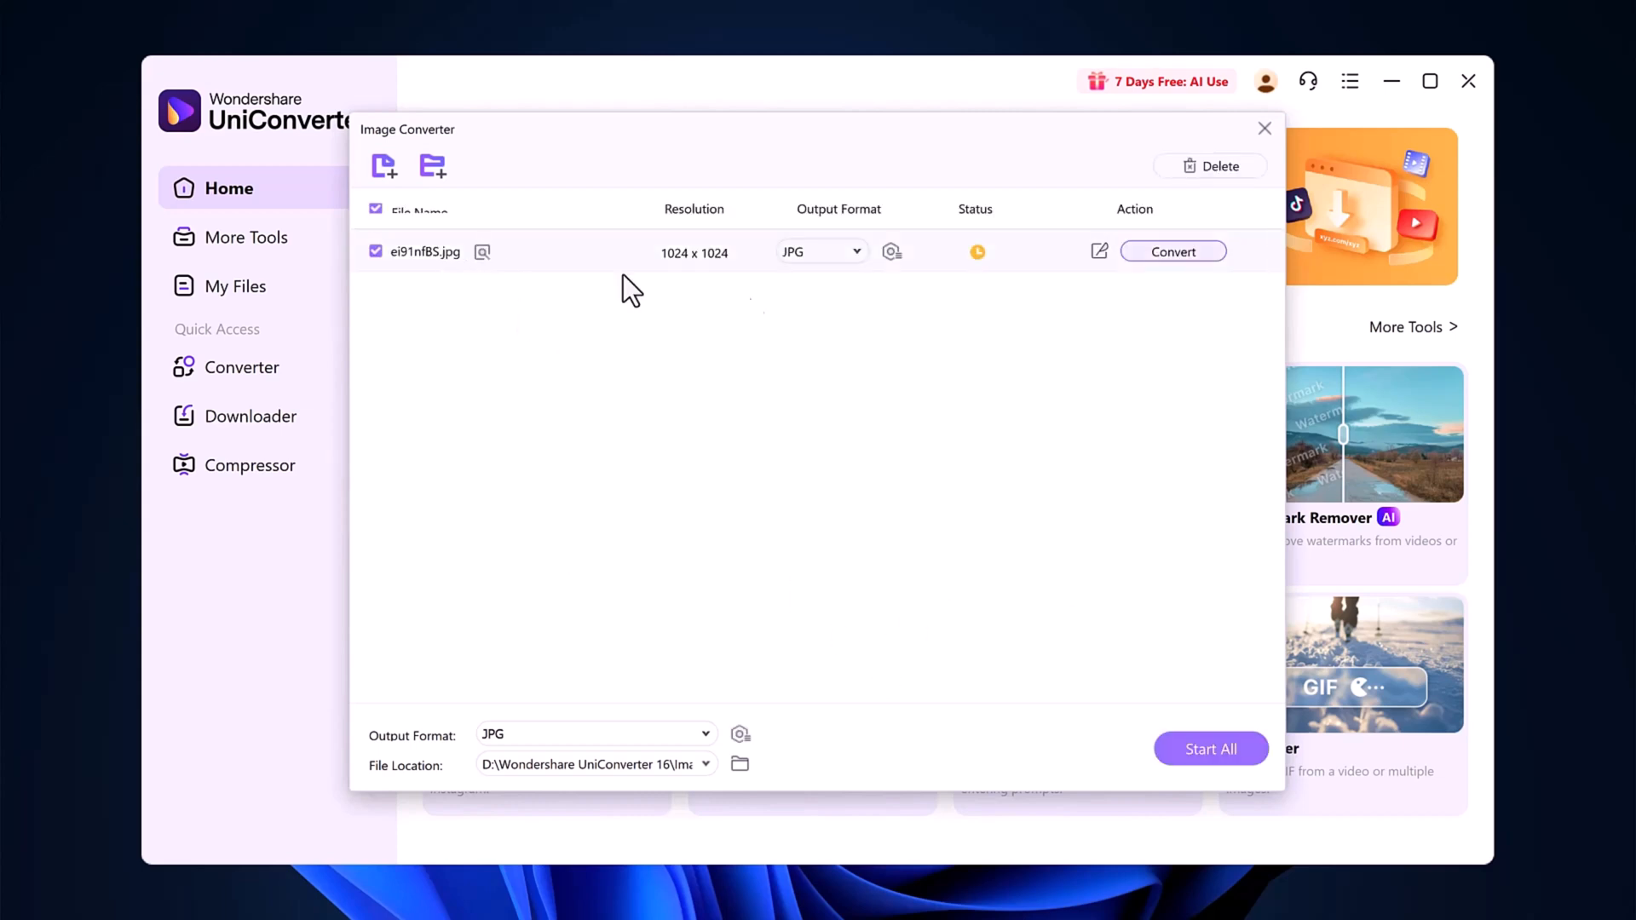
# Convert the dragon image to PNG and inspect the output file in the file manager
pyautogui.click(821, 252)
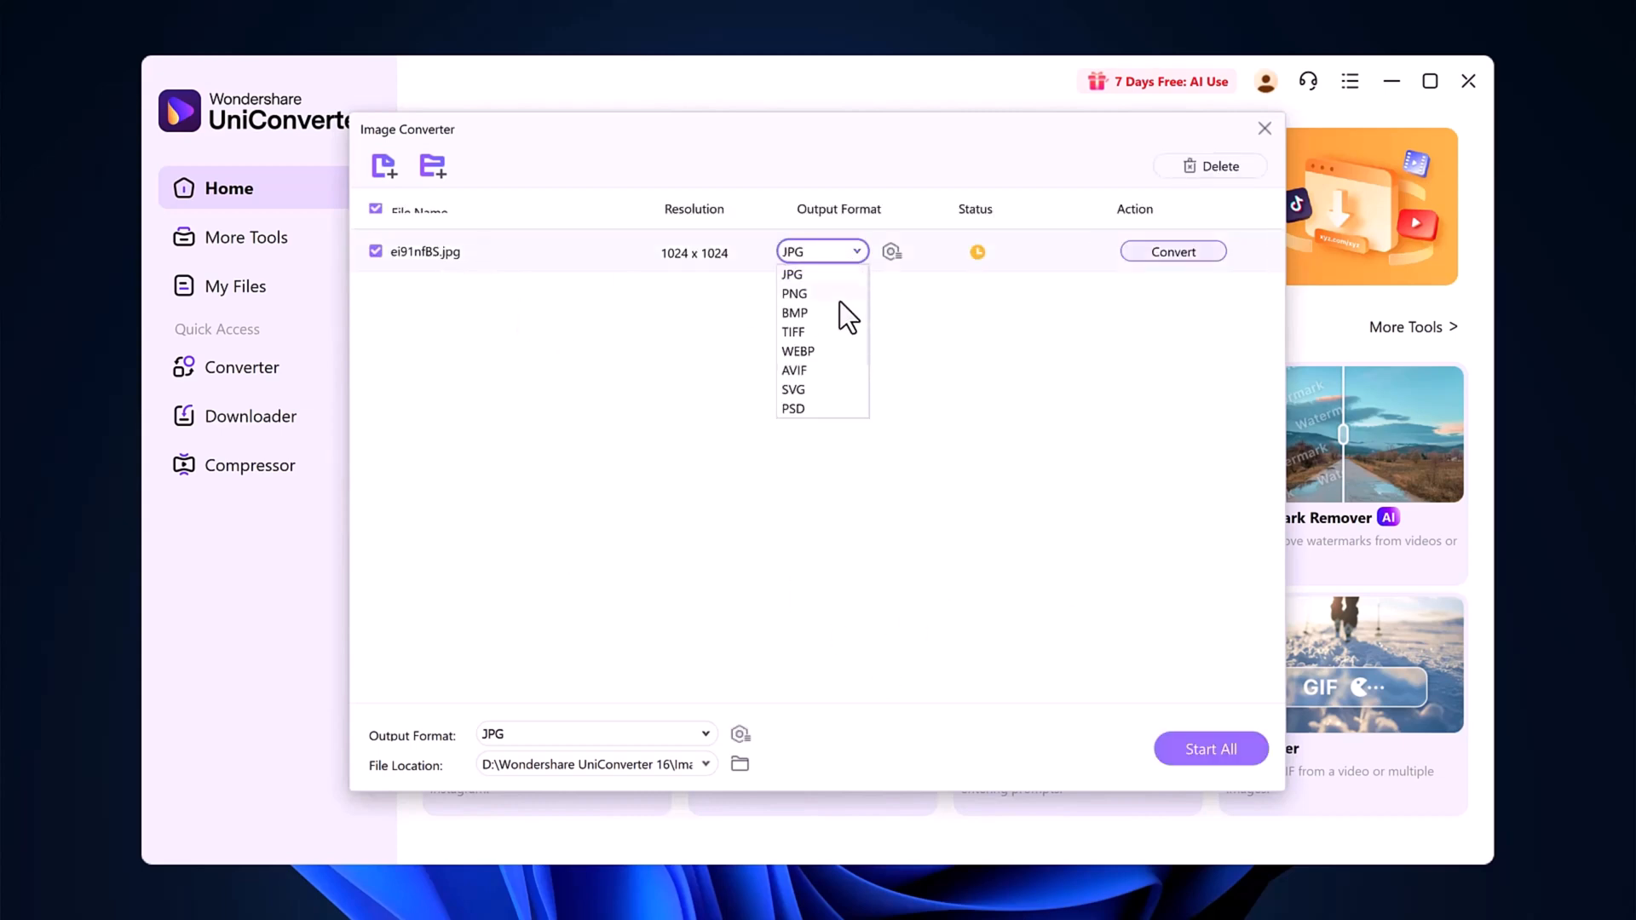
pyautogui.click(794, 293)
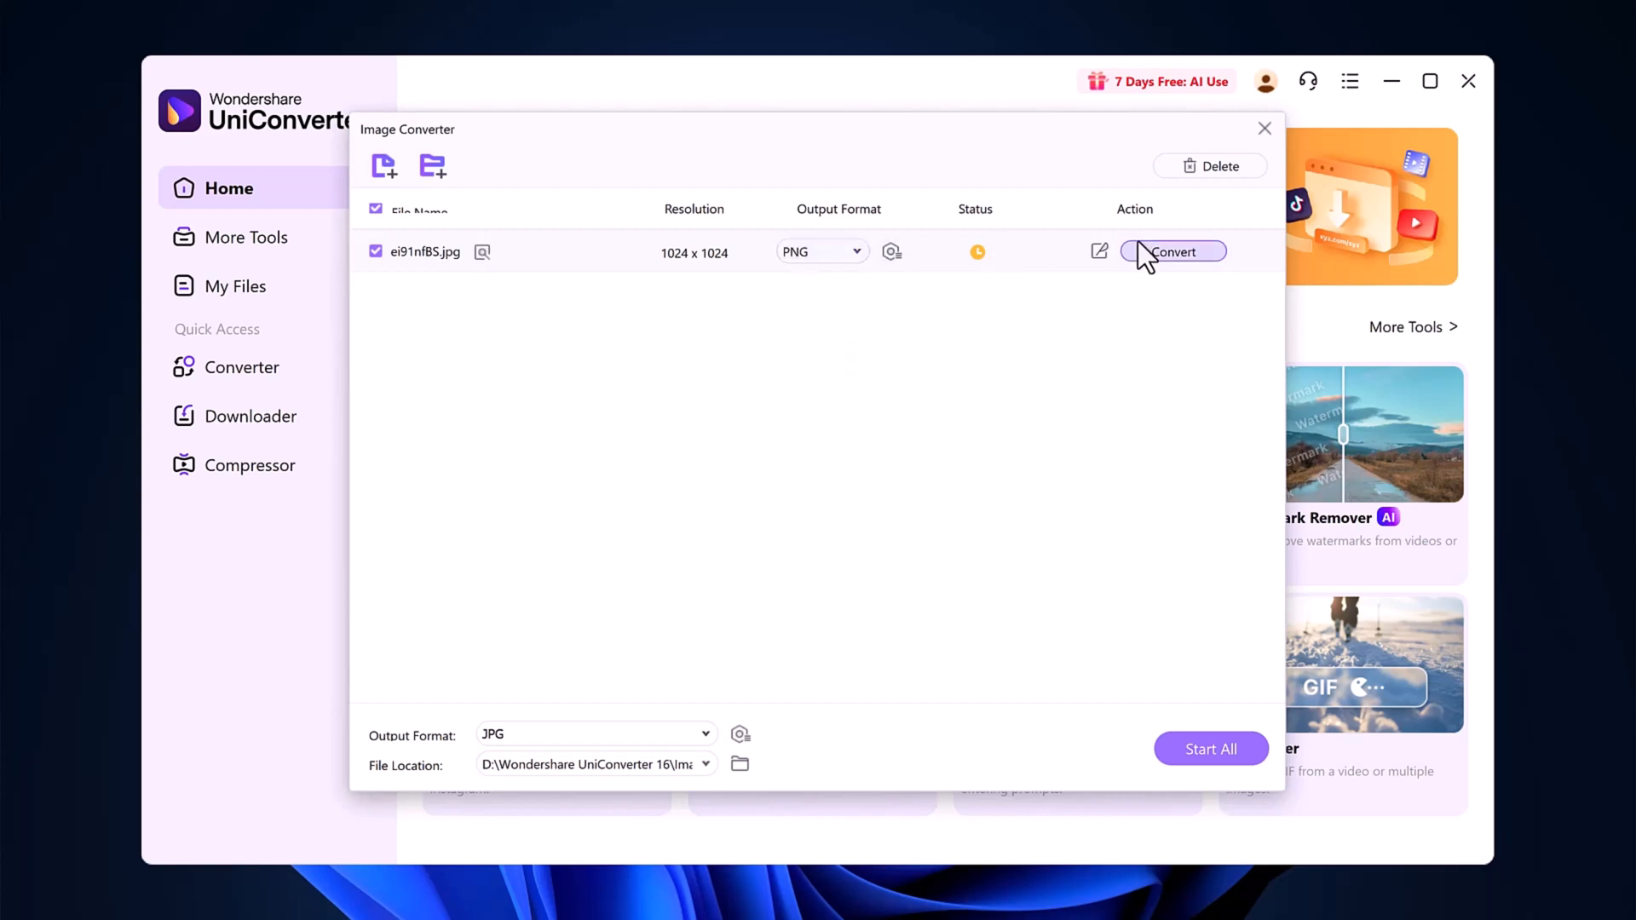
pyautogui.click(1173, 251)
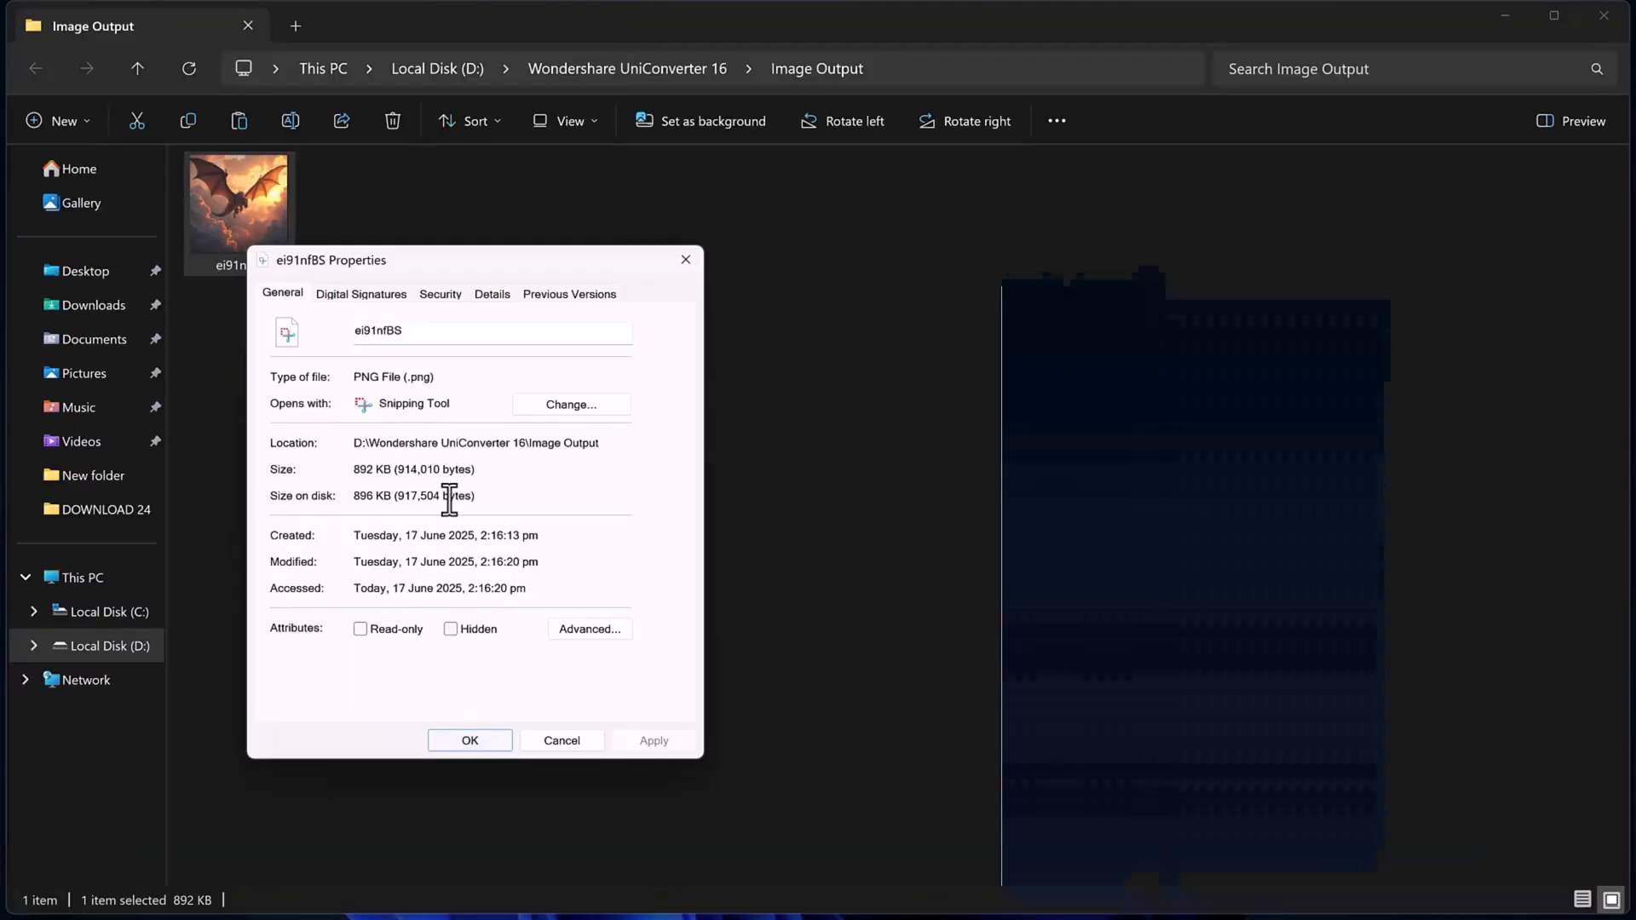
pyautogui.doubleClick(372, 377)
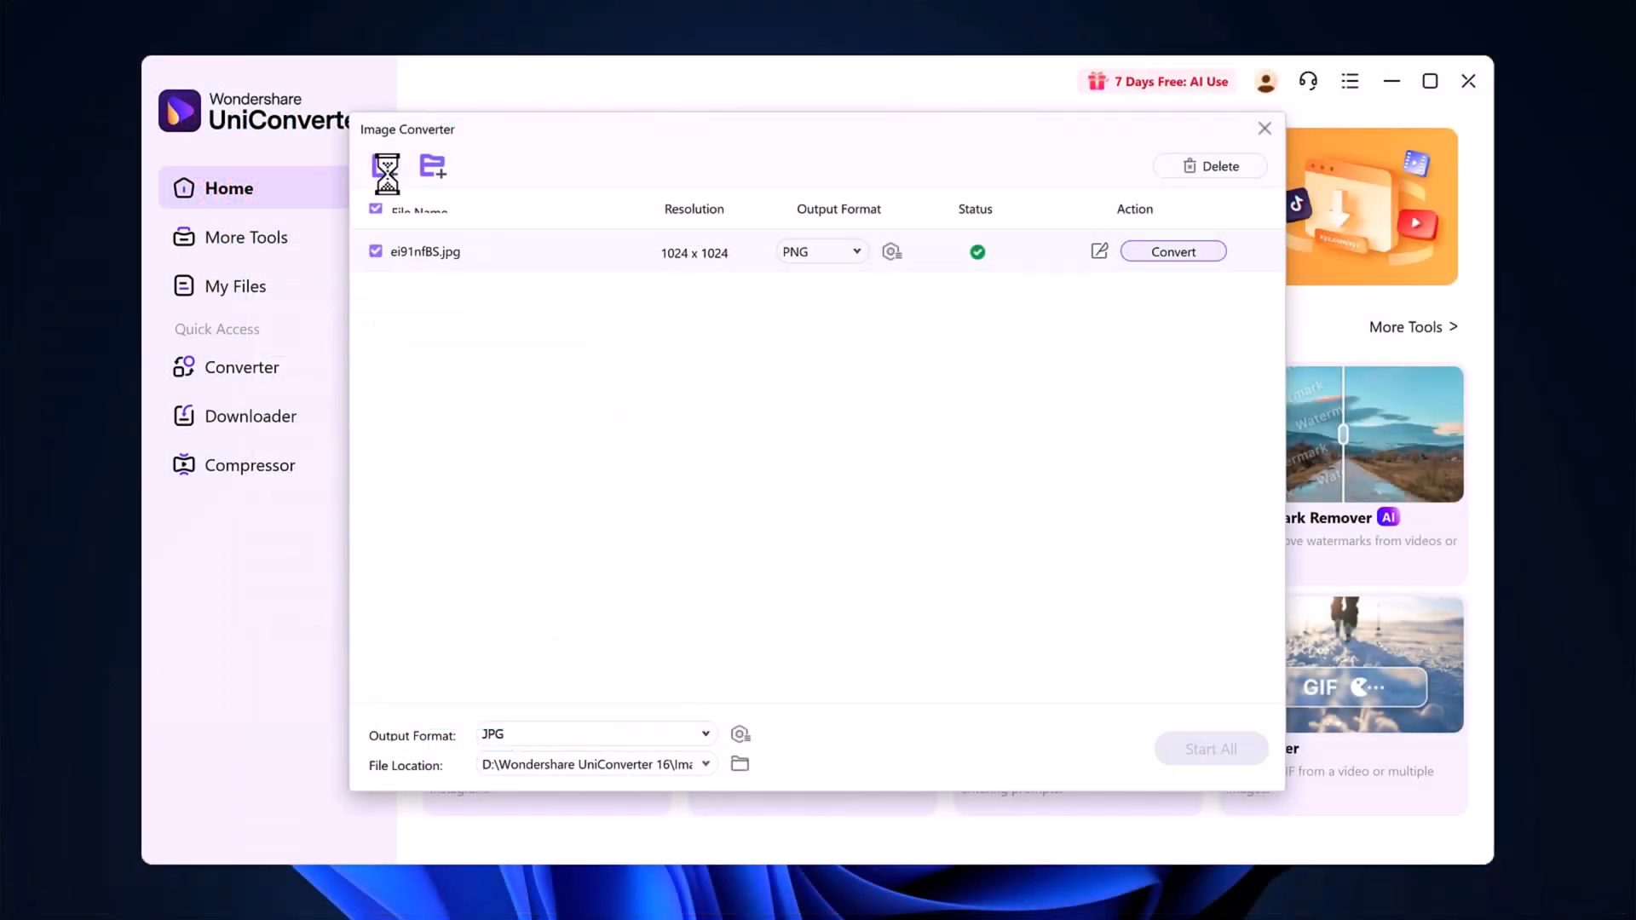
# Add five photos, set the 11 (1) photo to AVIF, convert all six and close Image Converter
pyautogui.click(431, 167)
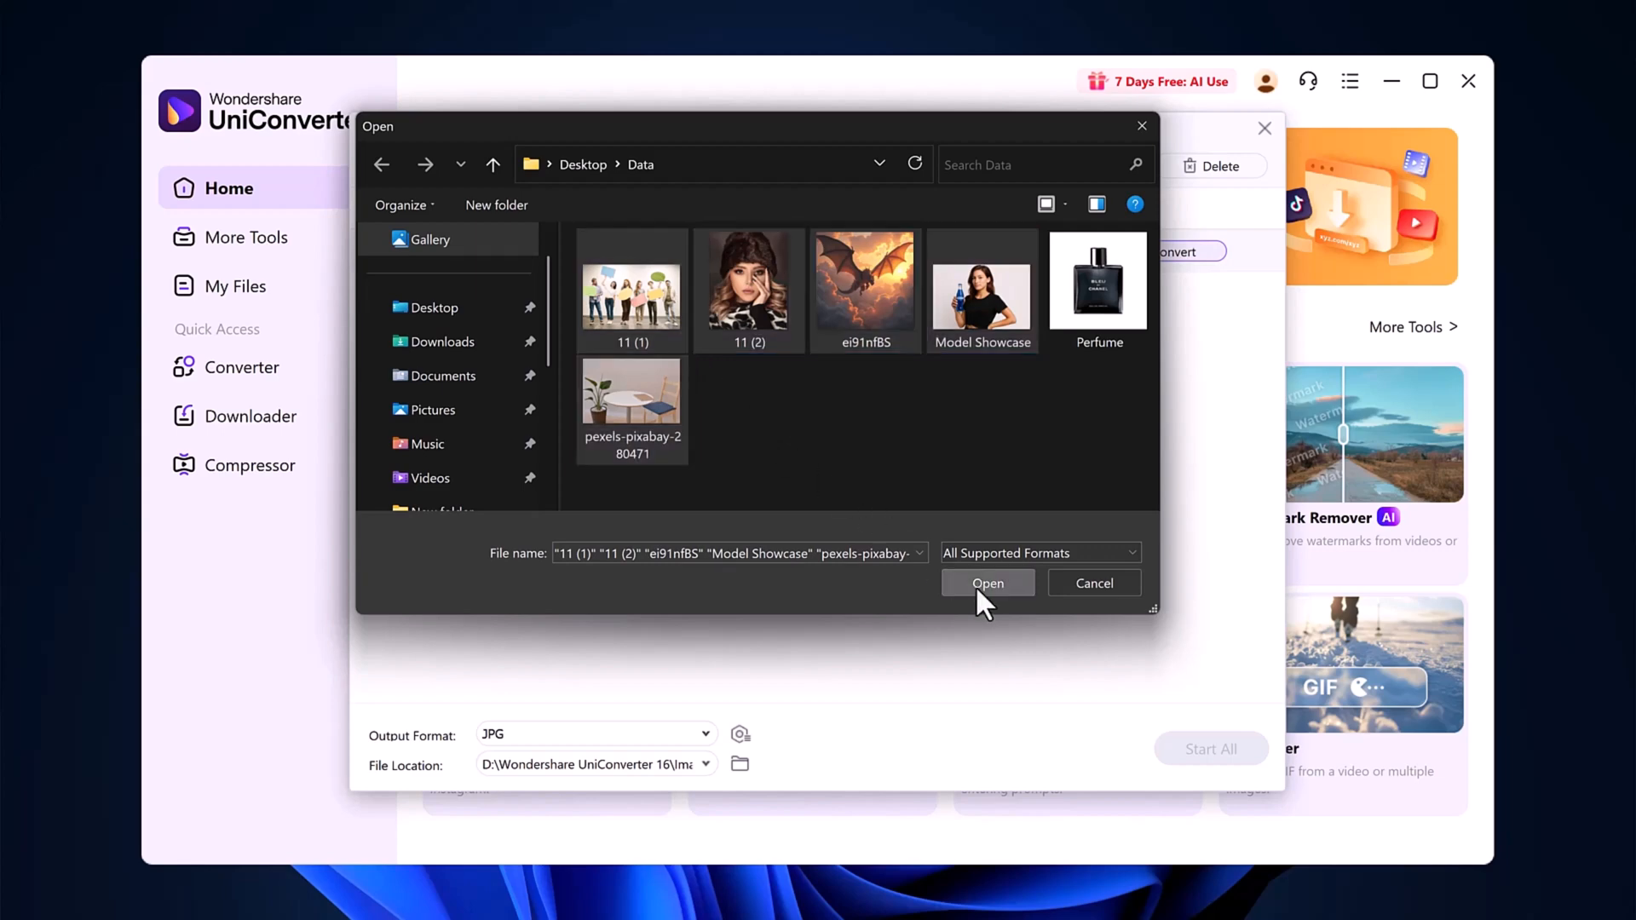
pyautogui.click(987, 583)
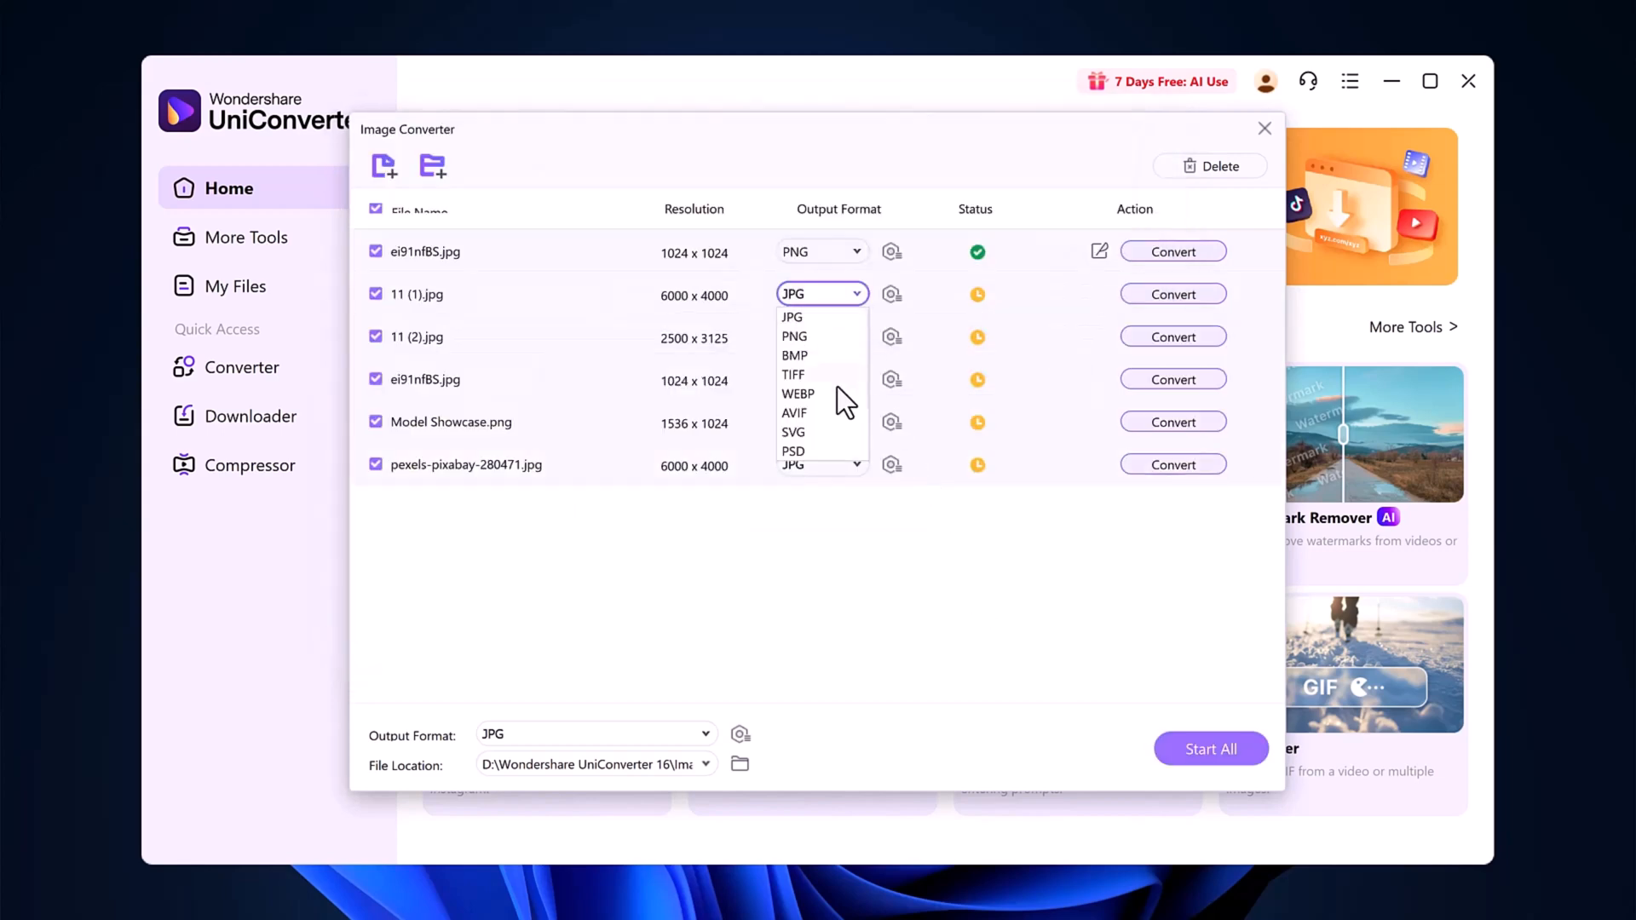
pyautogui.click(796, 413)
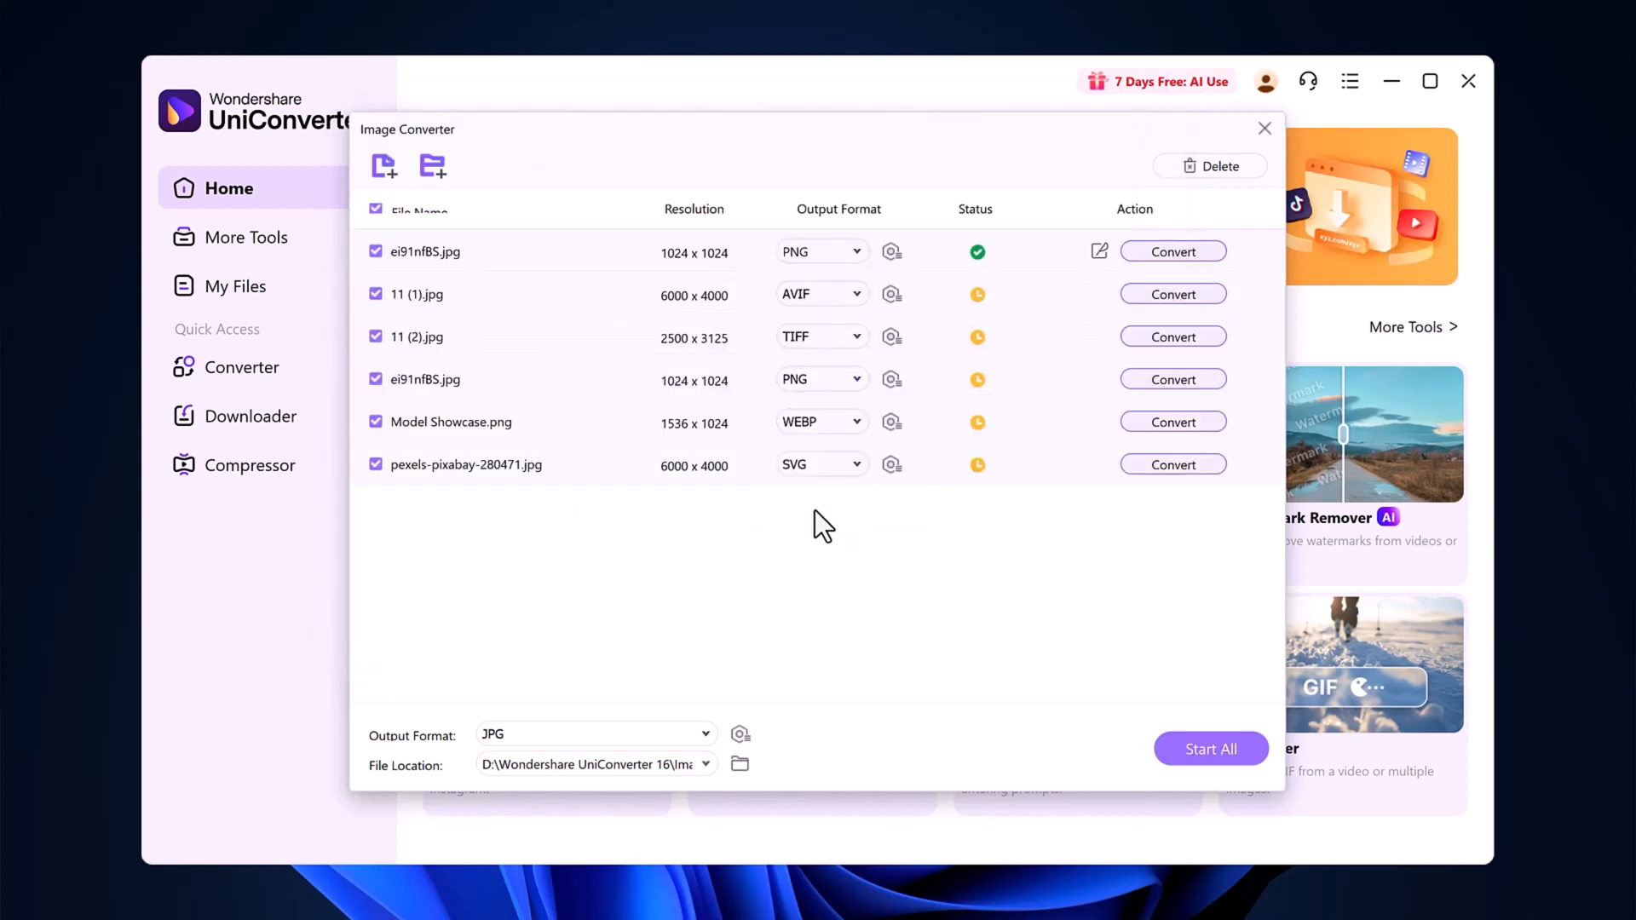
pyautogui.click(1210, 749)
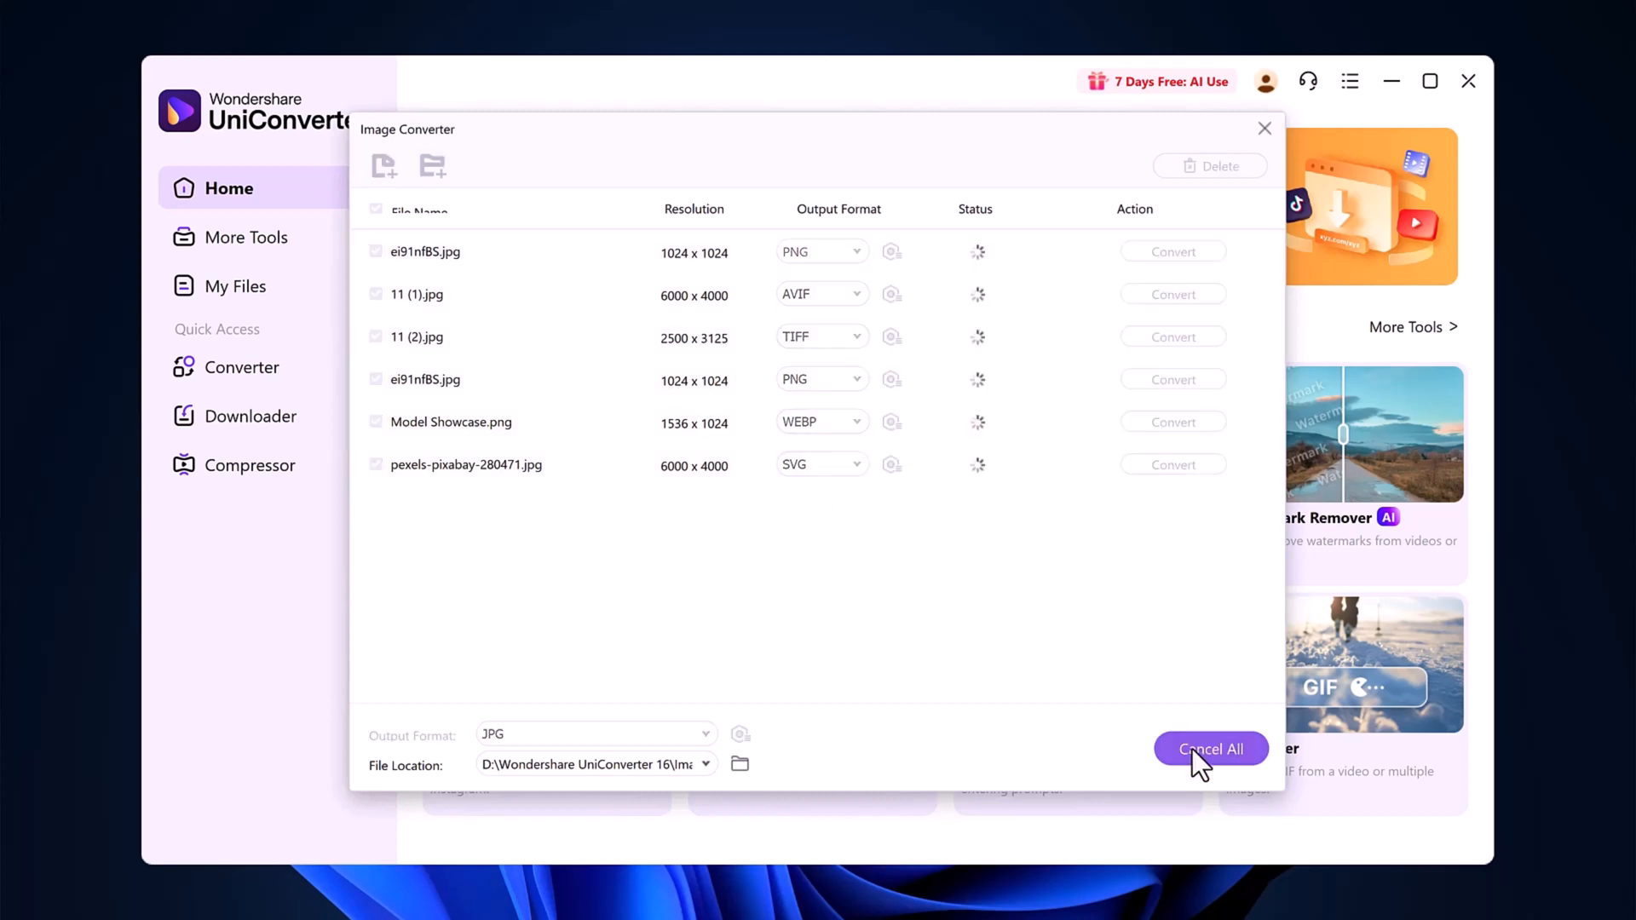
pyautogui.click(1210, 748)
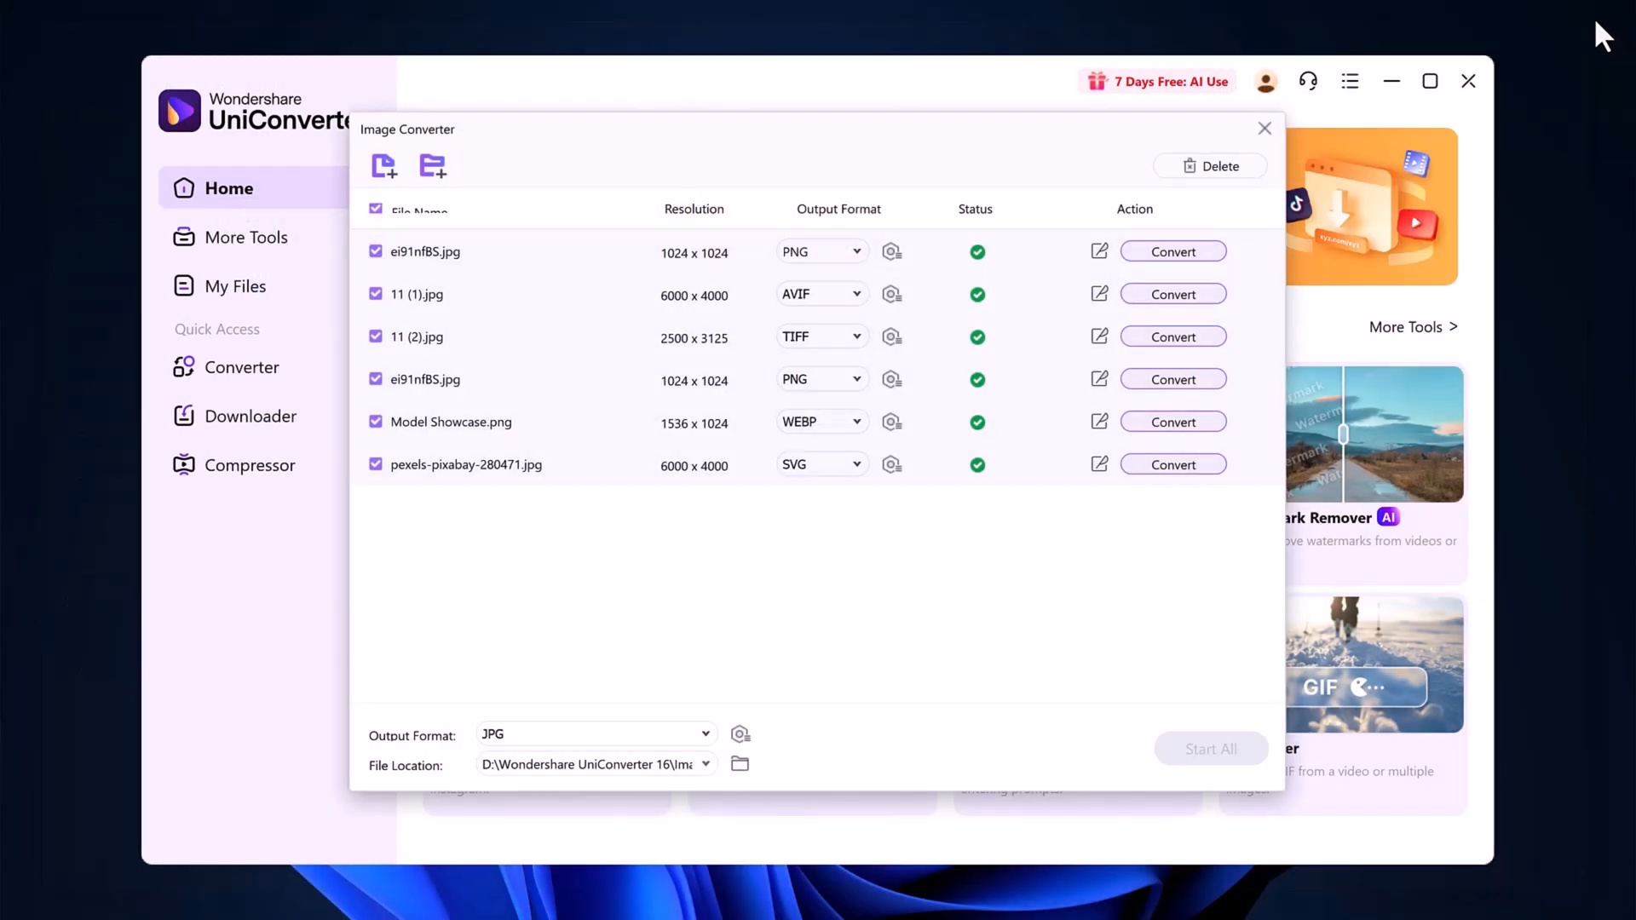
pyautogui.moveTo(1080, 332)
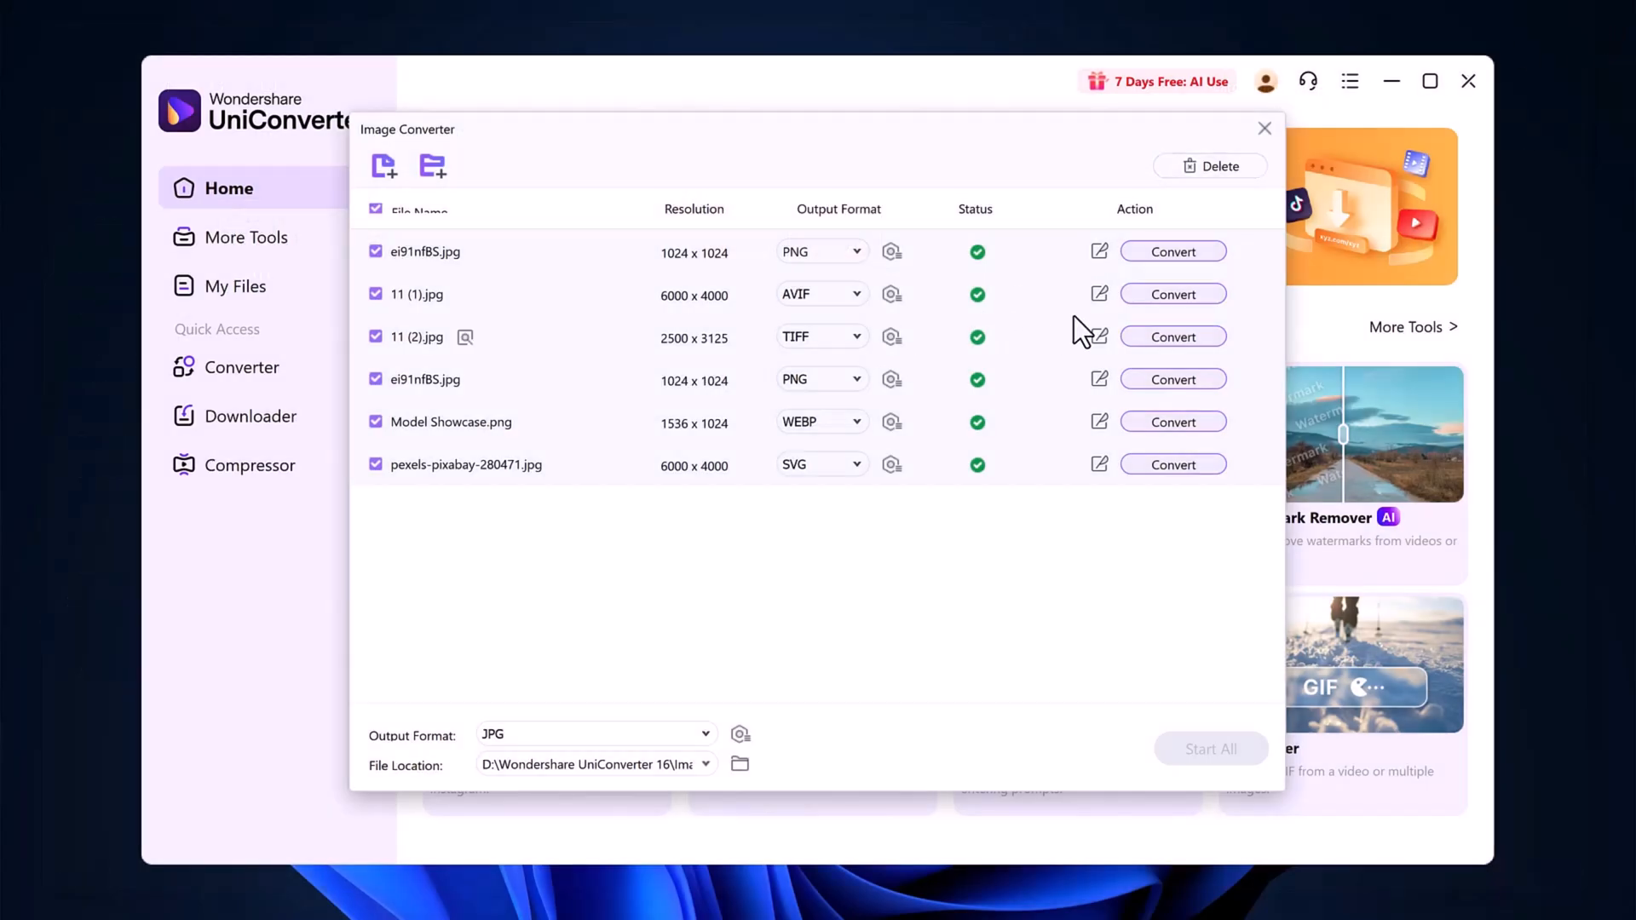
pyautogui.moveTo(999, 593)
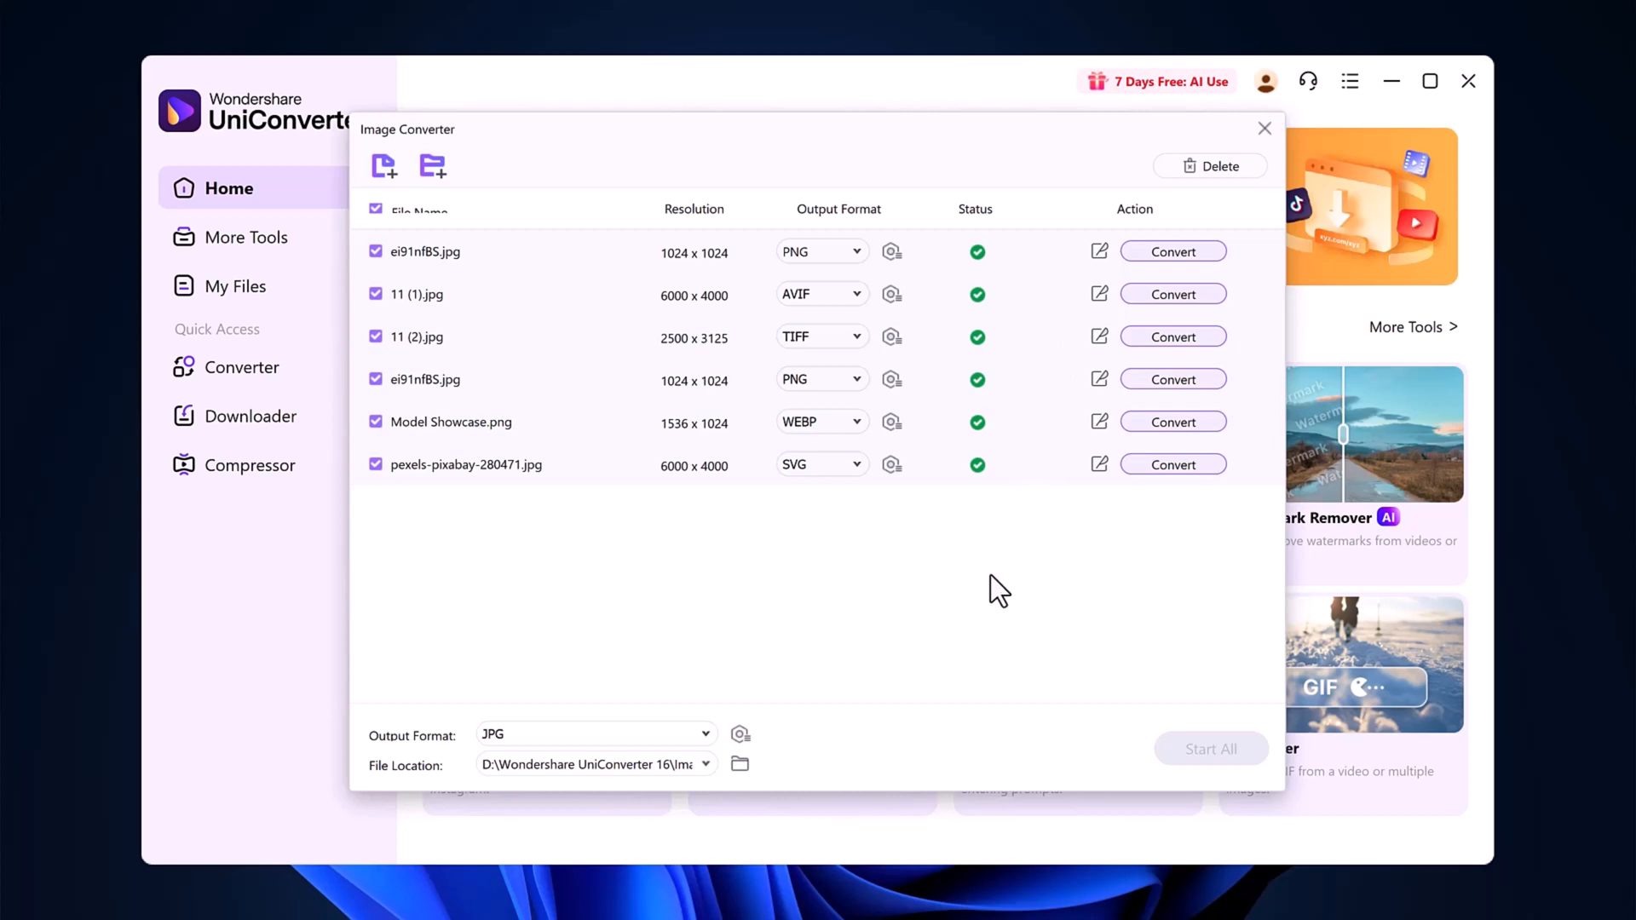
pyautogui.moveTo(1266, 94)
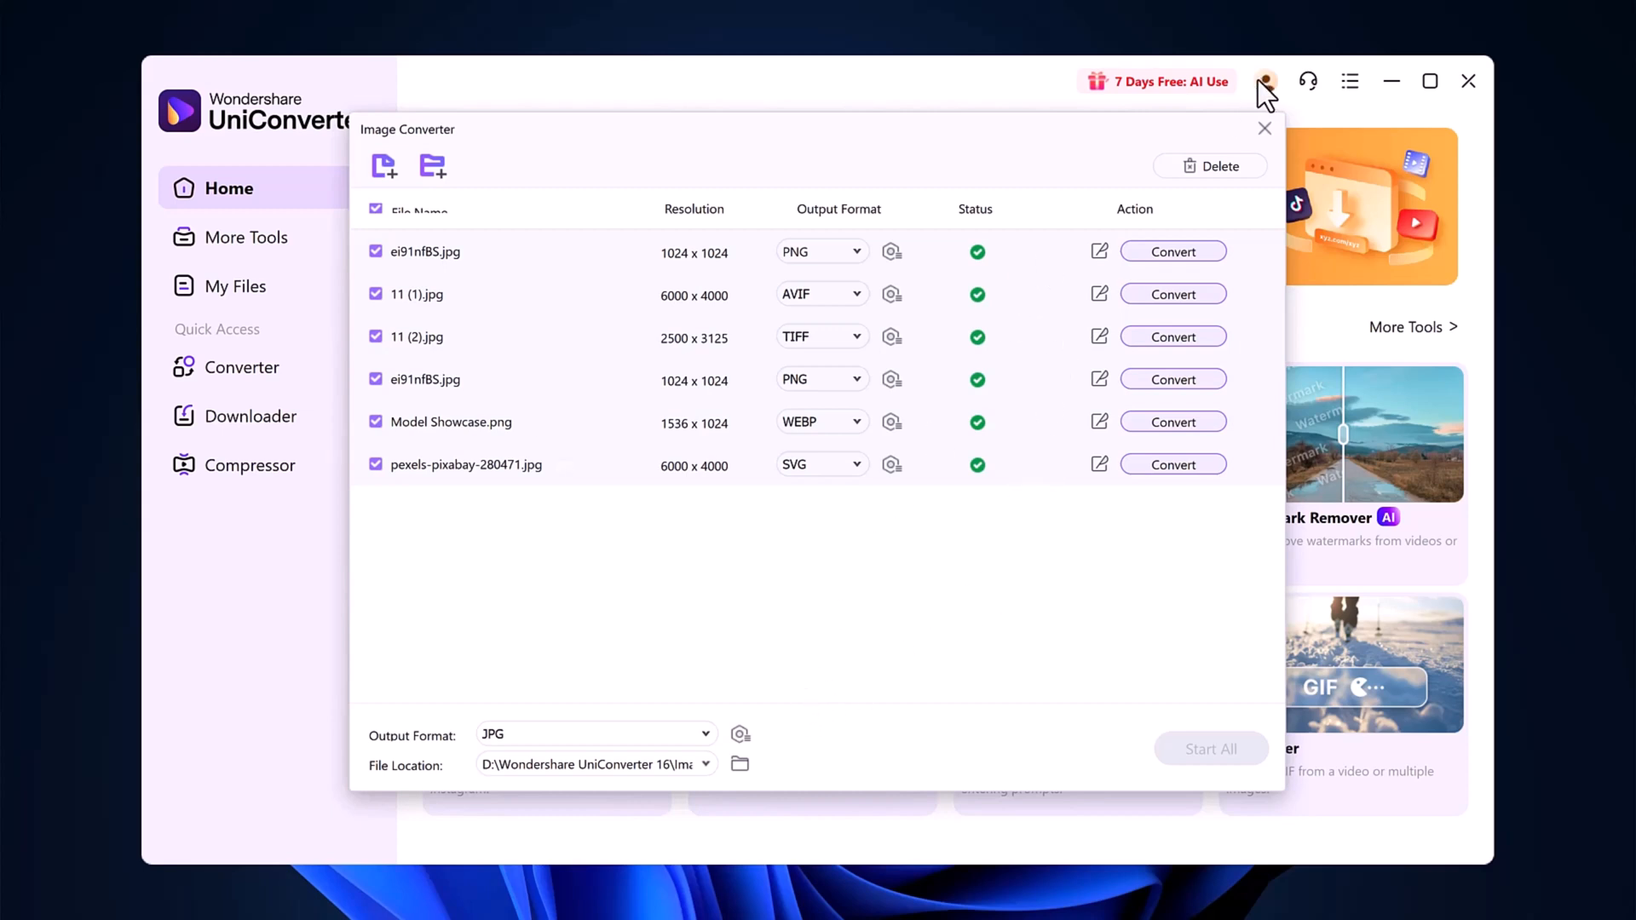
pyautogui.click(1265, 130)
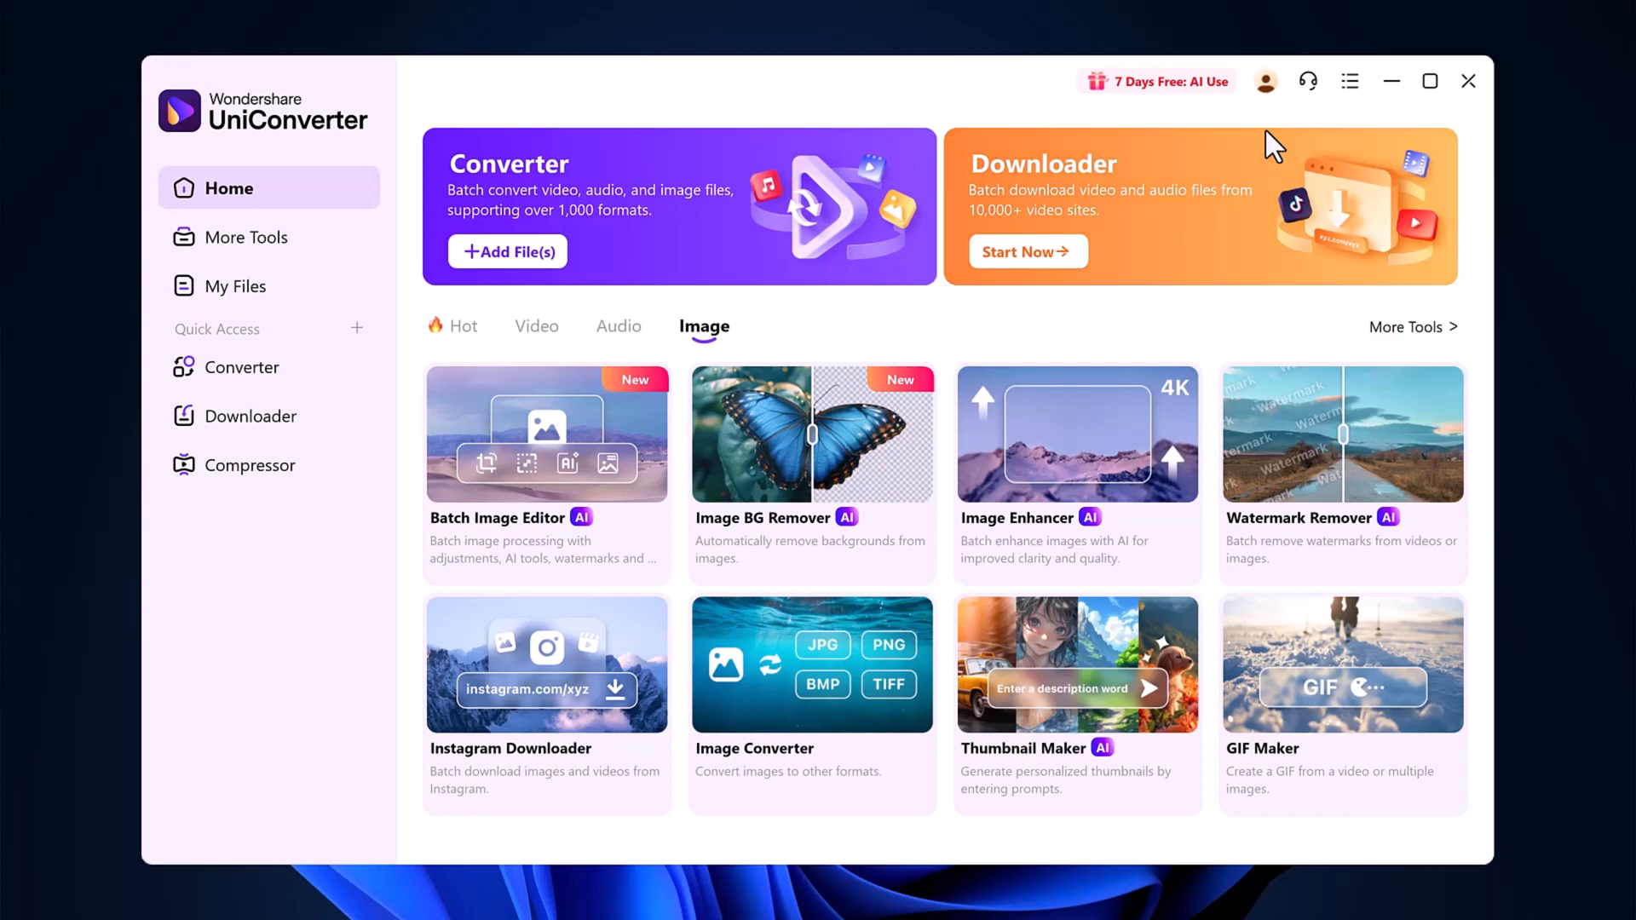
pyautogui.moveTo(717, 203)
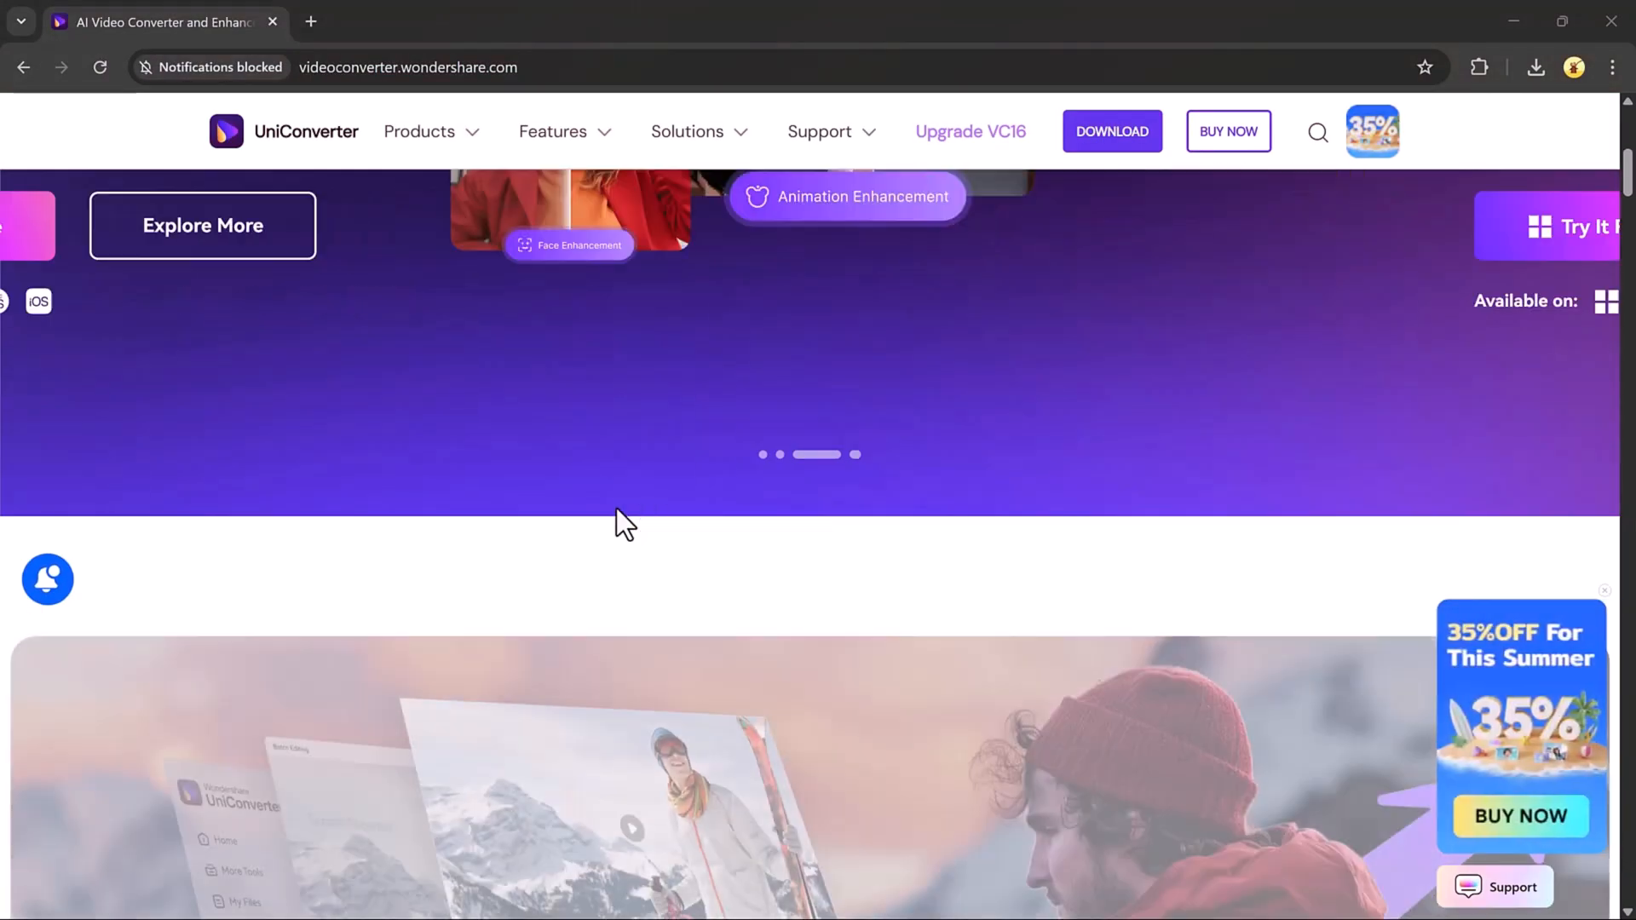
# Scroll through the video converter and compressor panels on videoconverter.wondershare.com
pyautogui.scroll(-3)
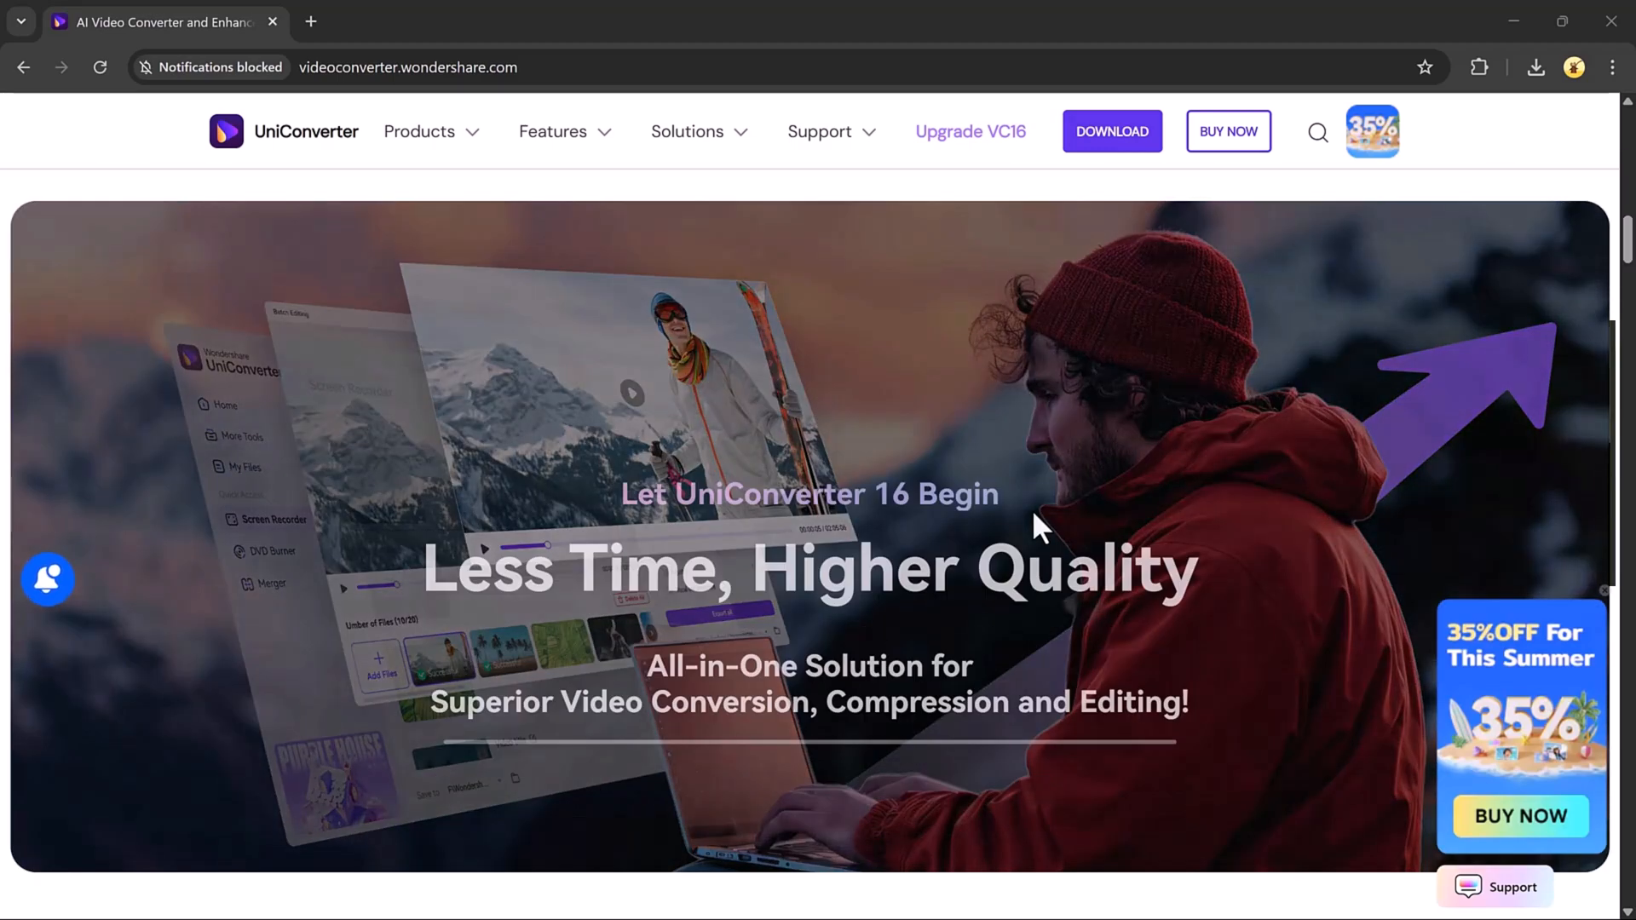
pyautogui.scroll(-3)
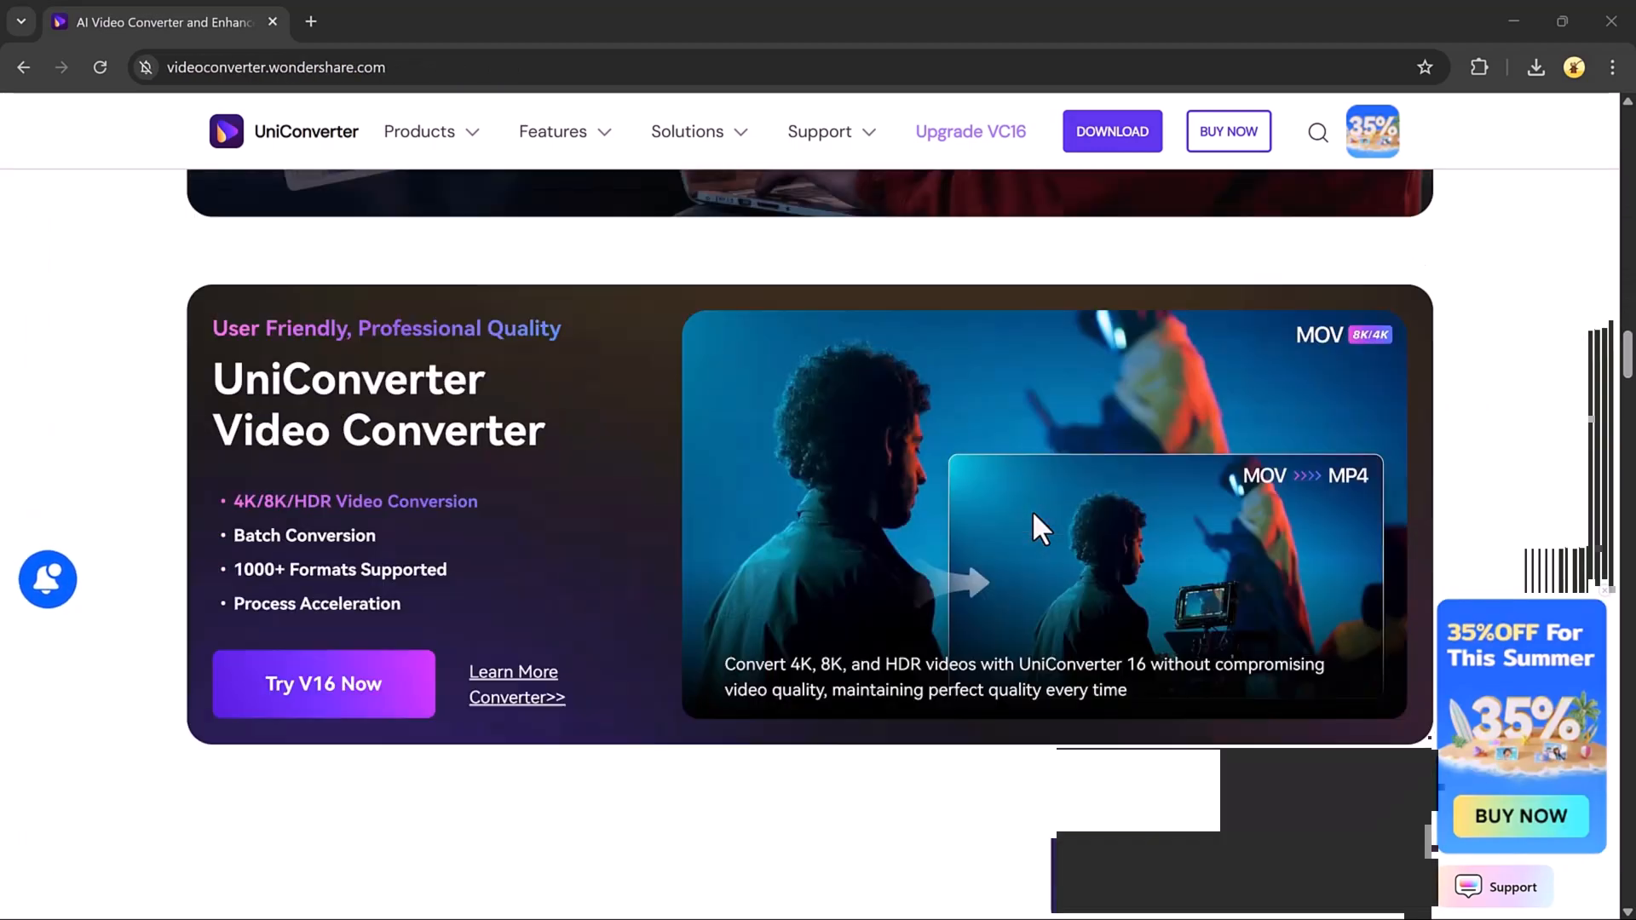
pyautogui.scroll(-3)
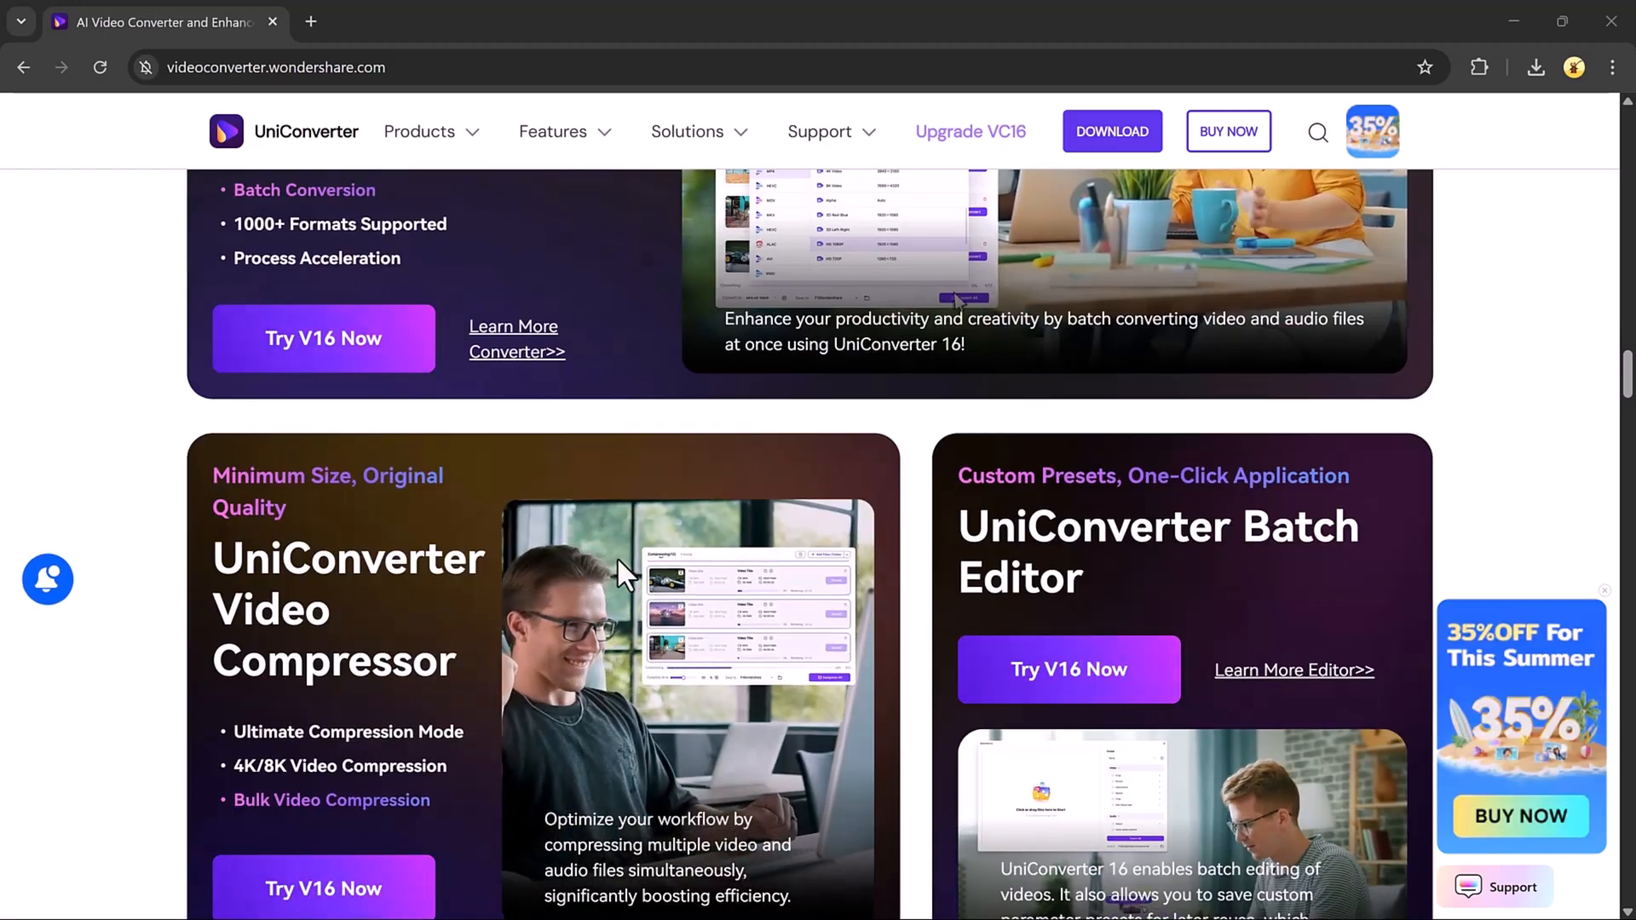
pyautogui.scroll(3)
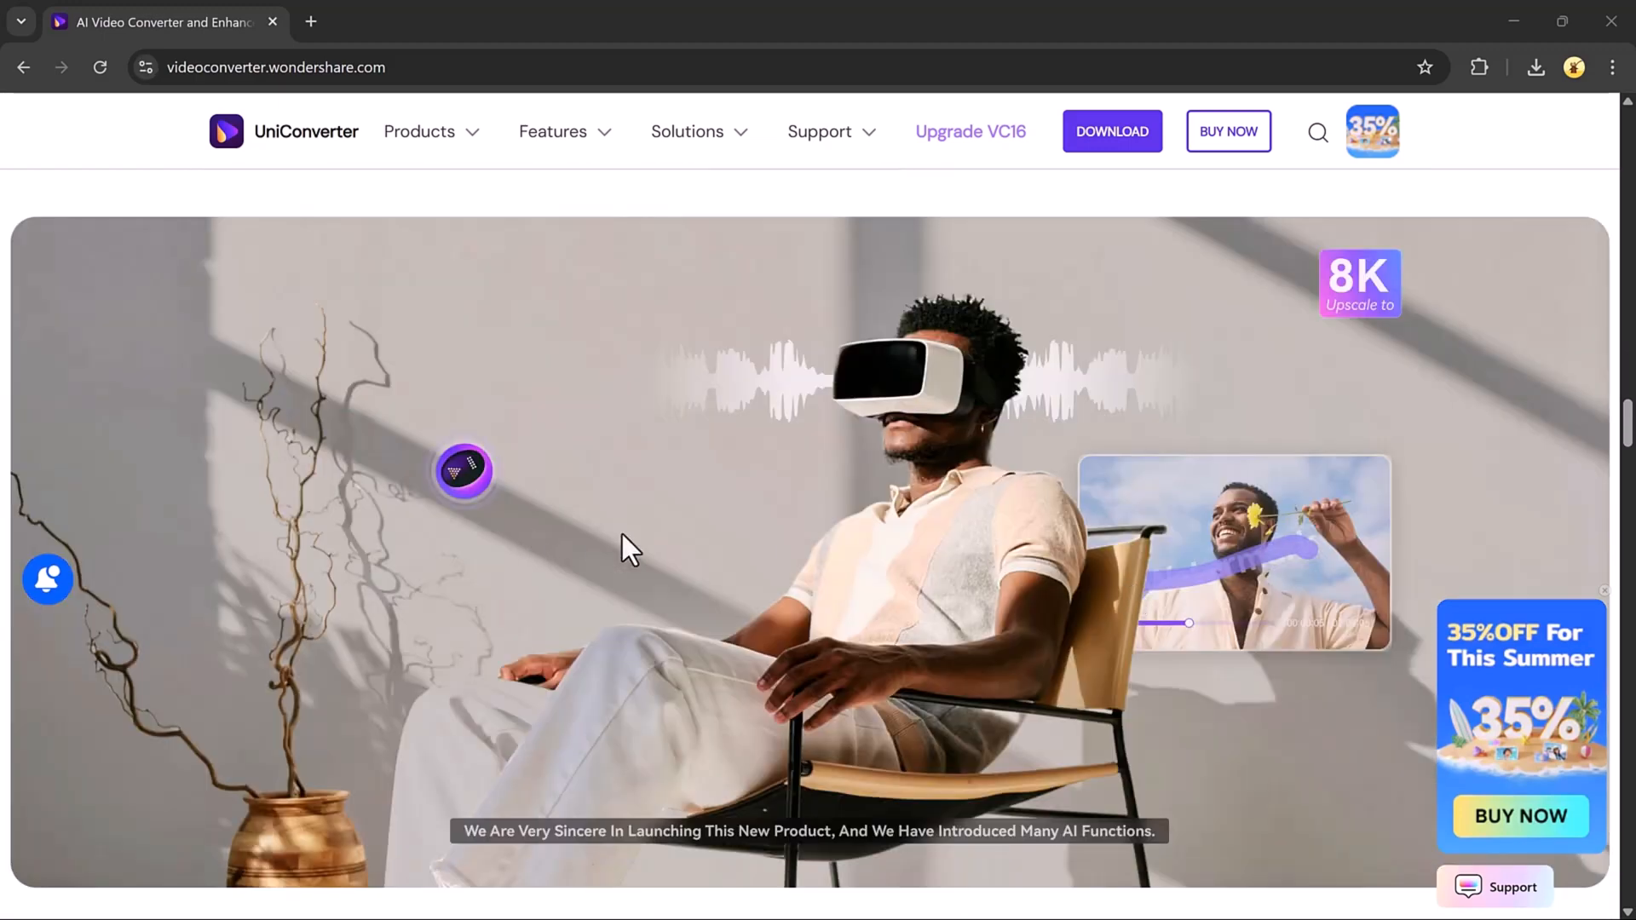